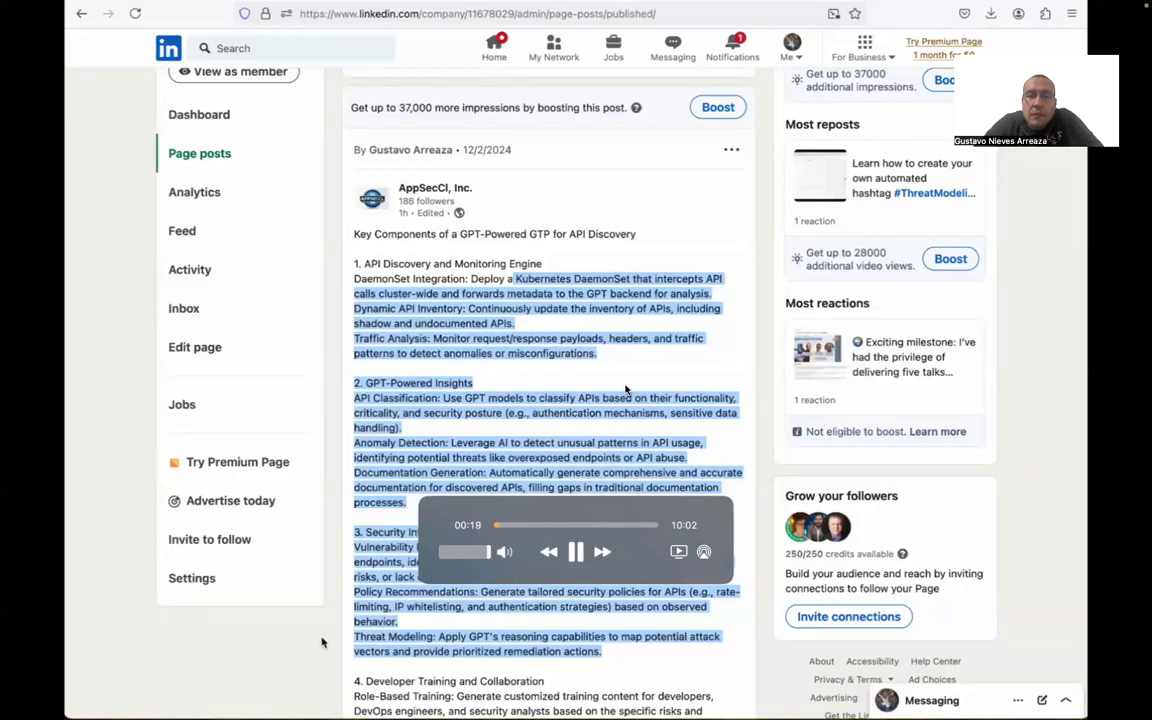
mouse_move(500, 278)
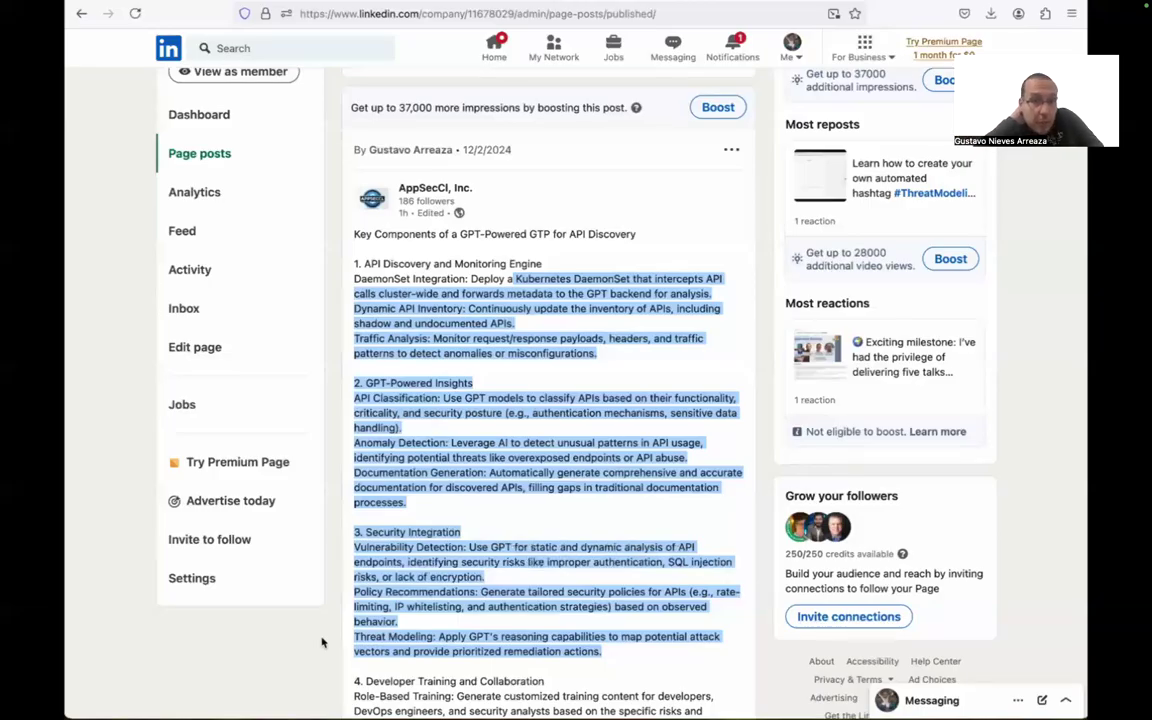
mouse_move(264, 262)
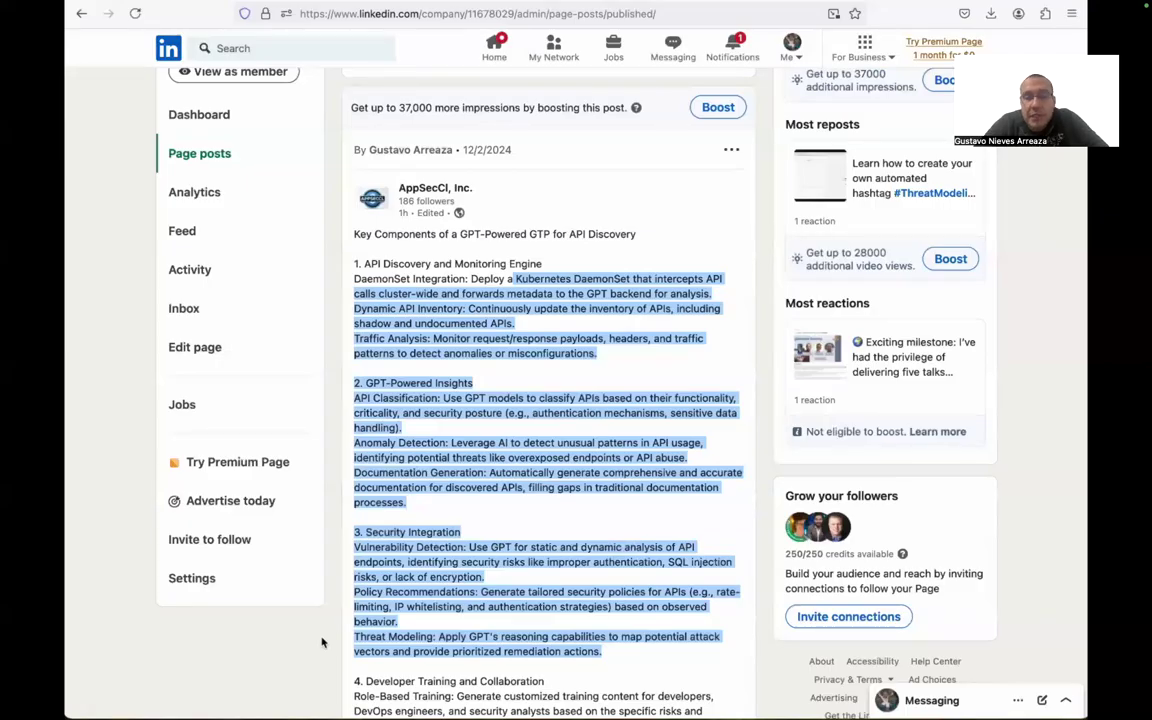
Step: Scroll down to the Developer Training, Visualization and Reporting sections and the ATAS GPT link
scroll(down, 3)
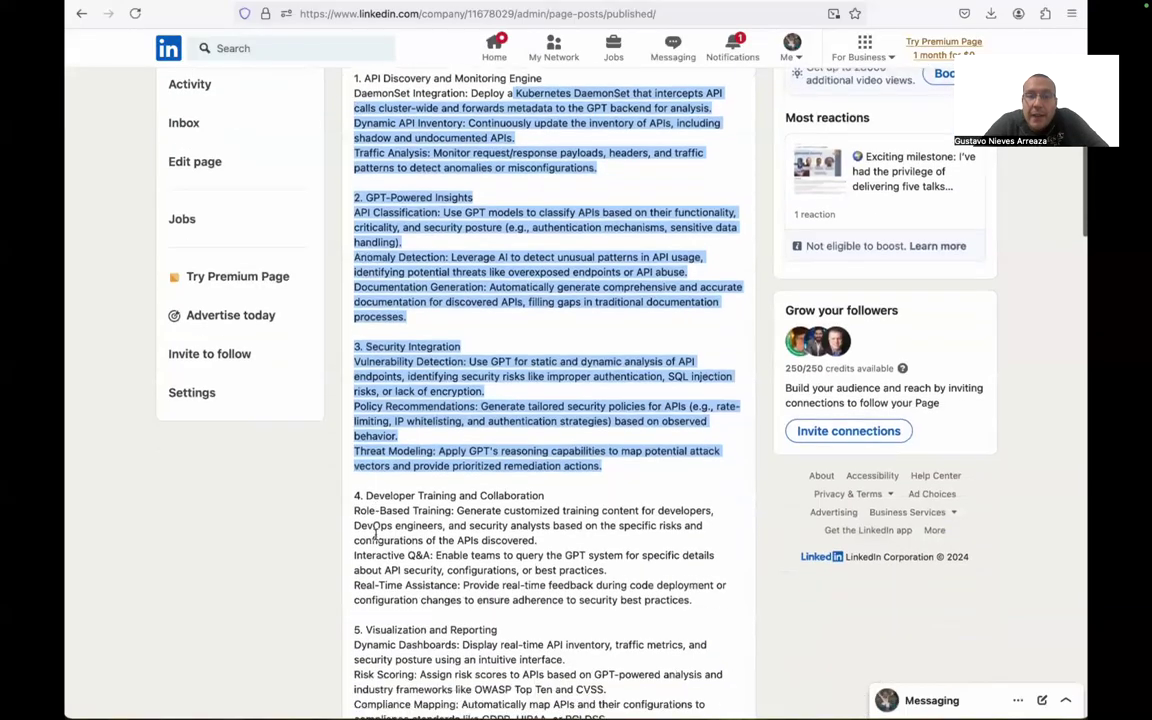
scroll(down, 3)
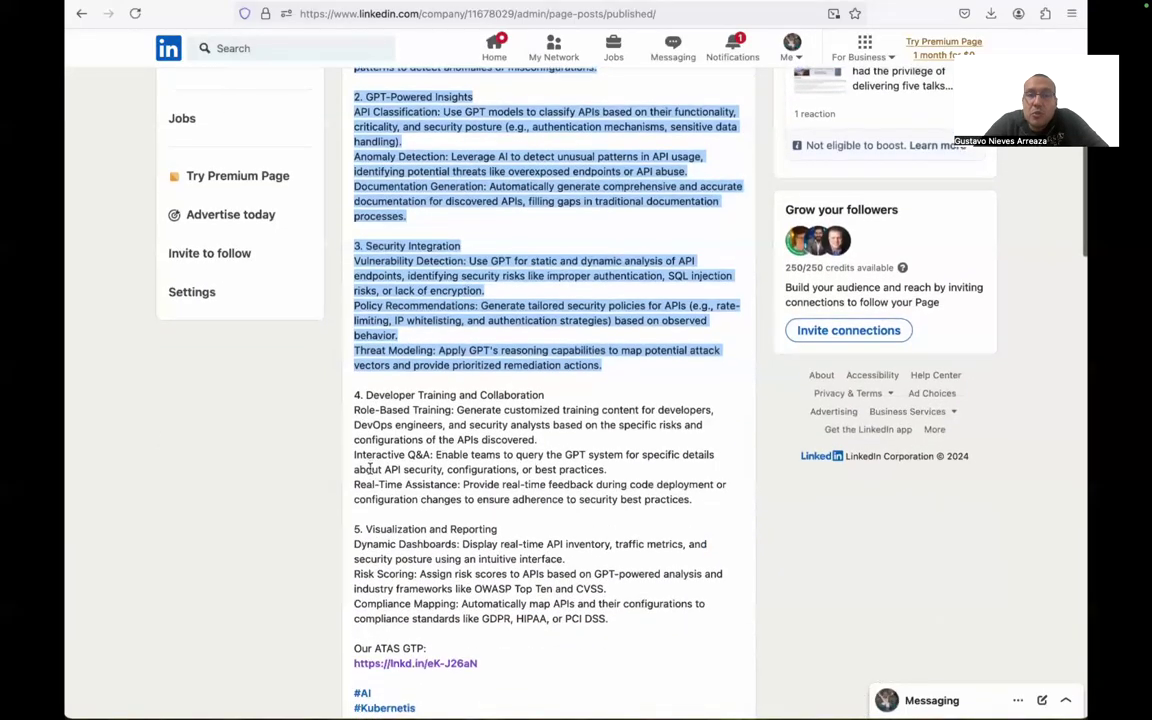
scroll(down, 3)
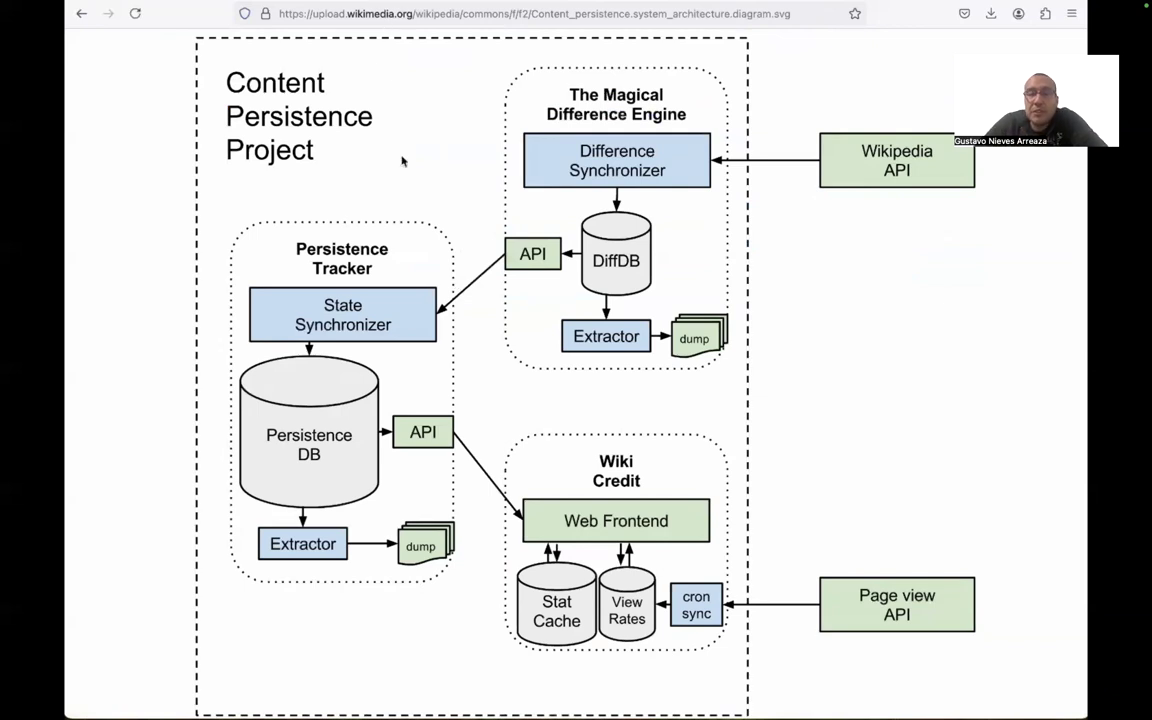
Step: Save the Content Persistence diagram page to the Desktop via Save Page As
right_click(402, 160)
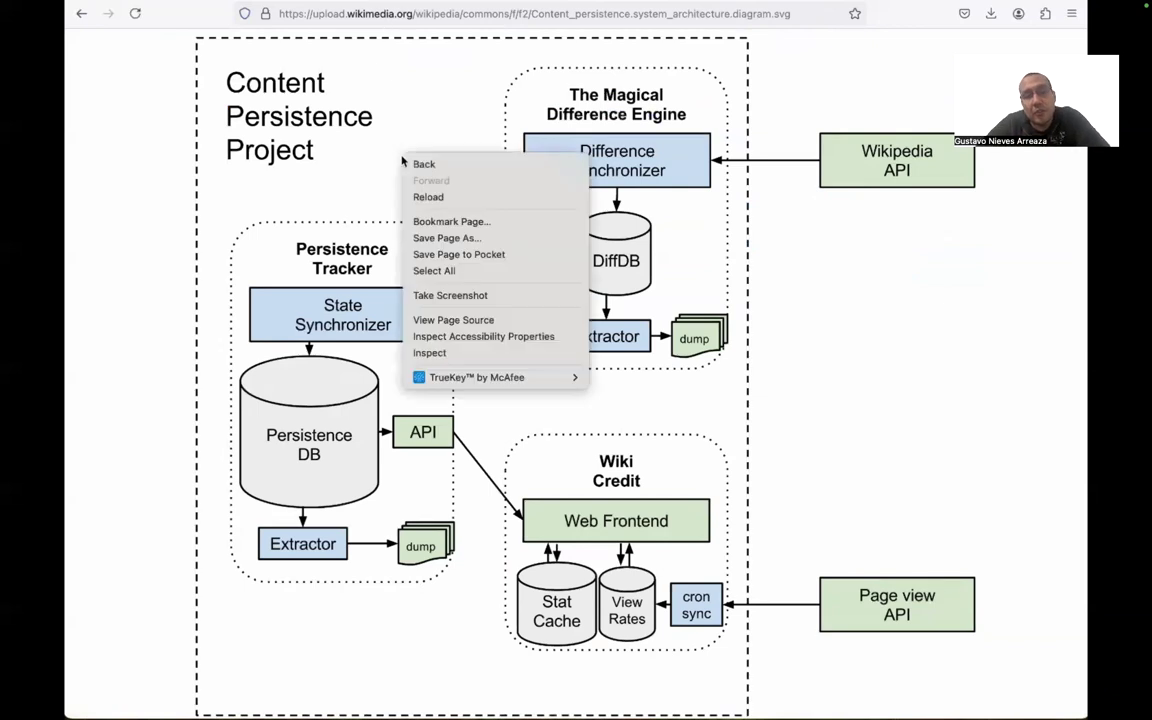
mouse_move(460, 254)
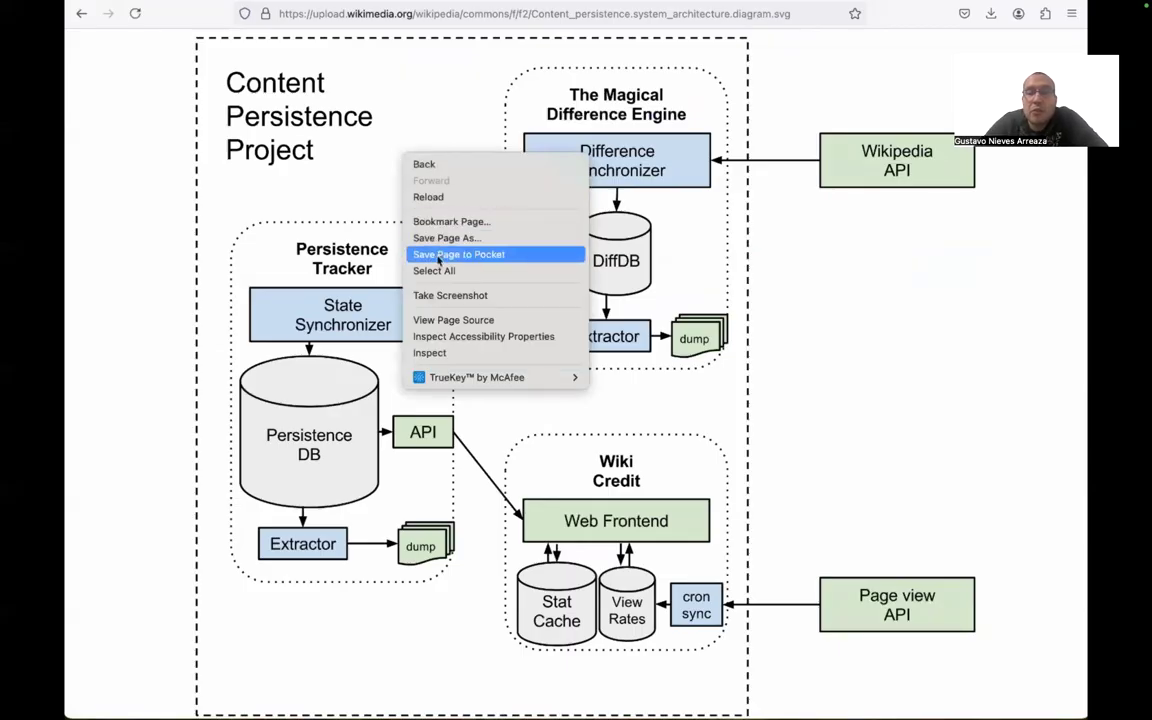
mouse_move(448, 238)
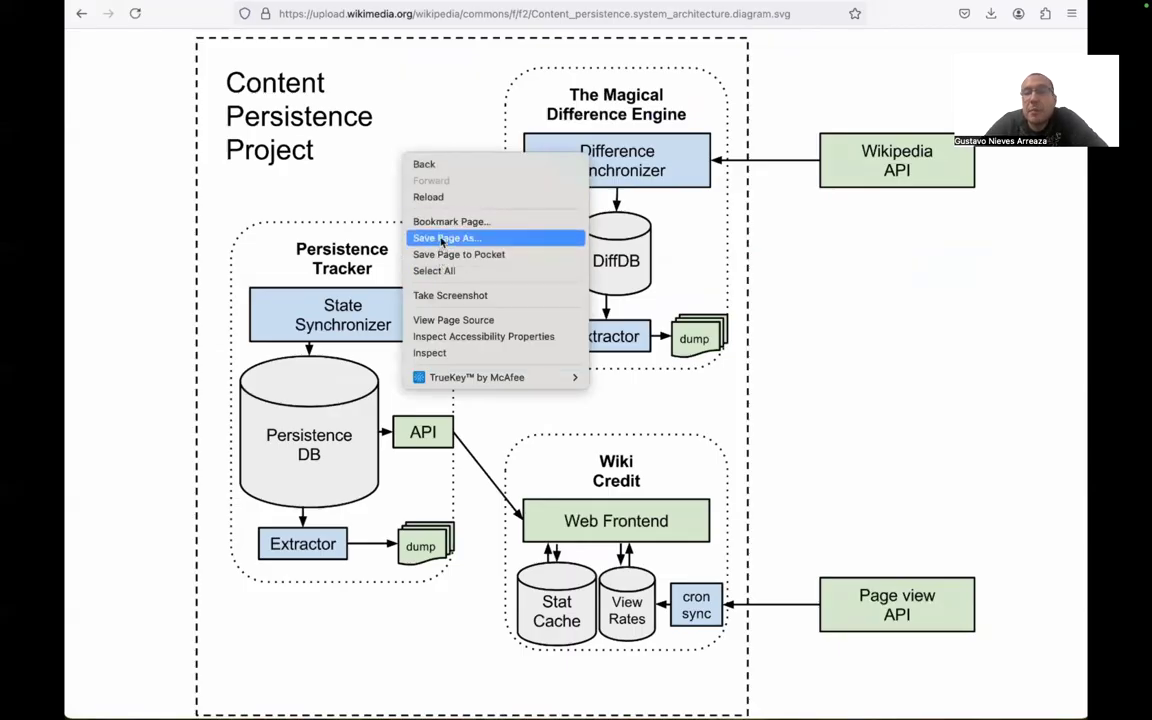
click(446, 238)
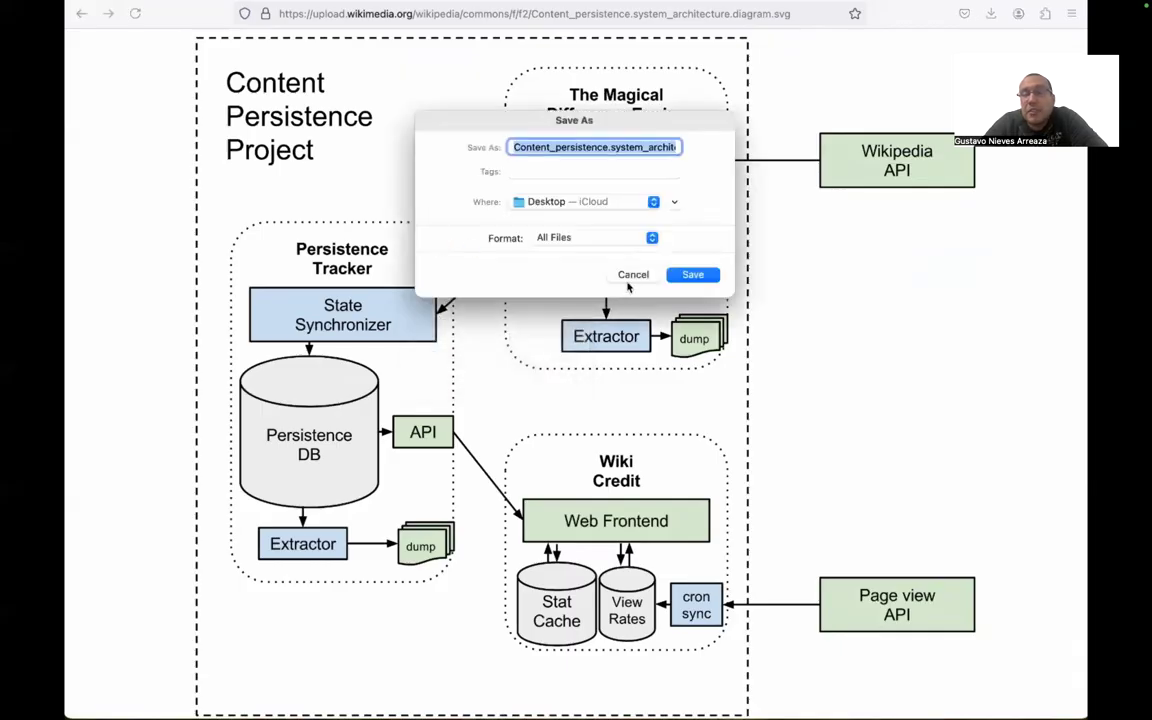
click(632, 274)
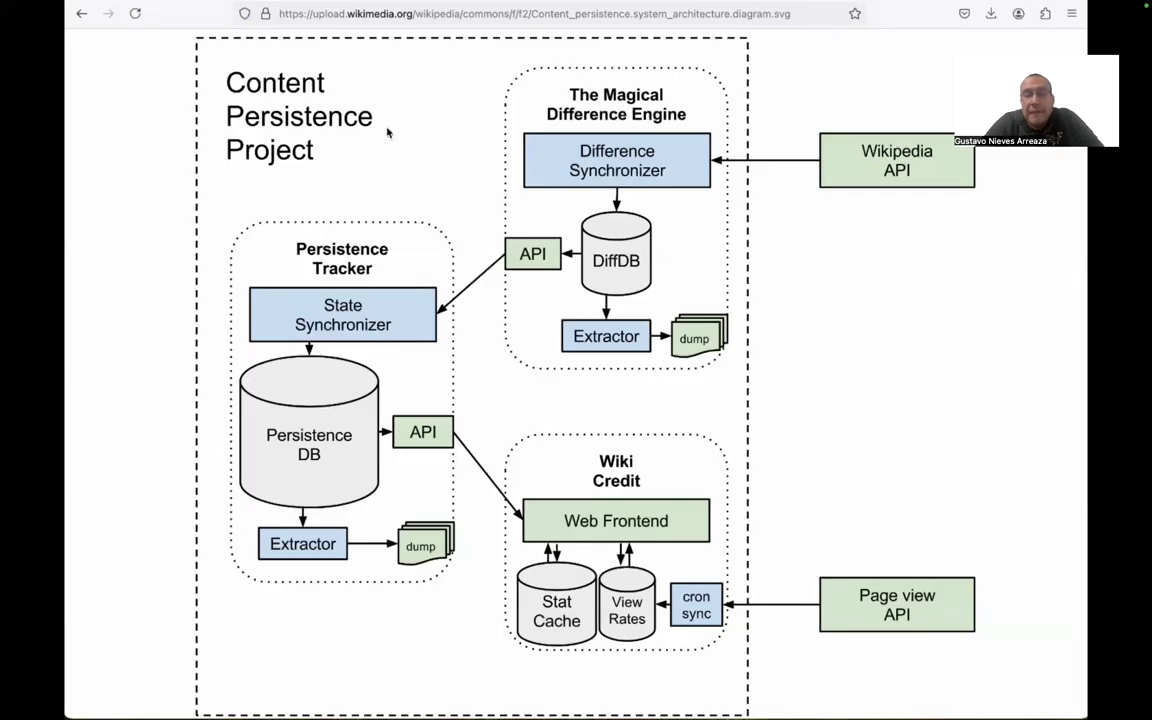
mouse_move(468, 86)
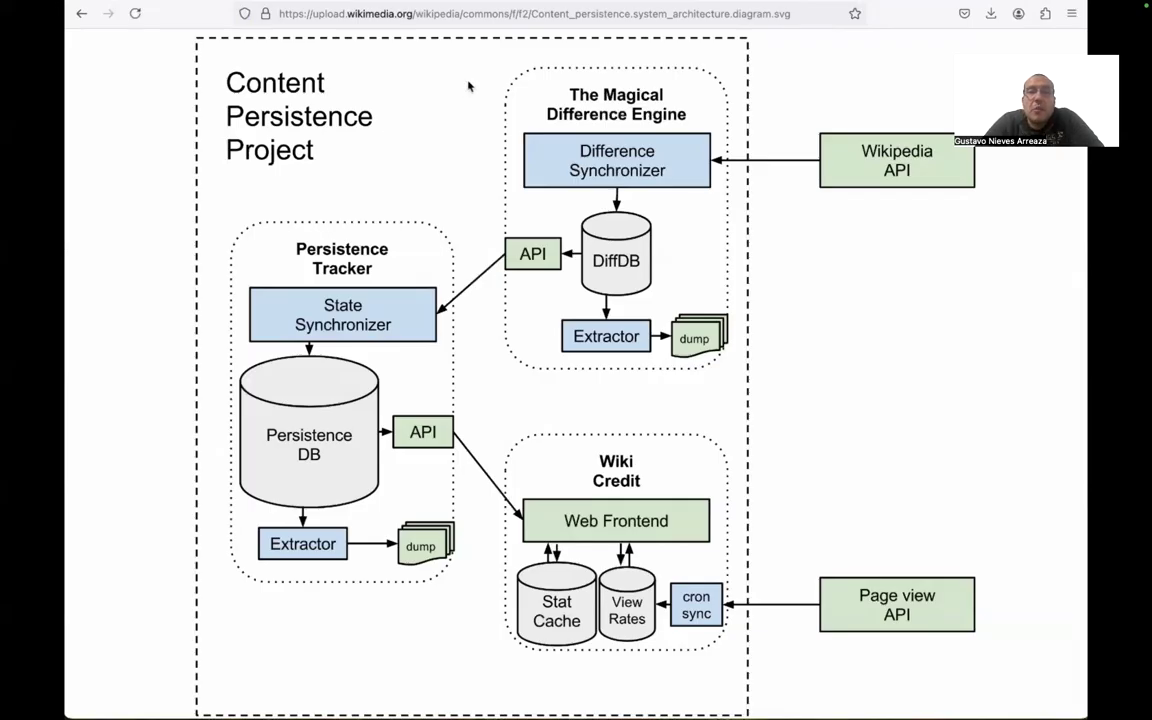
mouse_move(552, 90)
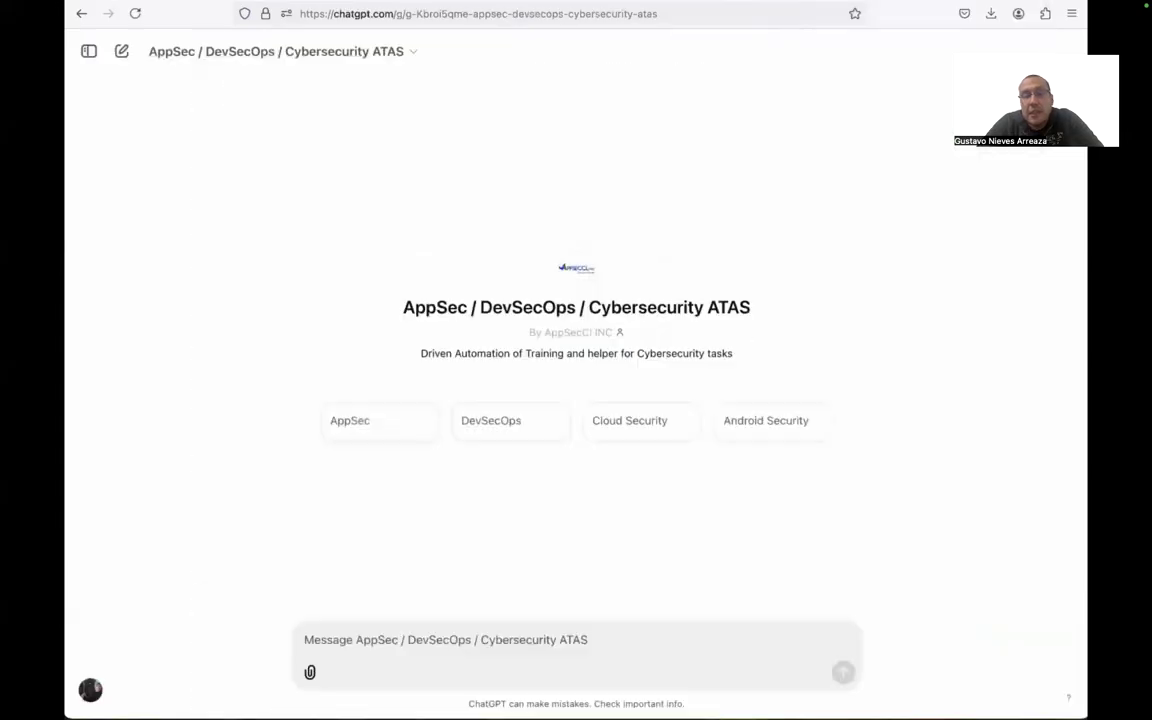
mouse_move(328, 232)
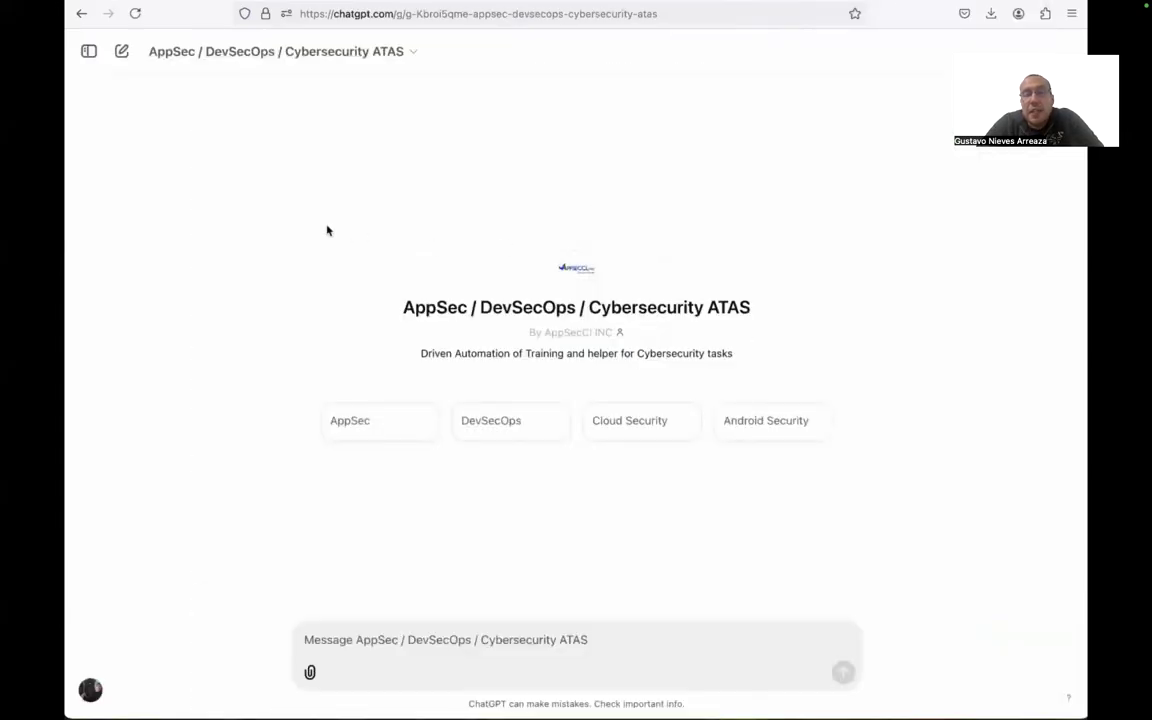
mouse_move(294, 214)
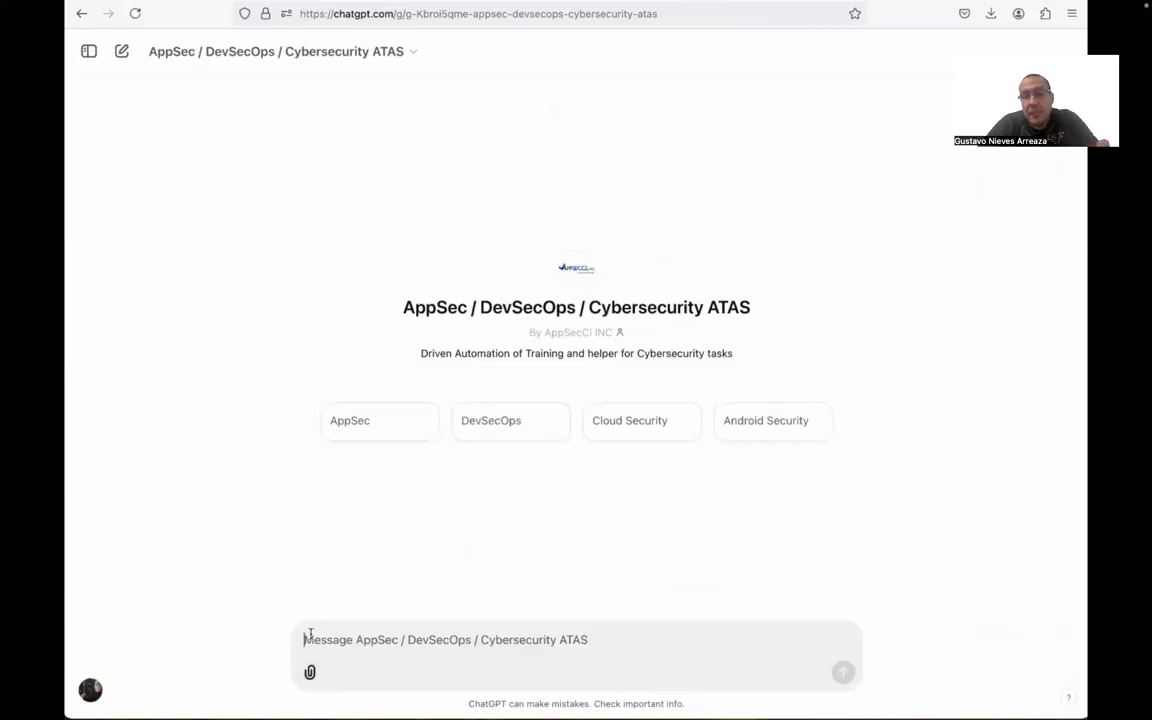
mouse_move(312, 678)
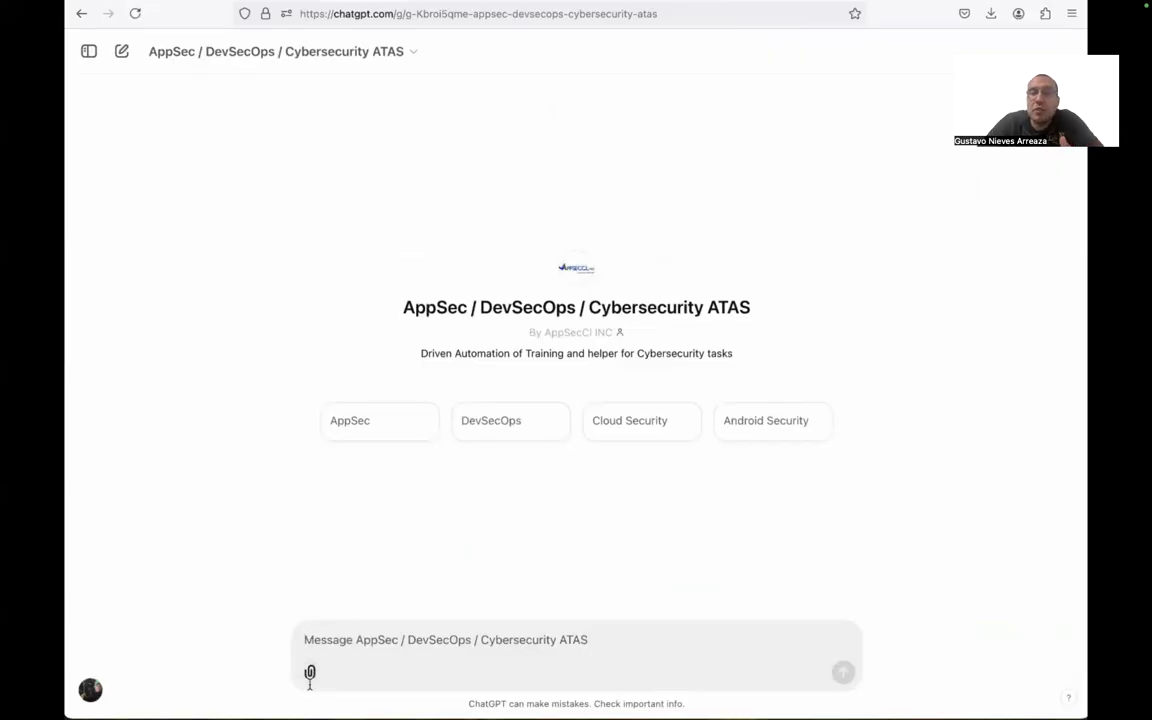
Step: Upload the saved diagram file from the computer into the ATAS GPT message box
click(312, 672)
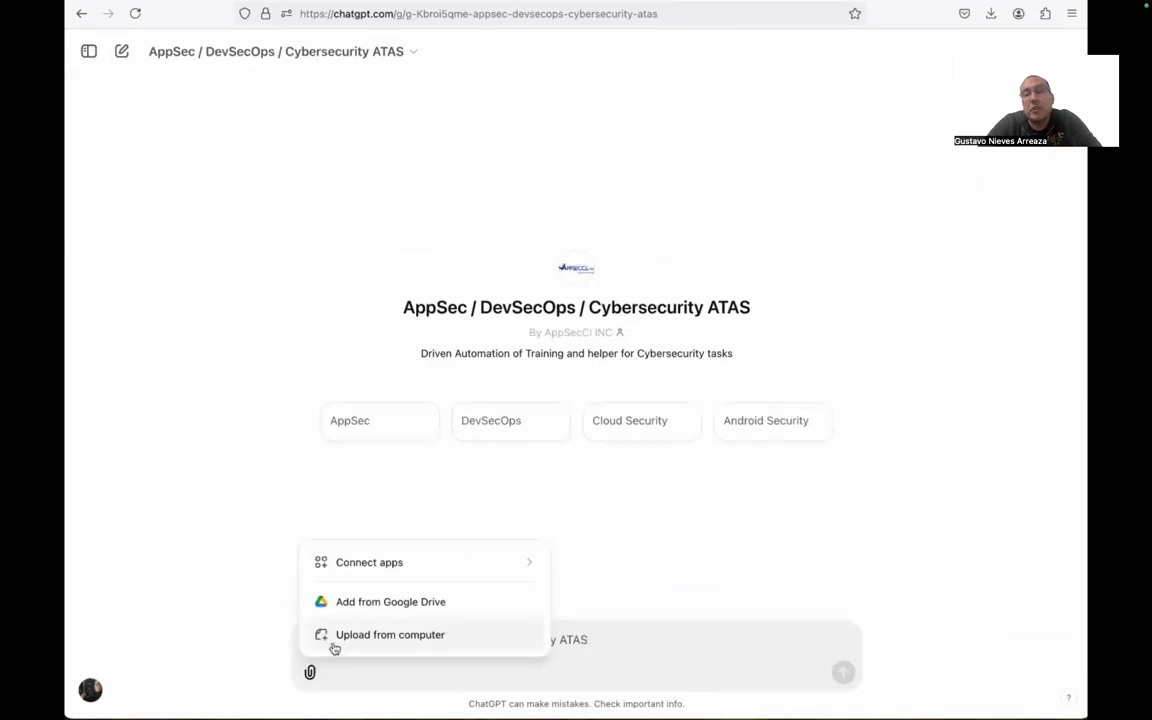
click(388, 634)
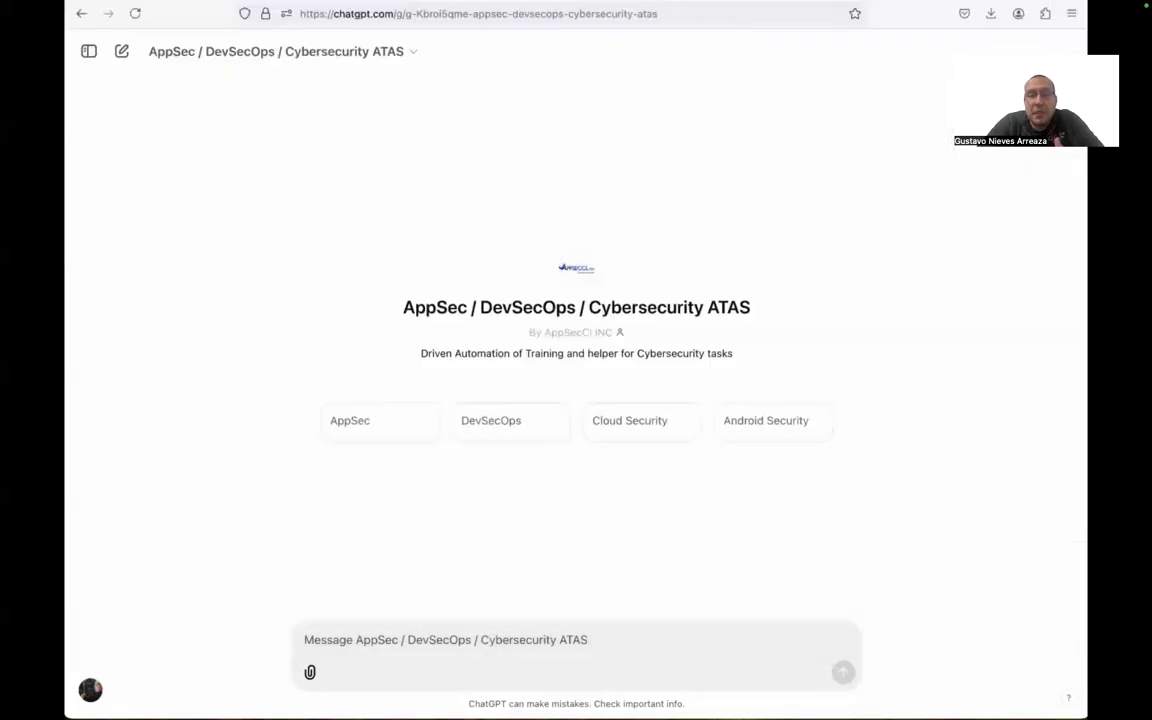
click(312, 672)
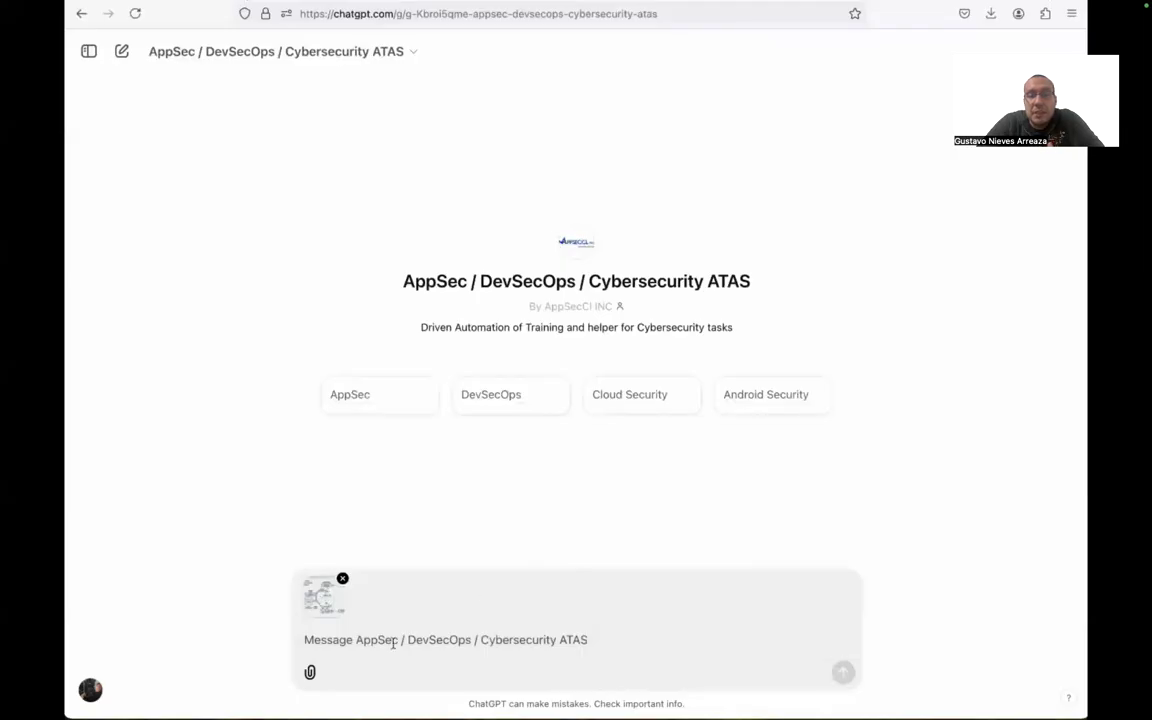
Step: Send a question asking what the architecture needs and its security measures with the diagram
text(we)
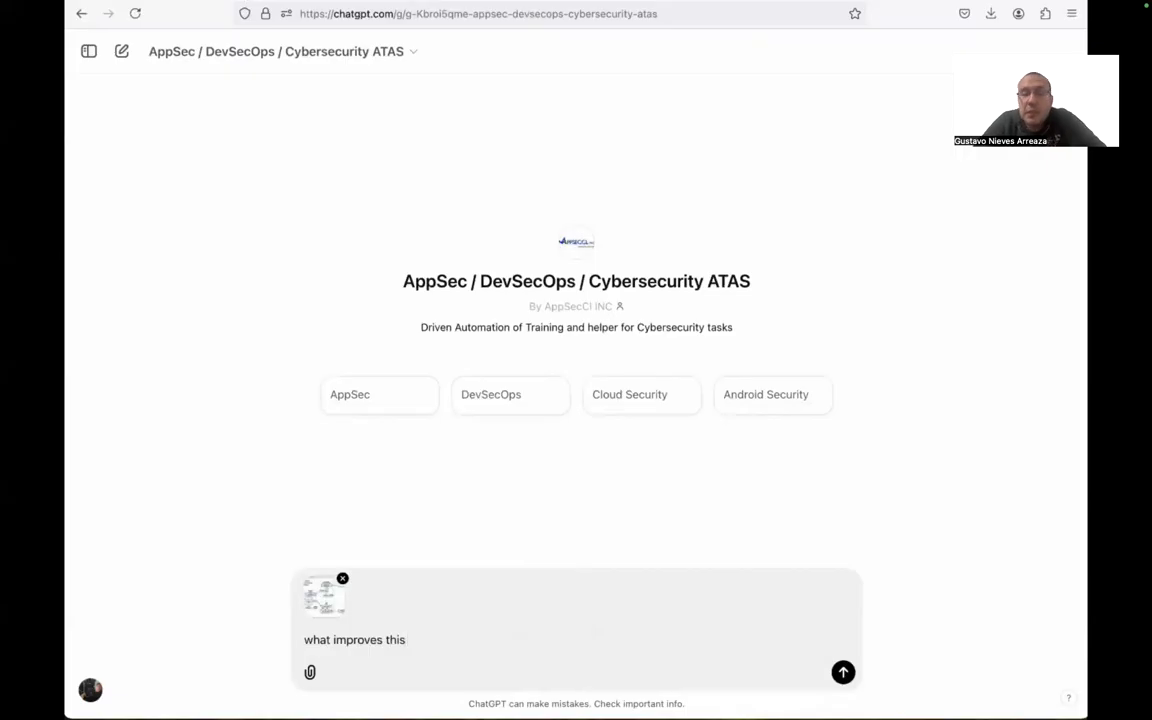
text(architecture can)
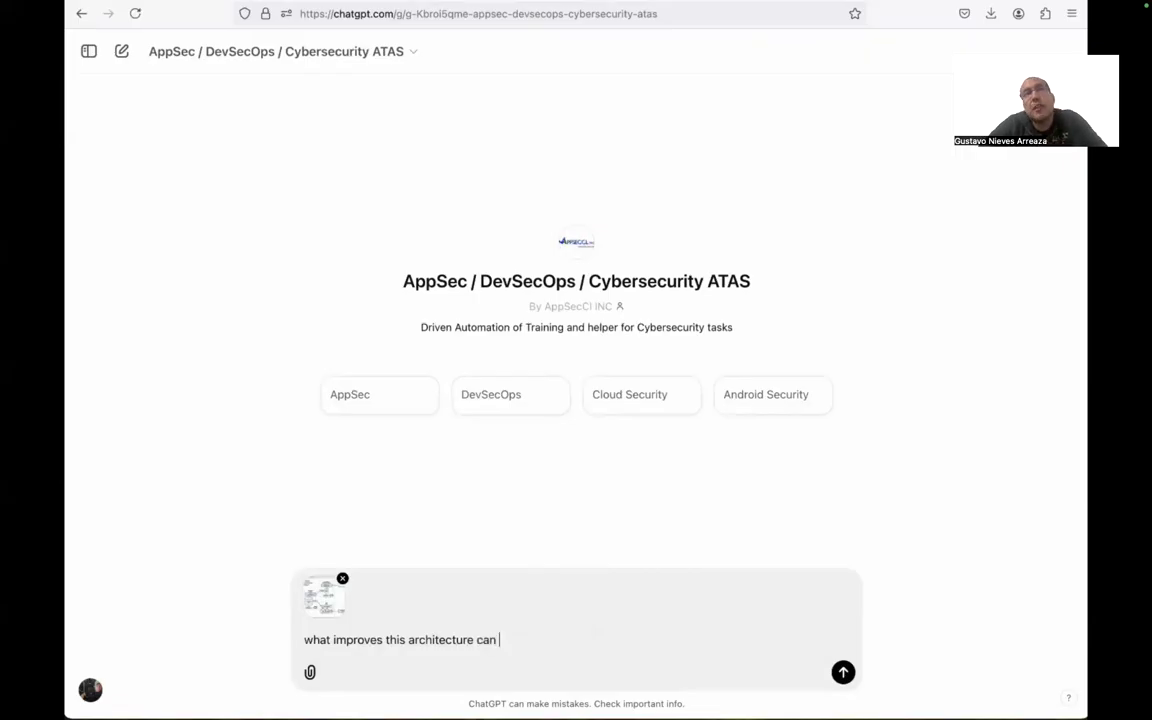
key(Backspace)
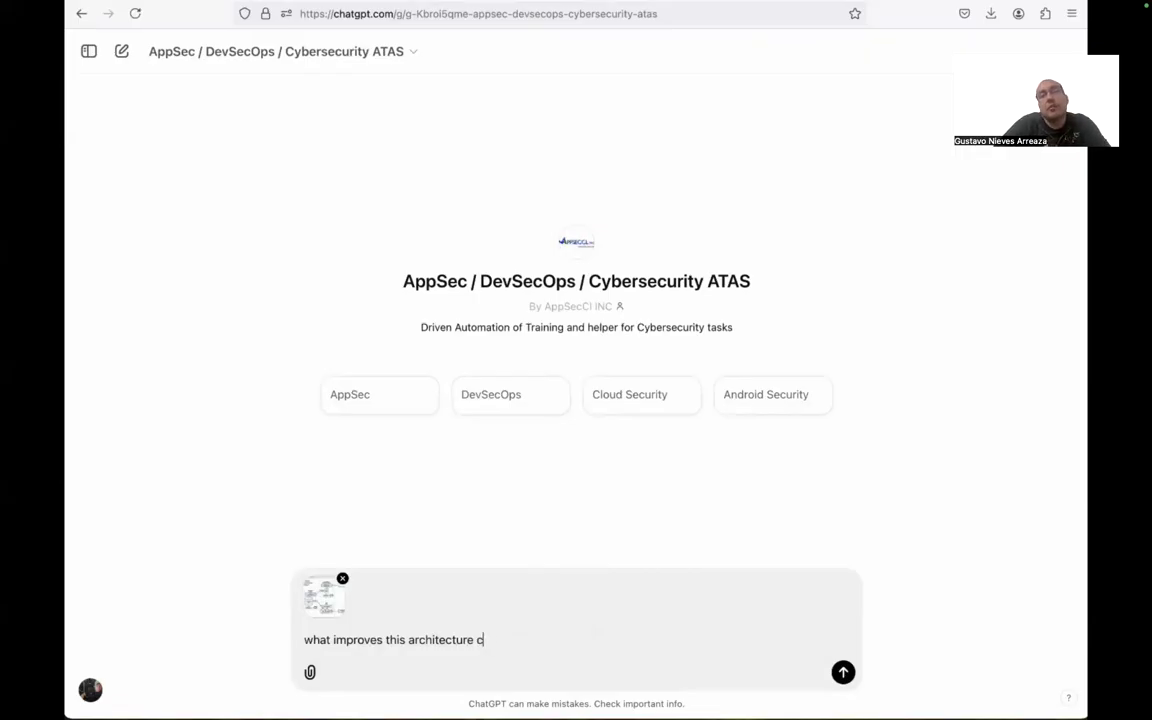
text(eed and)
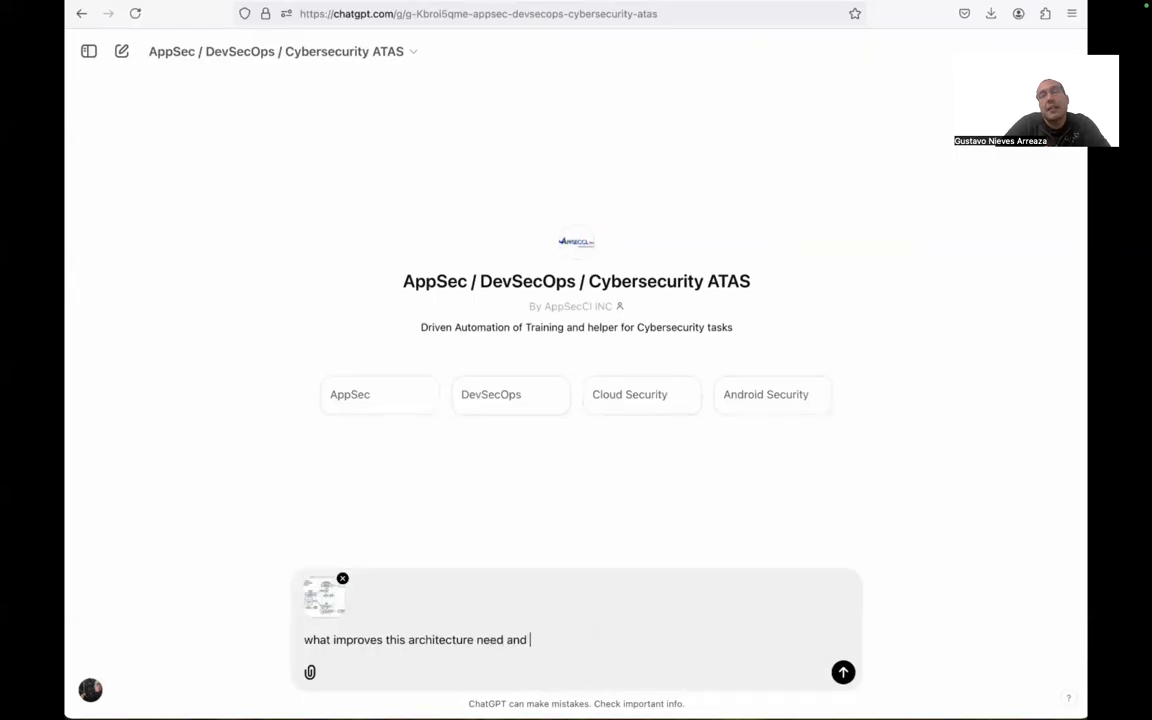
text(also the se)
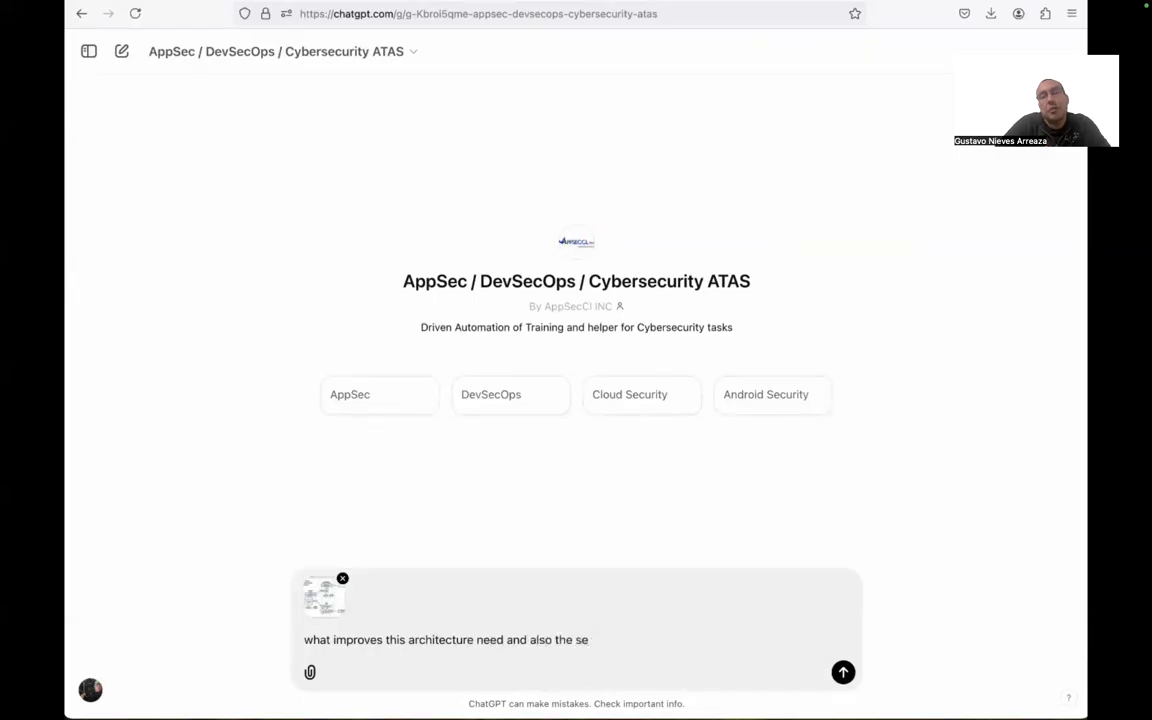
text(curity messure)
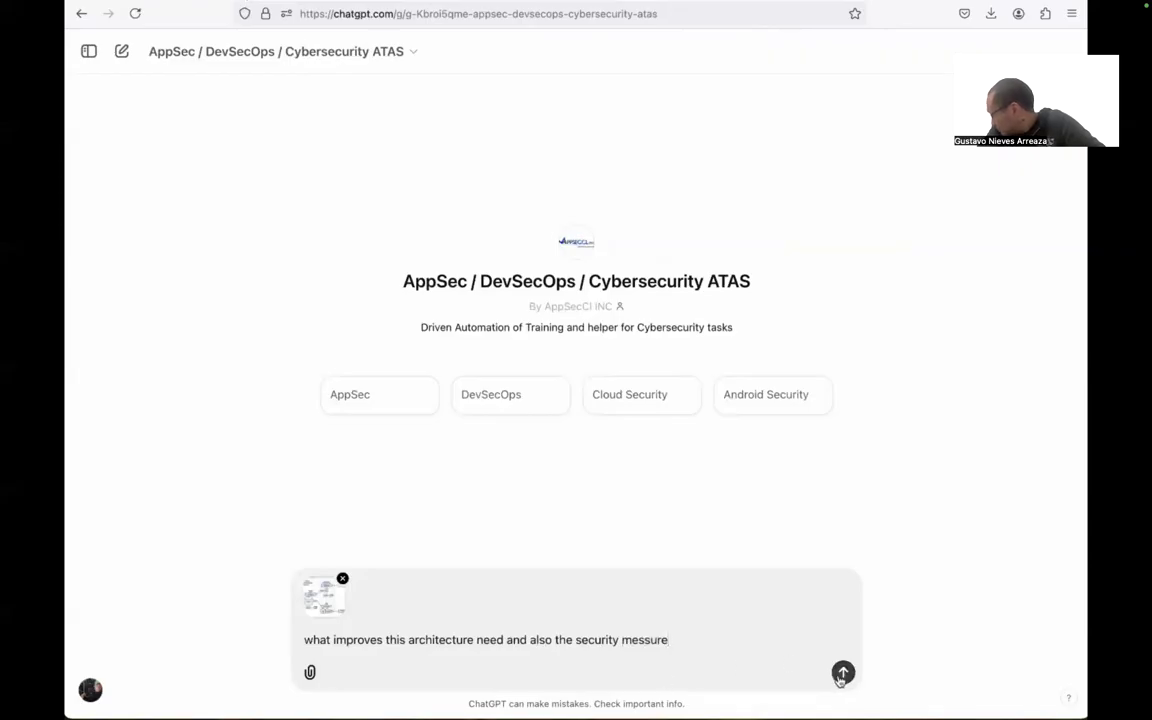
click(840, 670)
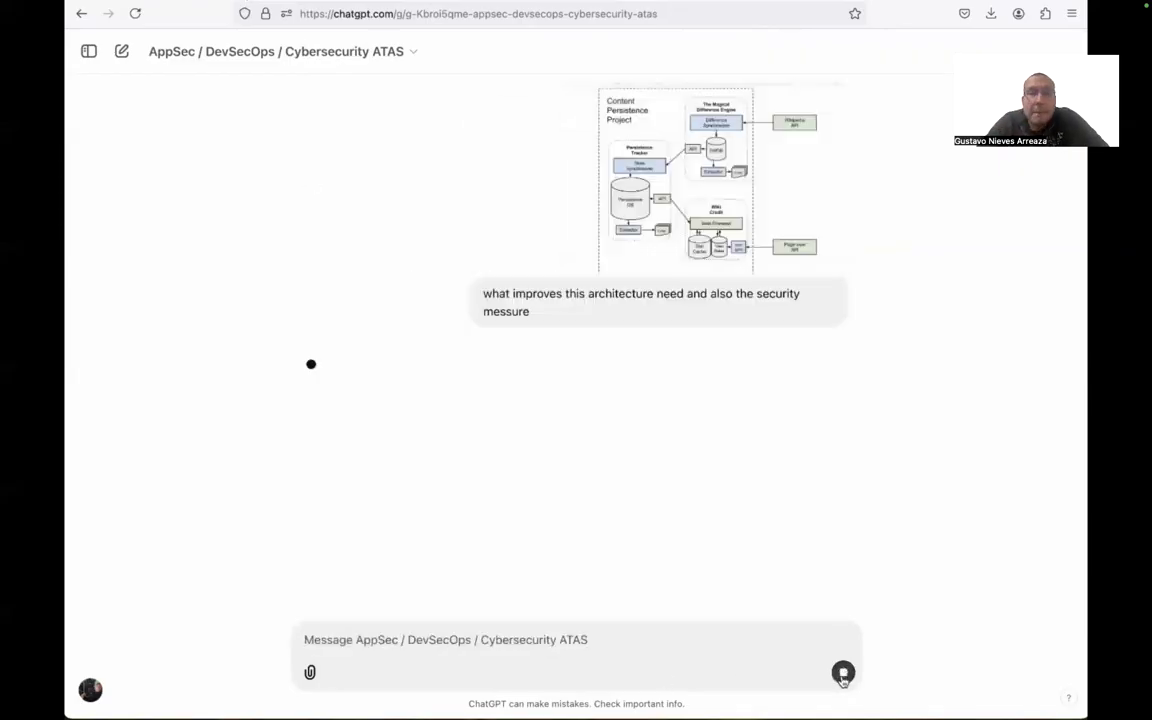
Step: Let the GPT answer with improvements like microservice scalability and a caching layer, then return to the diagram page
click(836, 668)
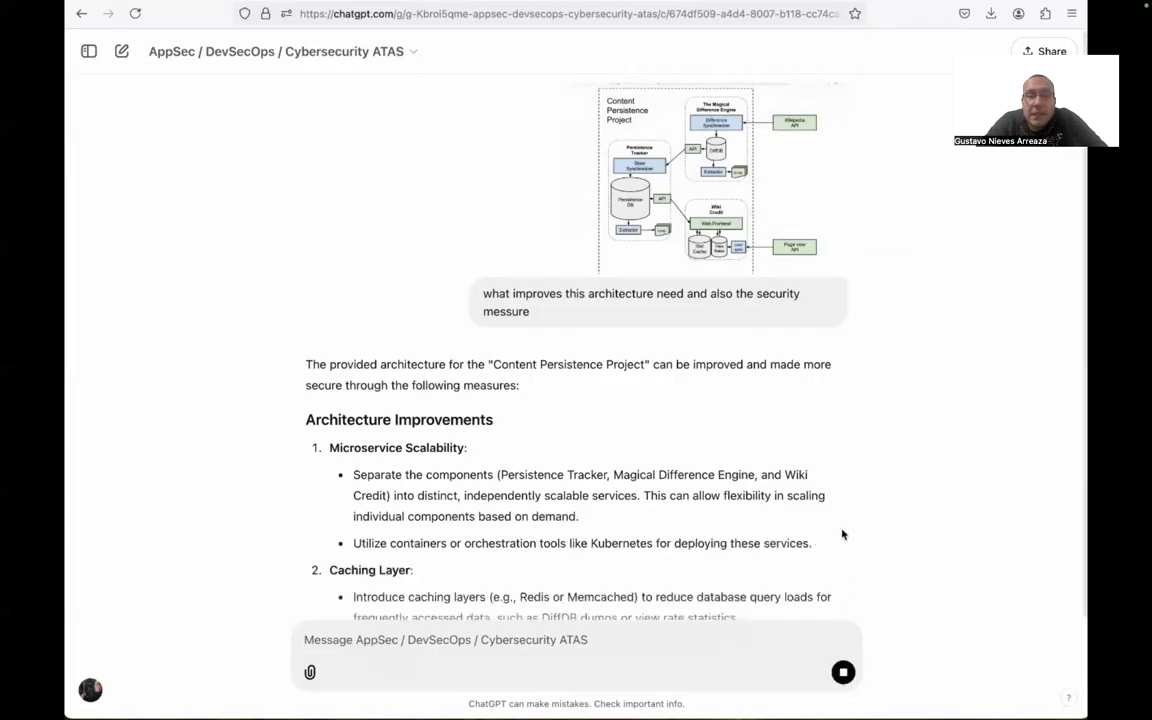
click(704, 170)
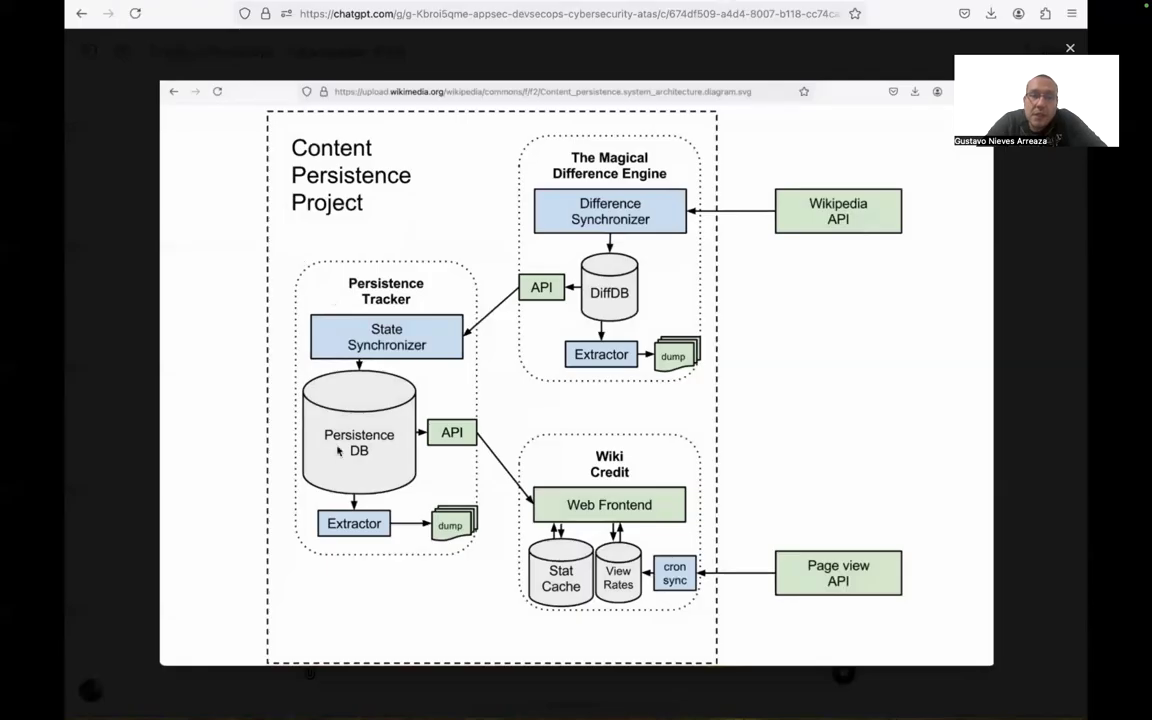
mouse_move(368, 464)
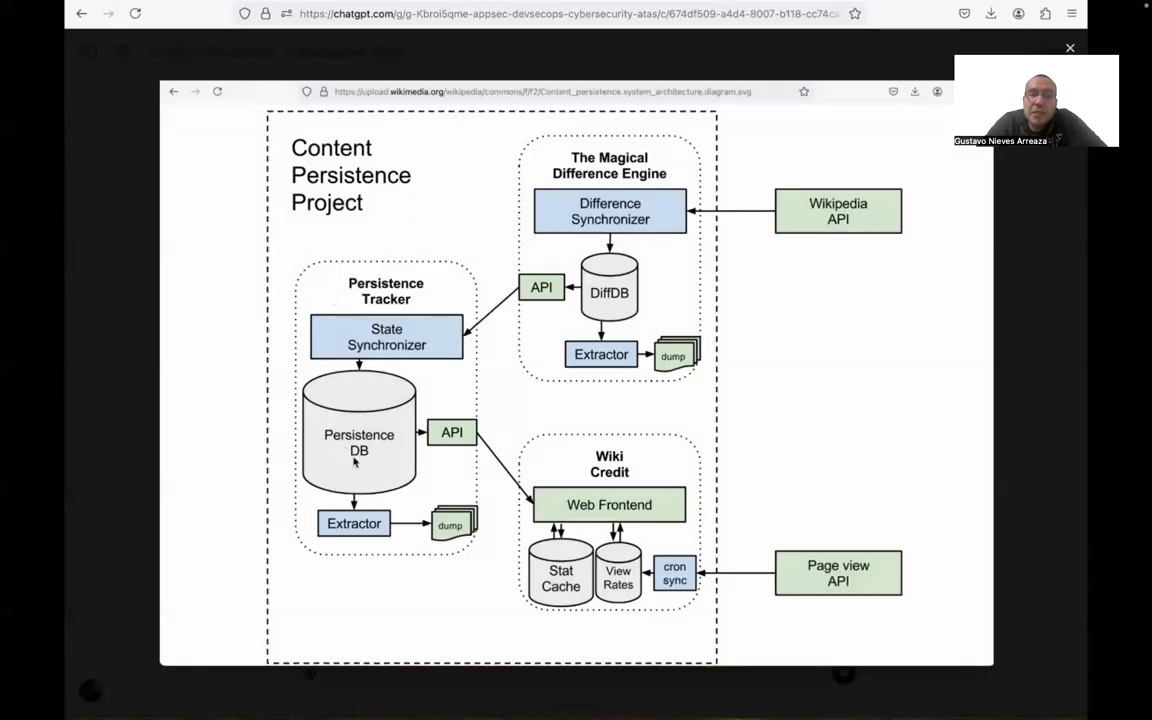
mouse_move(442, 440)
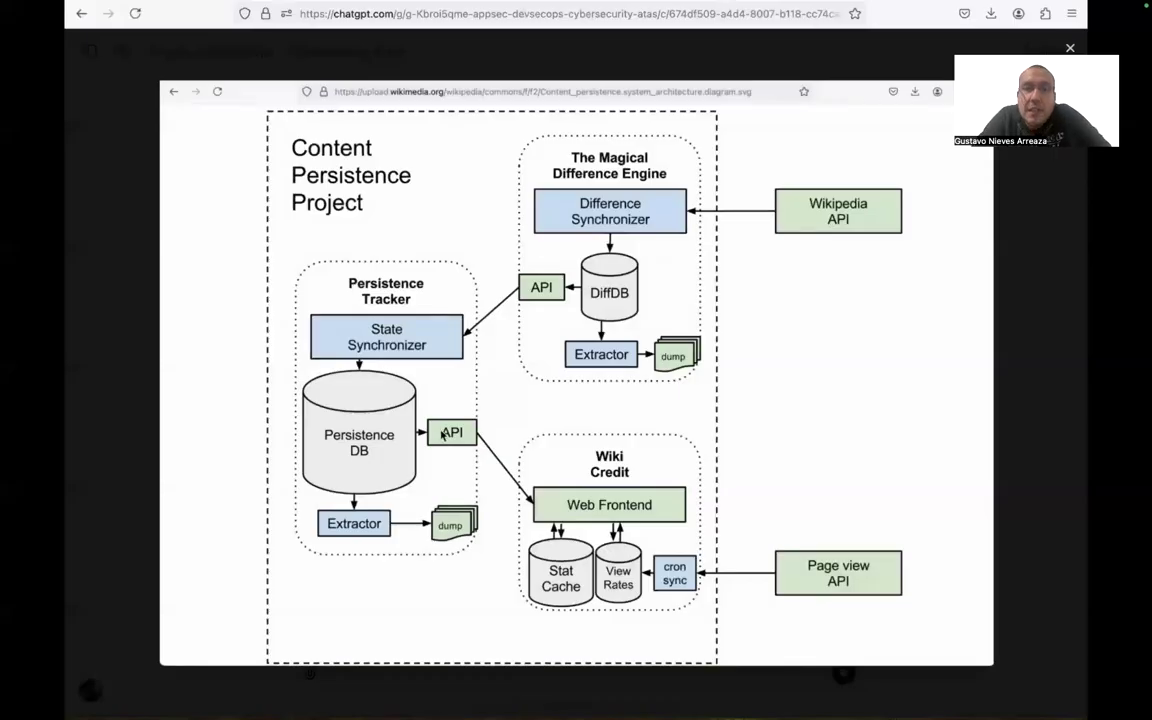
mouse_move(374, 482)
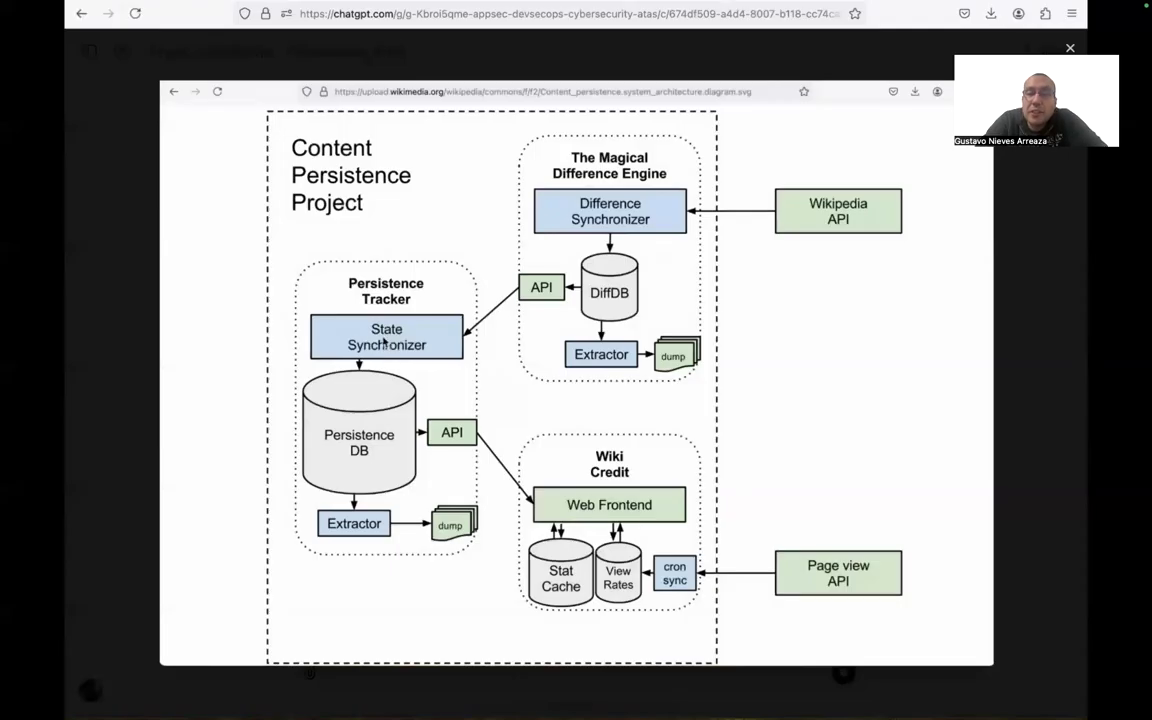
mouse_move(436, 364)
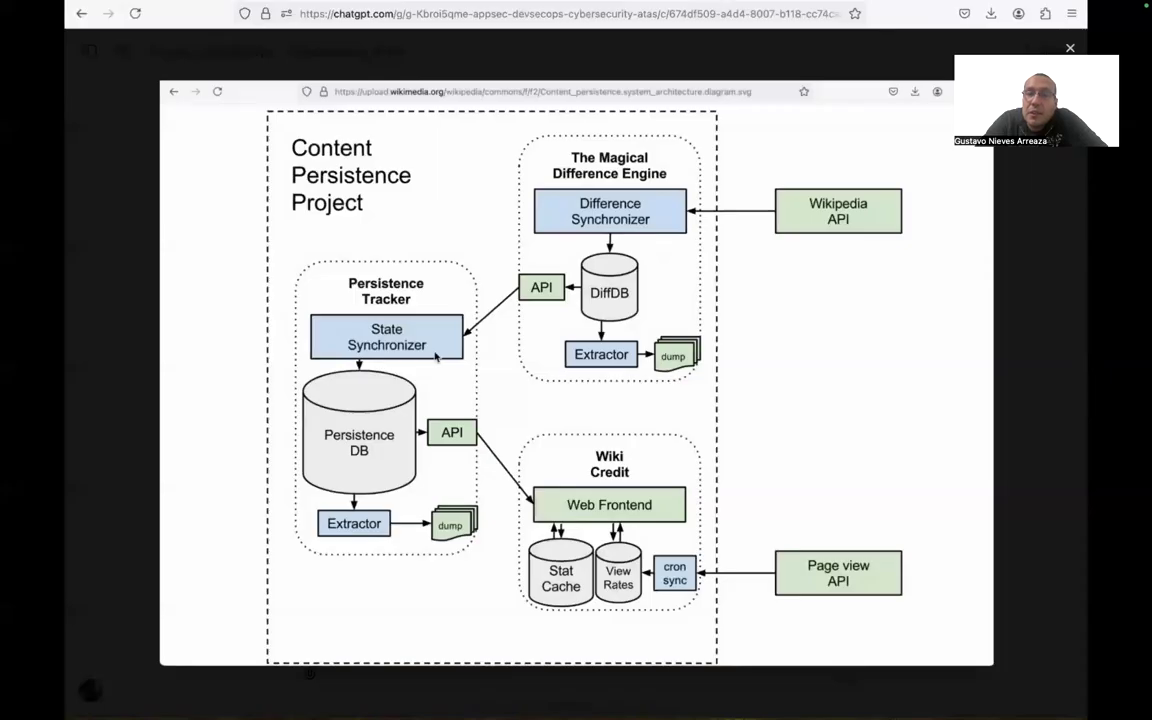
mouse_move(582, 232)
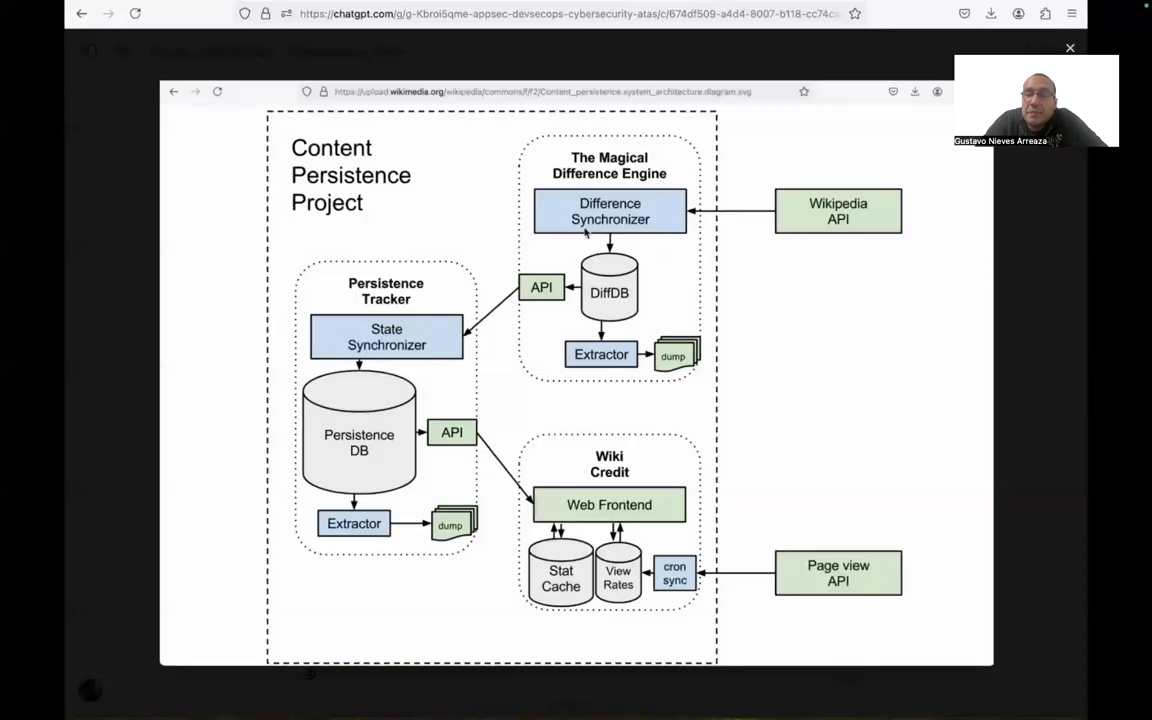
mouse_move(656, 236)
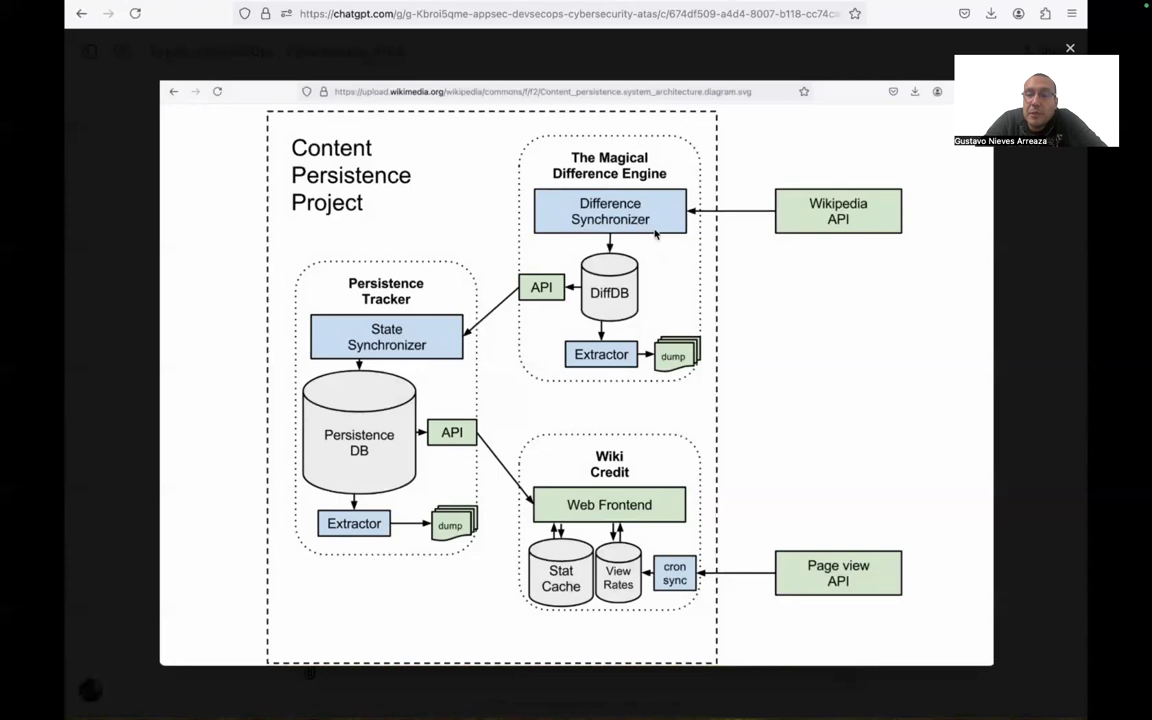
mouse_move(598, 312)
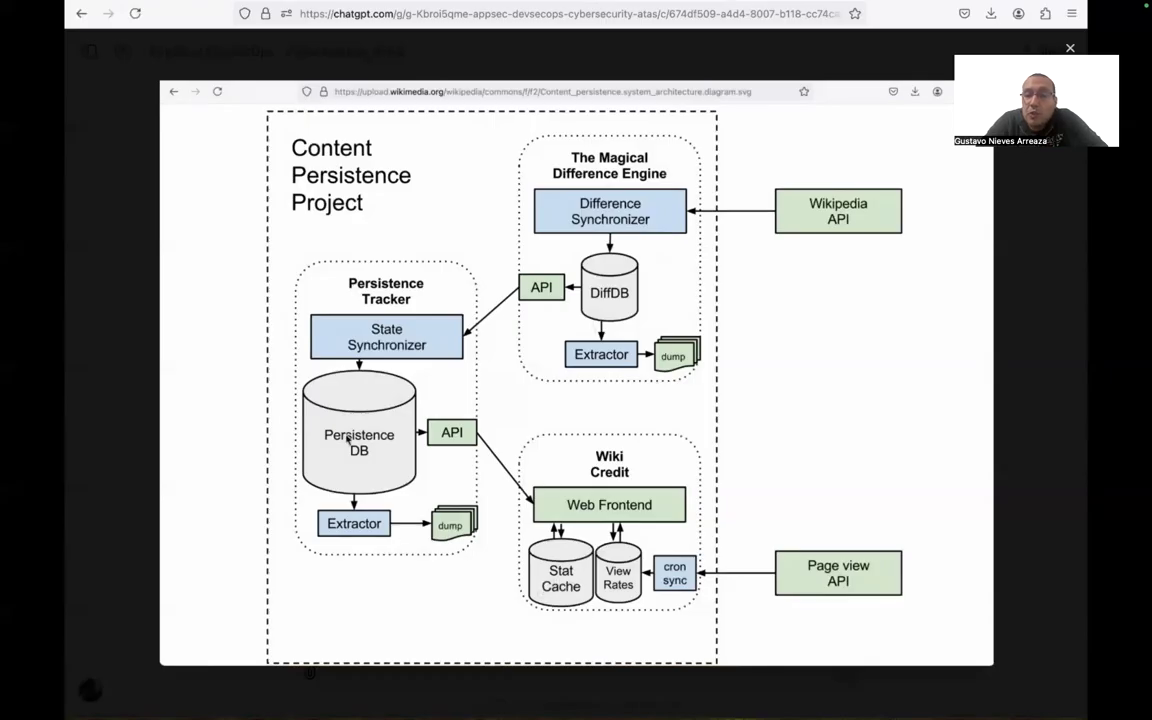
mouse_move(352, 474)
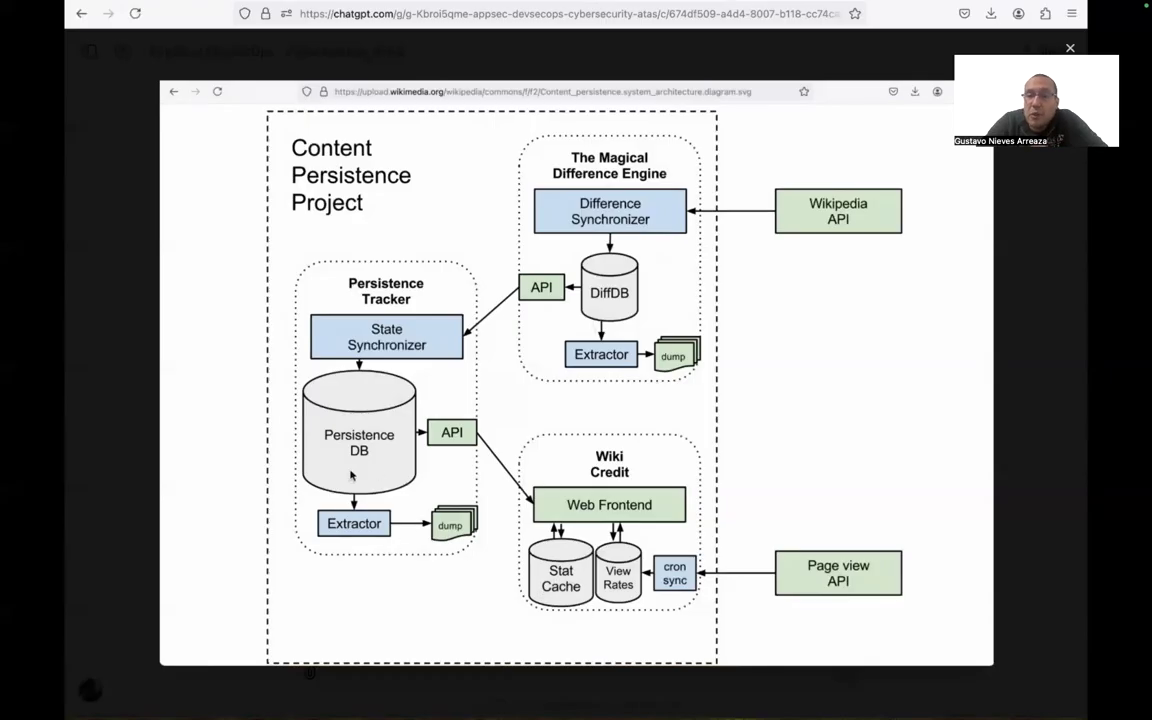
mouse_move(364, 376)
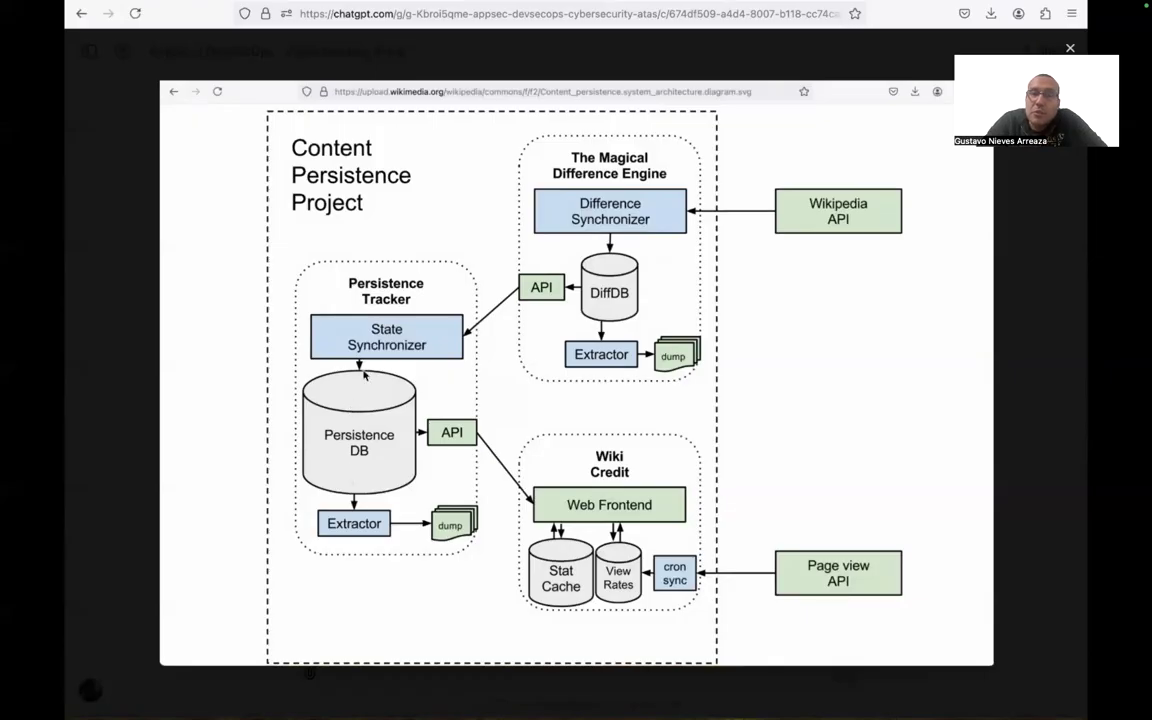
mouse_move(568, 612)
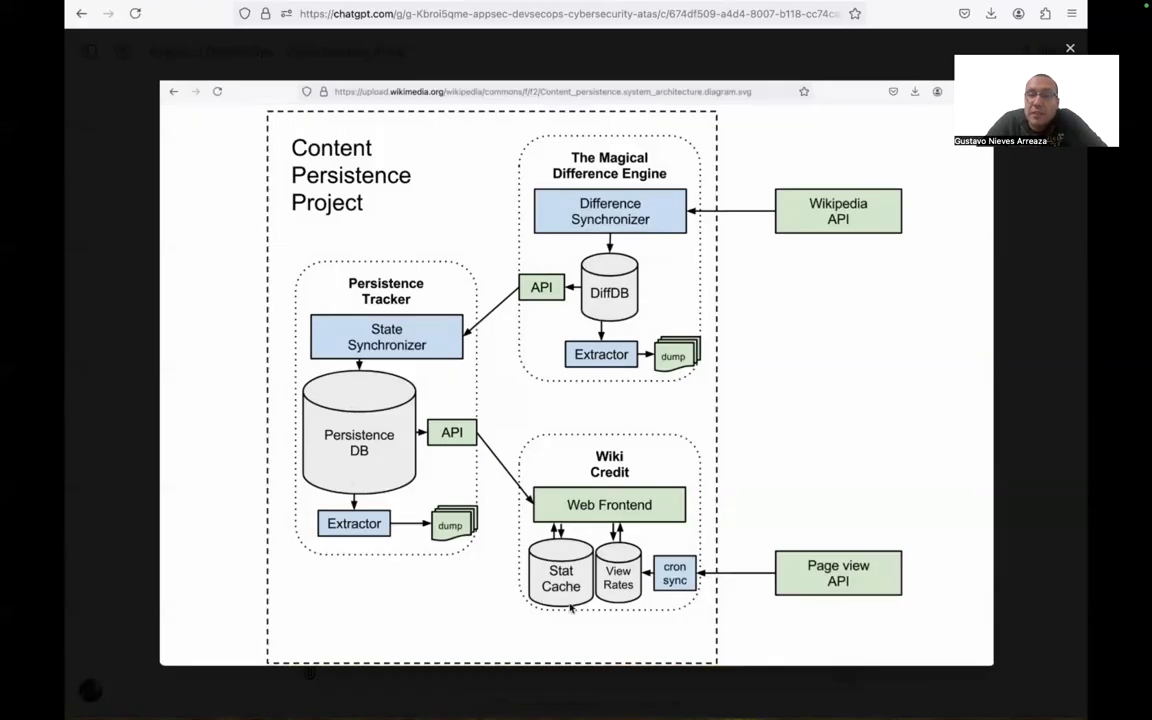
mouse_move(570, 608)
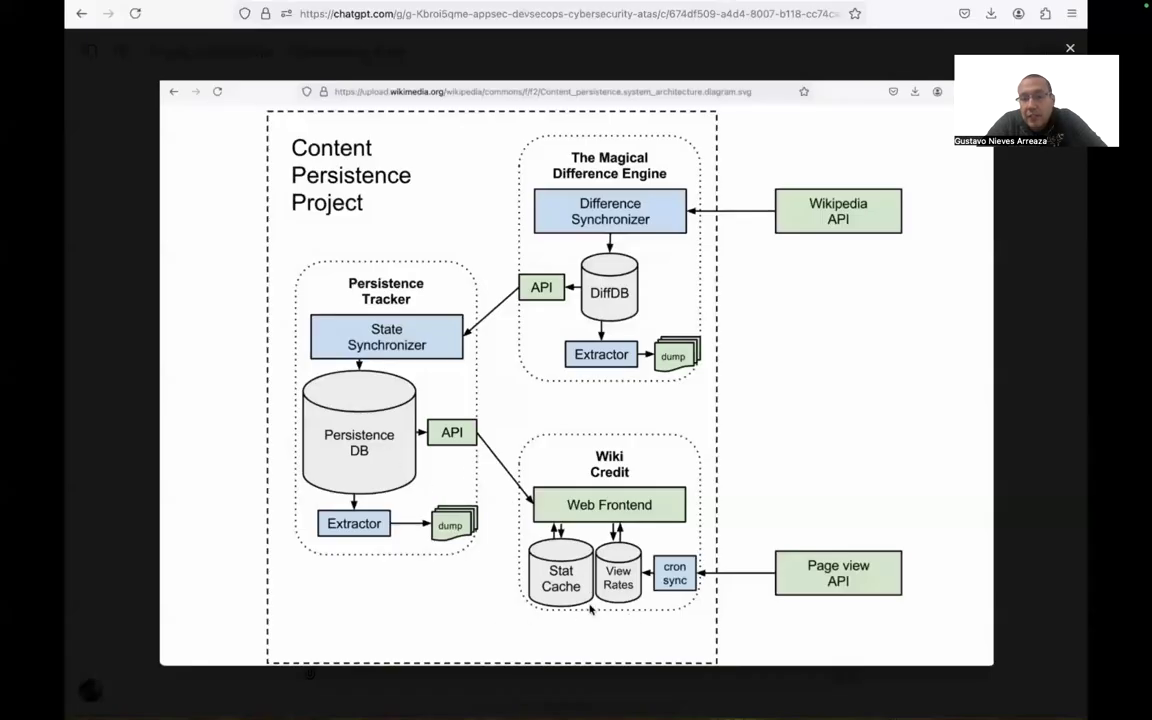
mouse_move(560, 598)
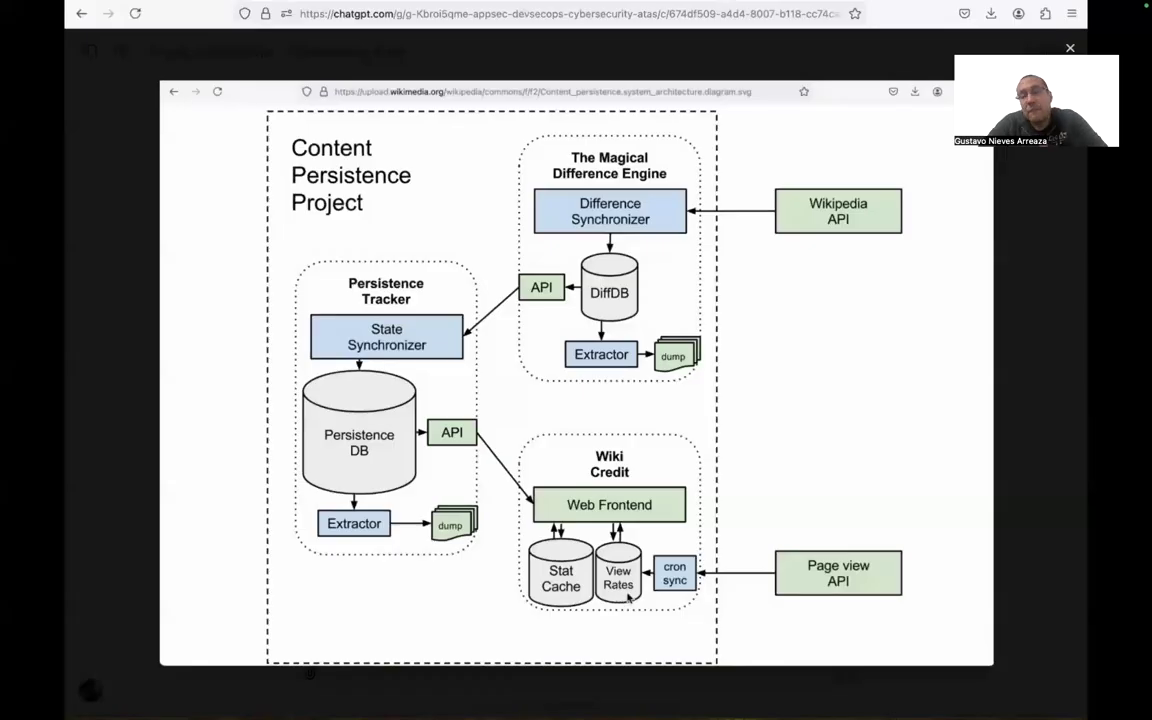
mouse_move(688, 540)
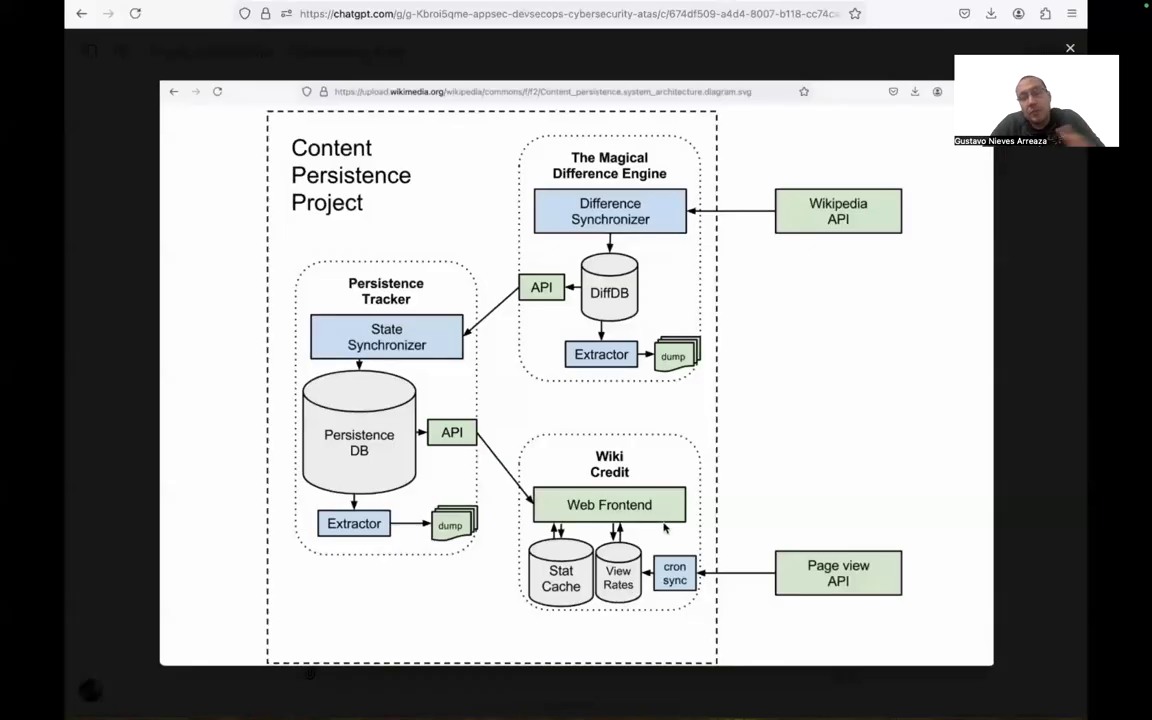
mouse_move(828, 228)
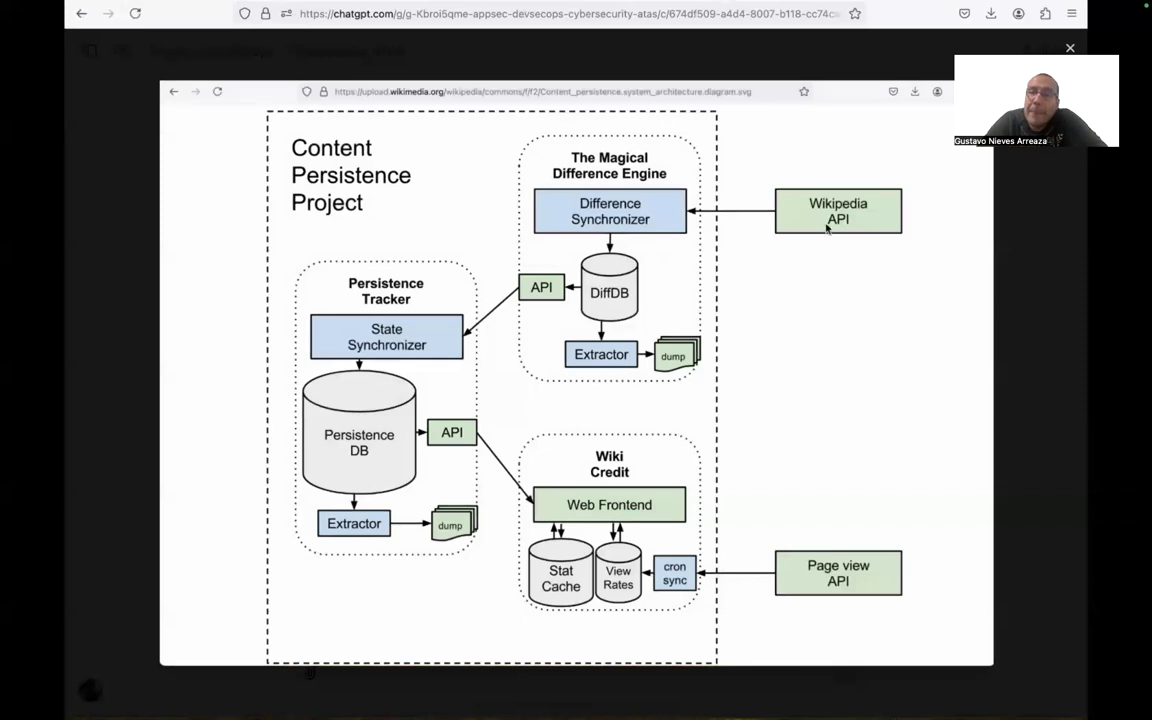
mouse_move(824, 600)
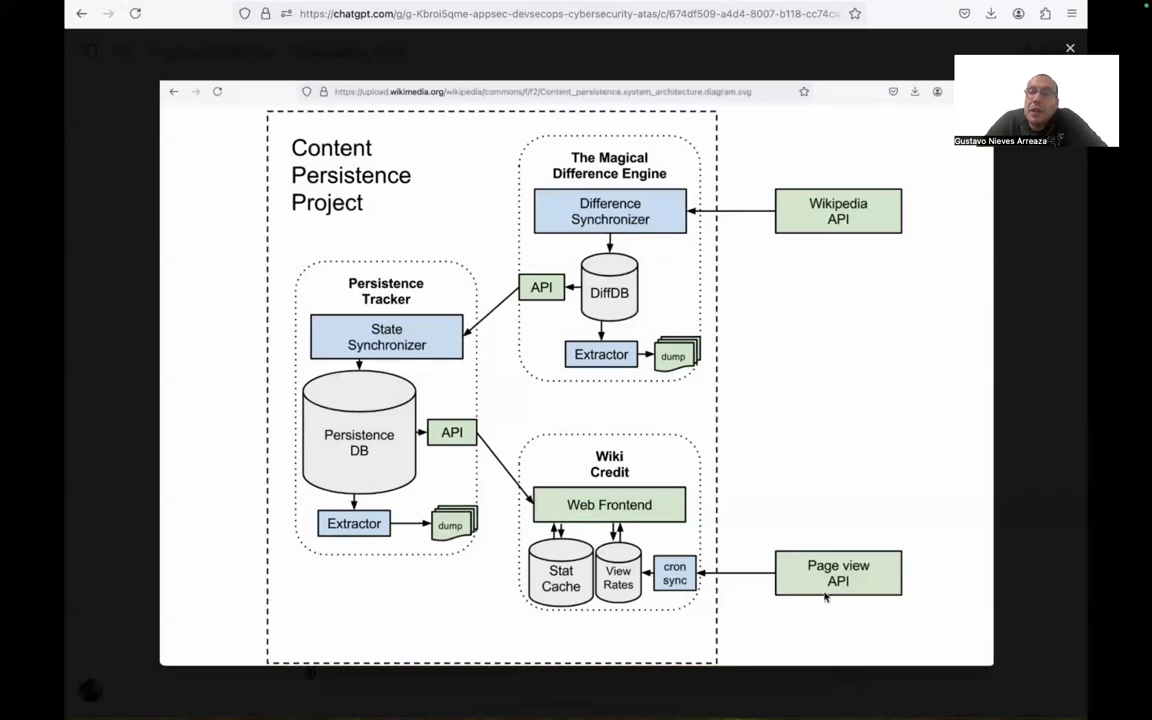
mouse_move(1046, 164)
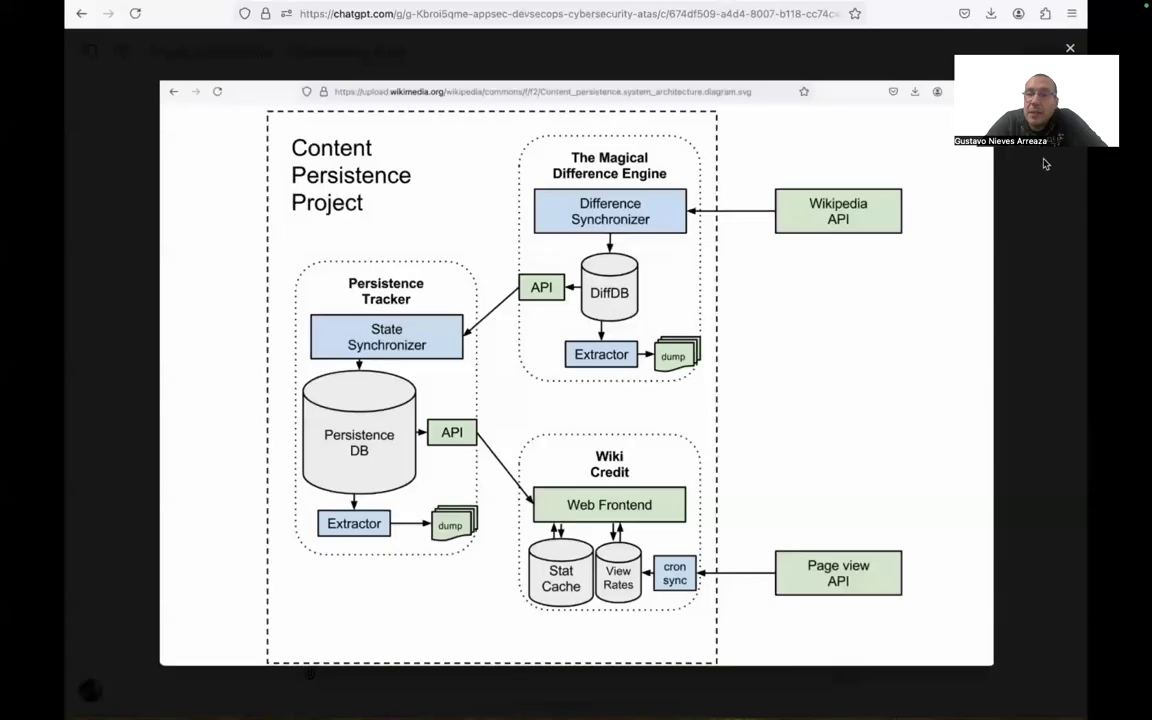
click(1068, 48)
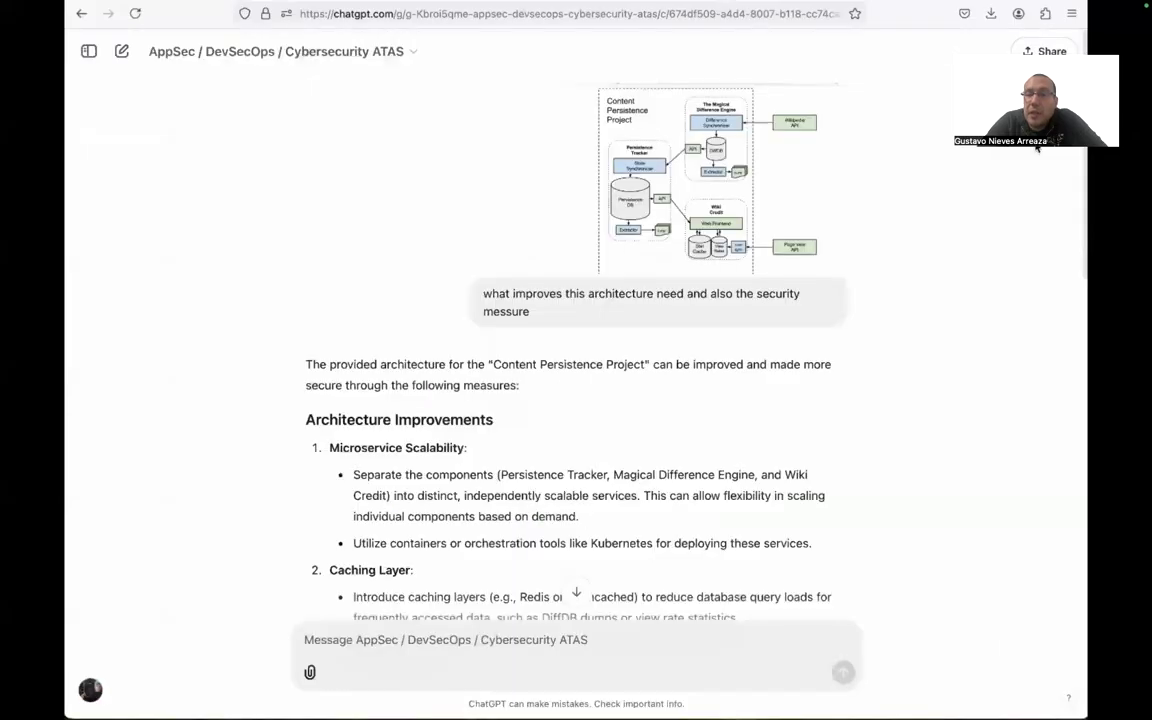
scroll(down, 3)
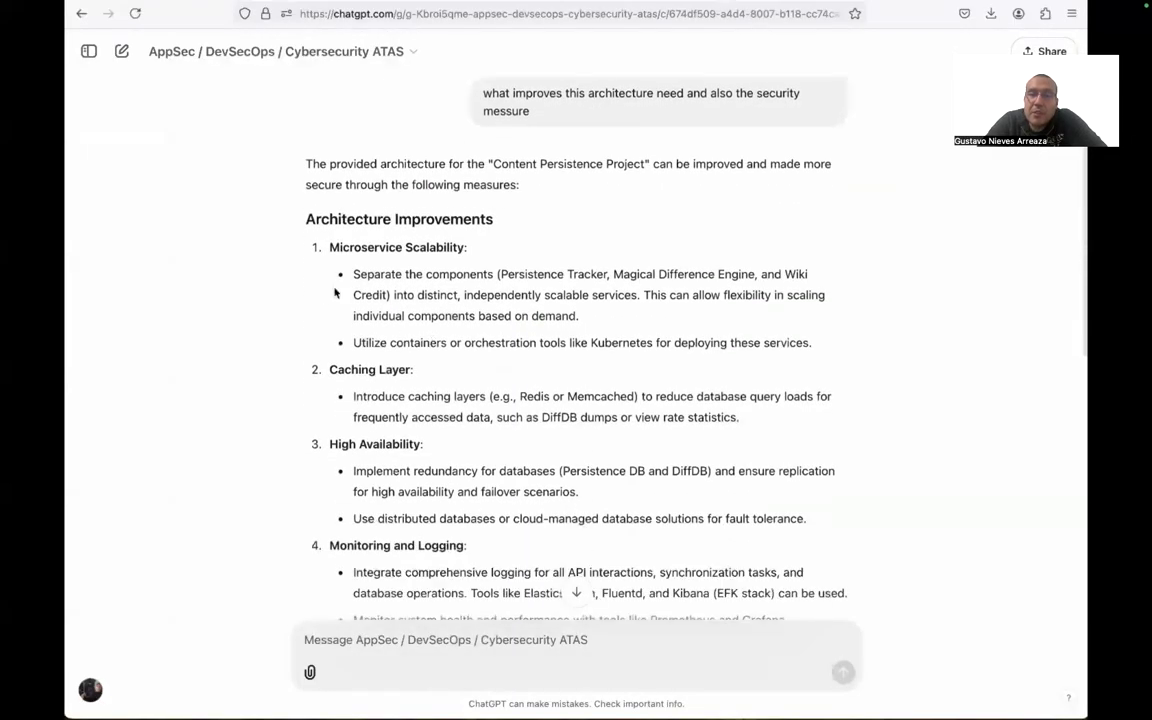
drag(352, 274, 564, 342)
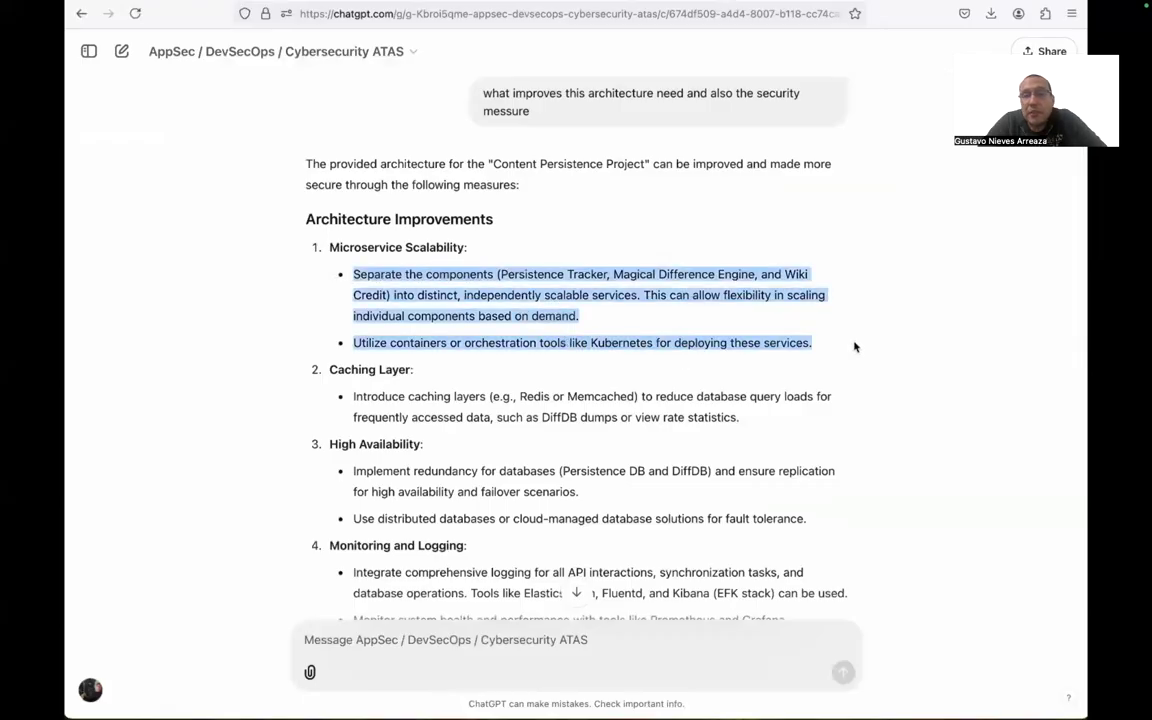
scroll(down, 3)
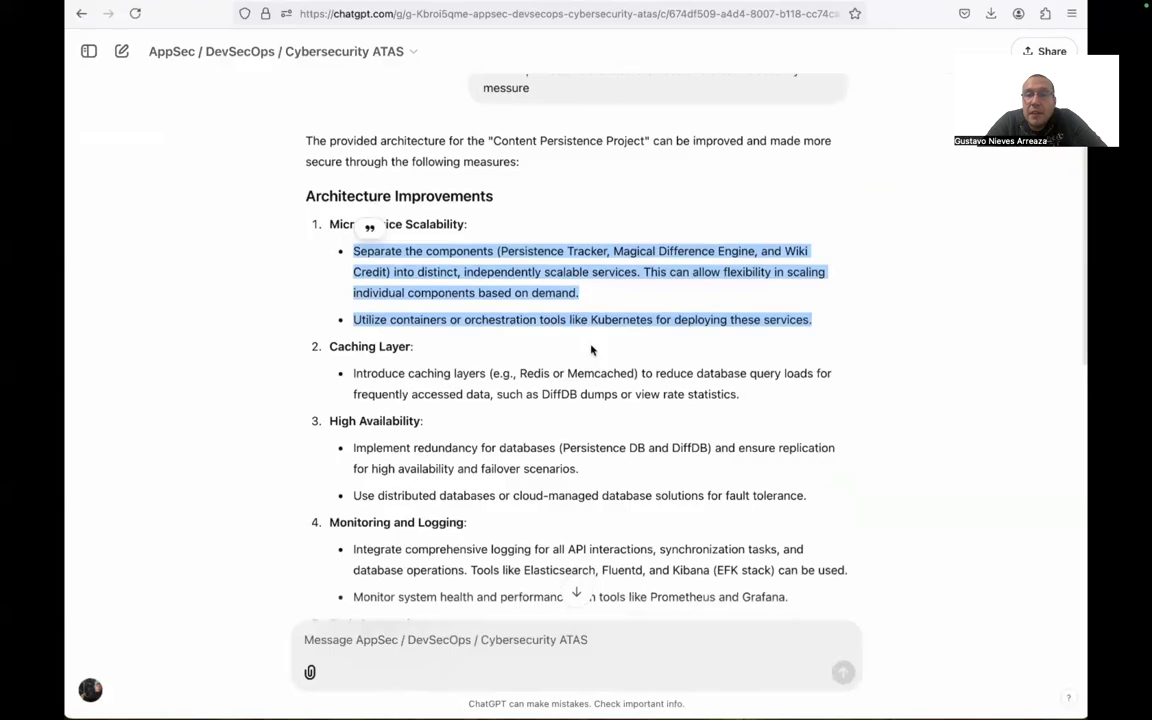
mouse_move(542, 340)
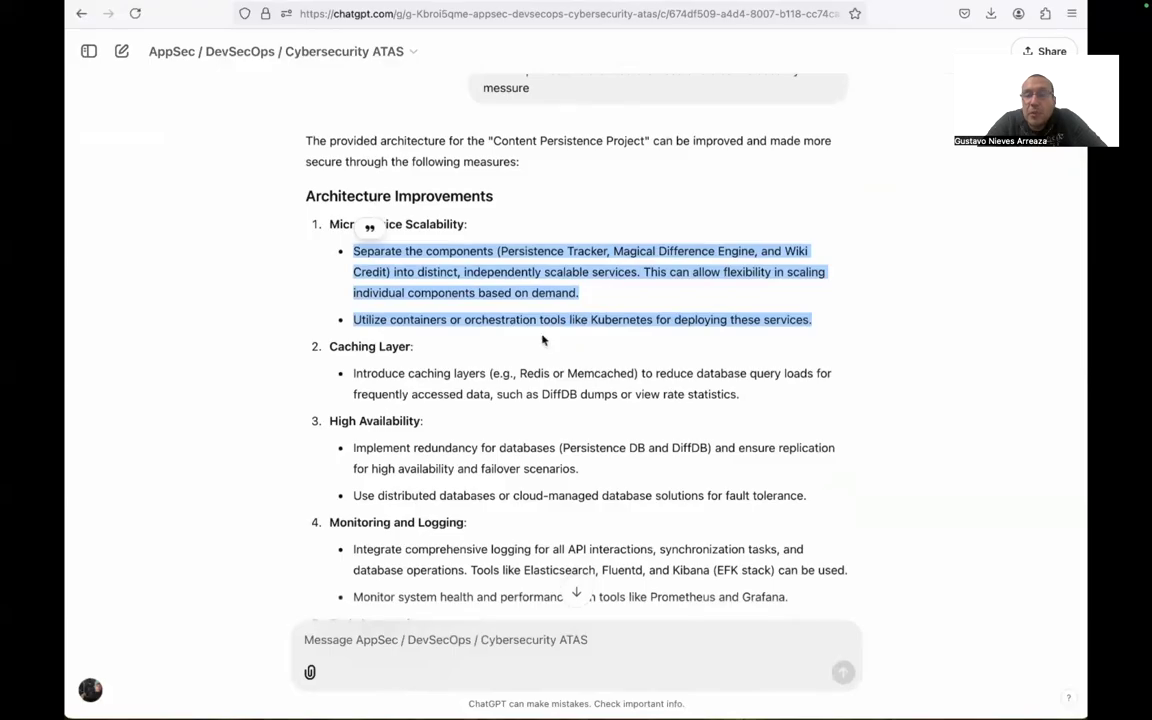
mouse_move(404, 328)
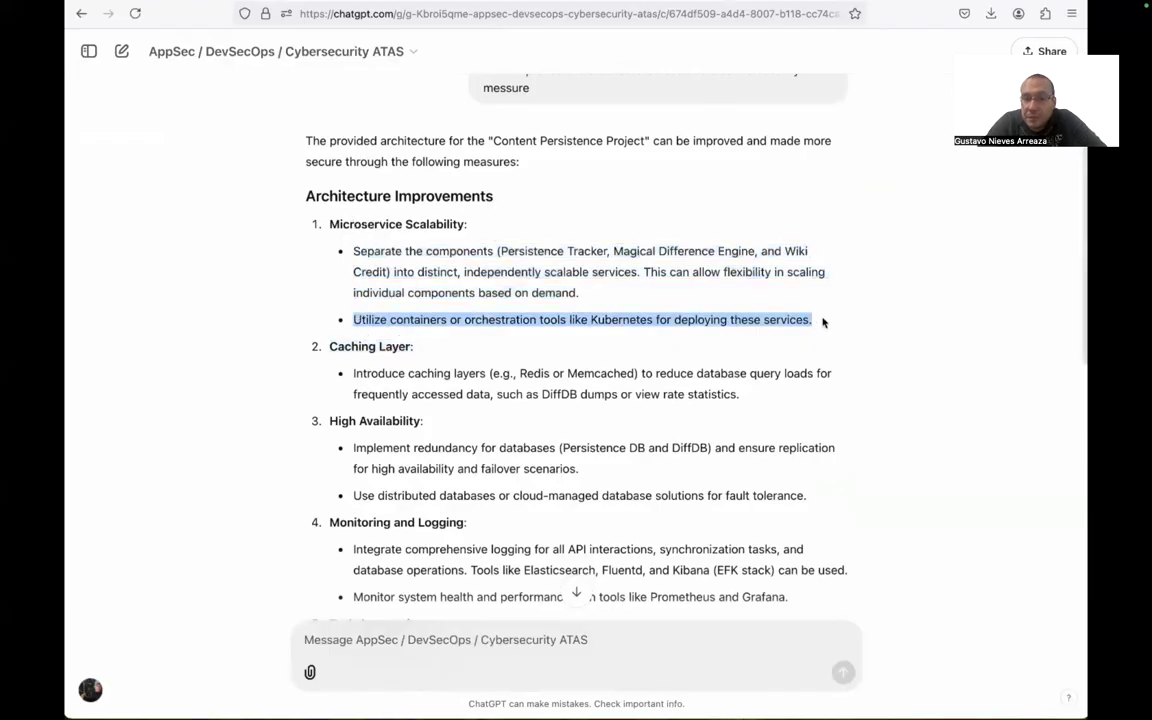
scroll(down, 3)
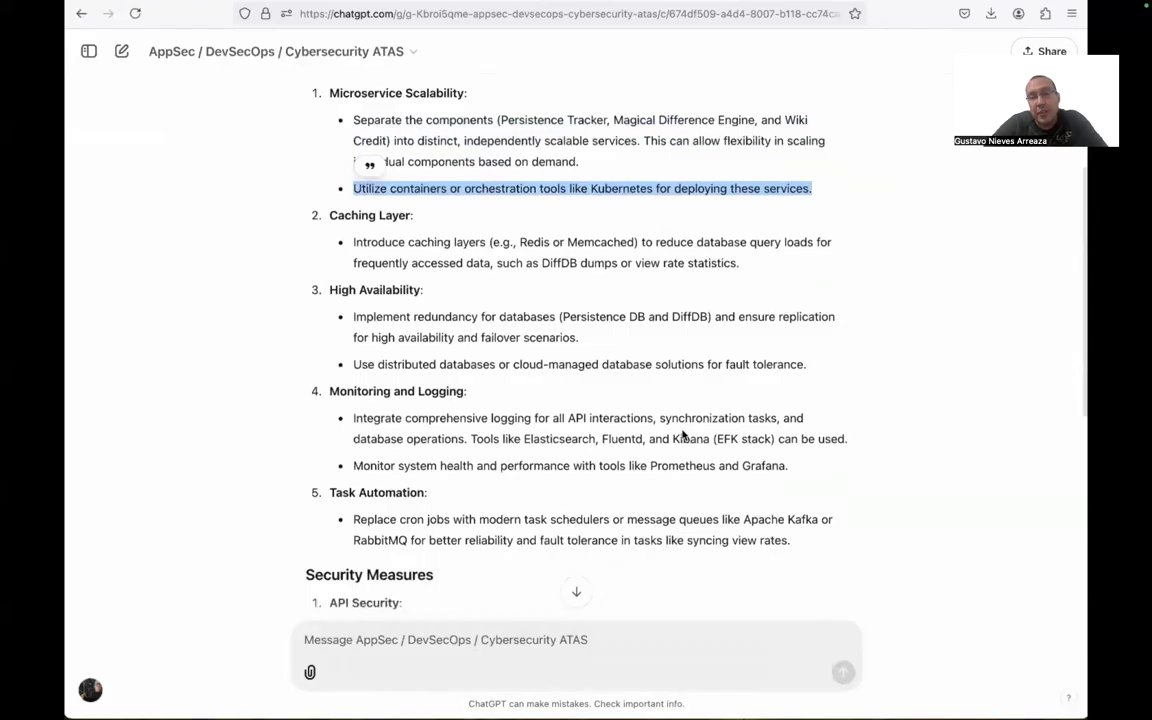
mouse_move(356, 254)
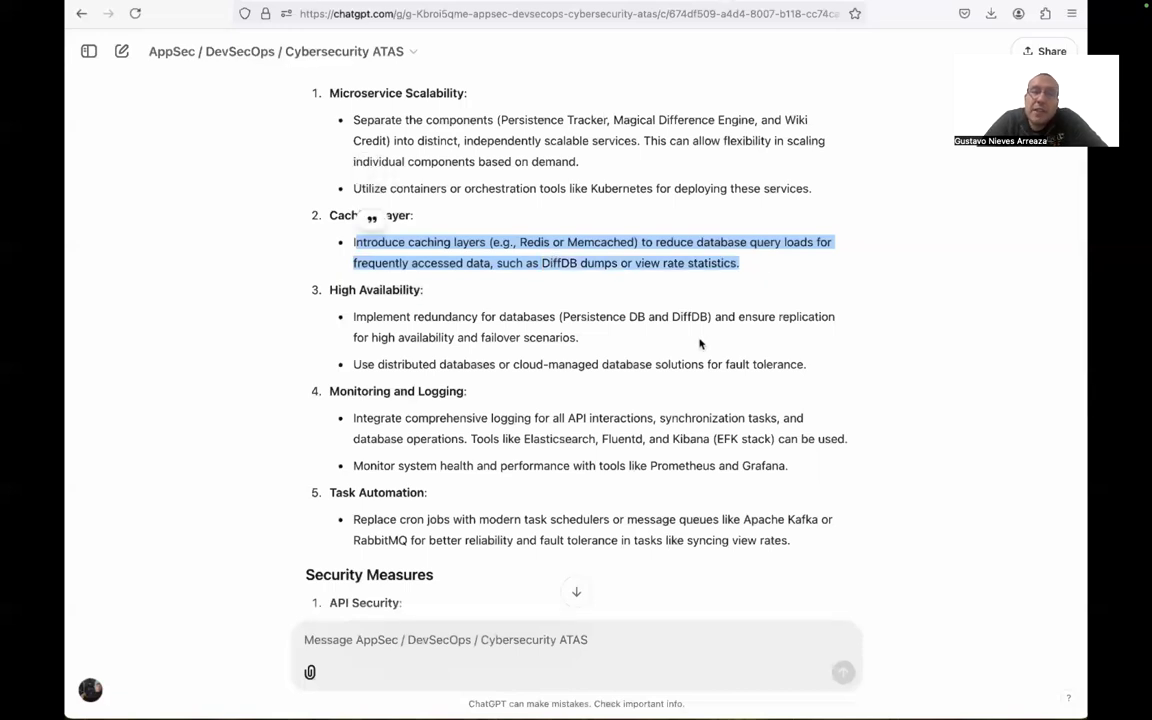
mouse_move(552, 262)
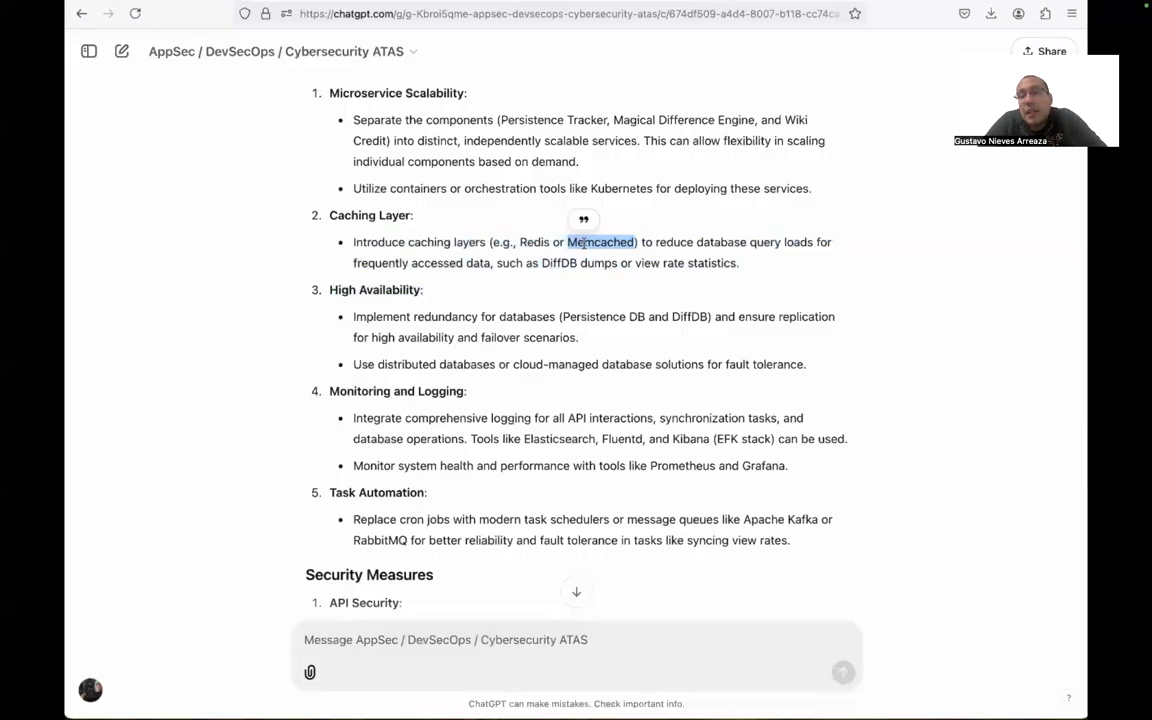
scroll(down, 3)
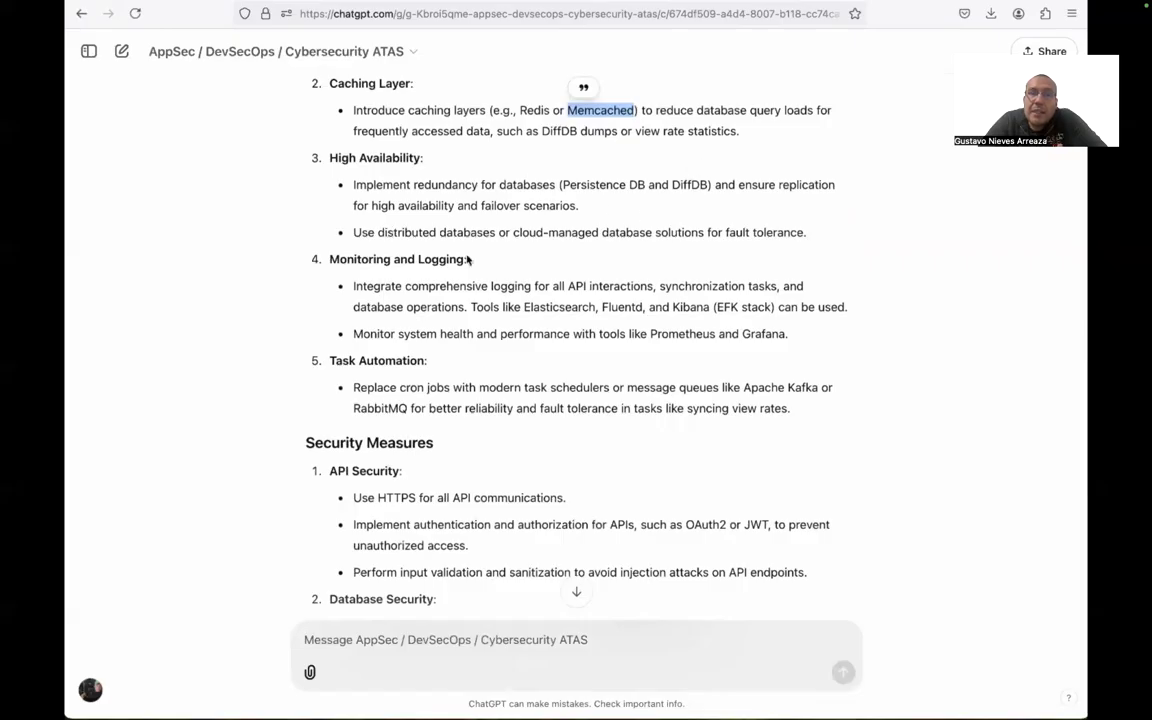
scroll(down, 3)
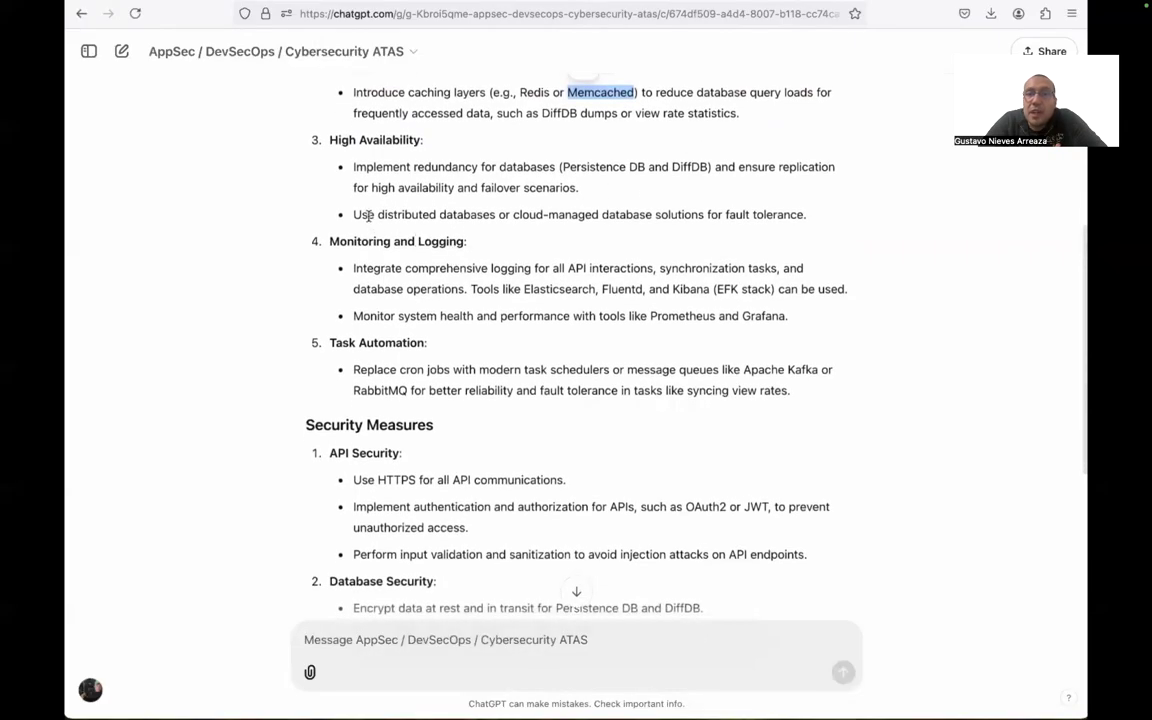
drag(372, 214, 814, 214)
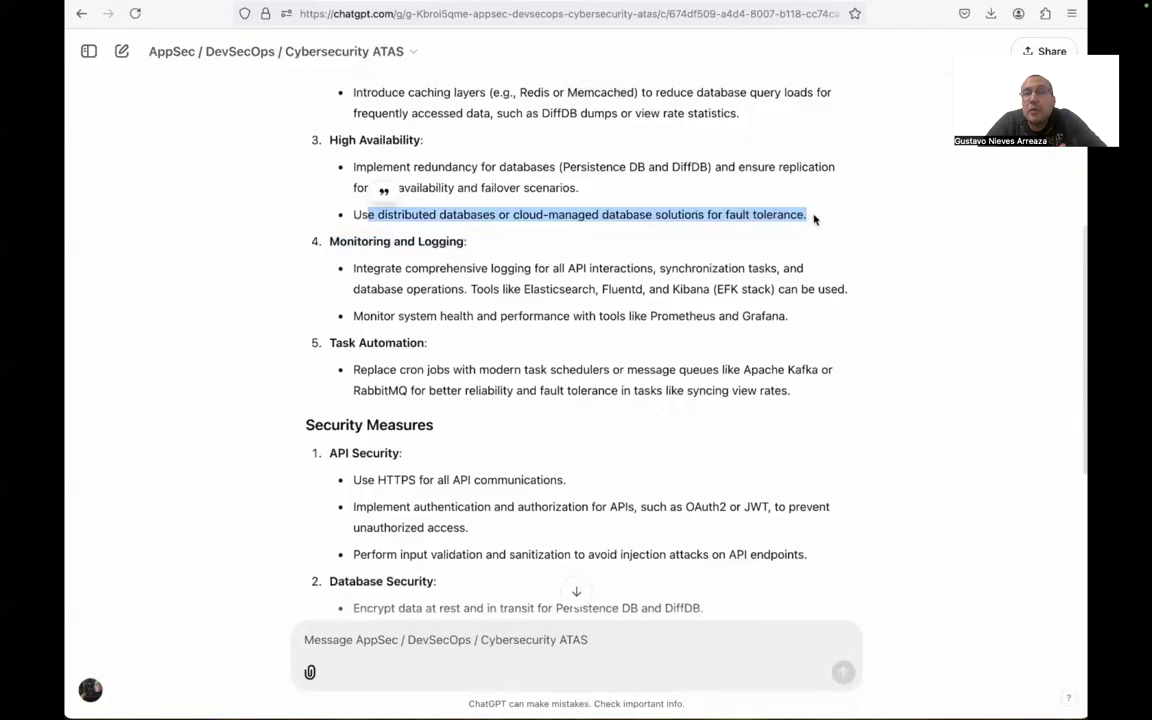
scroll(down, 3)
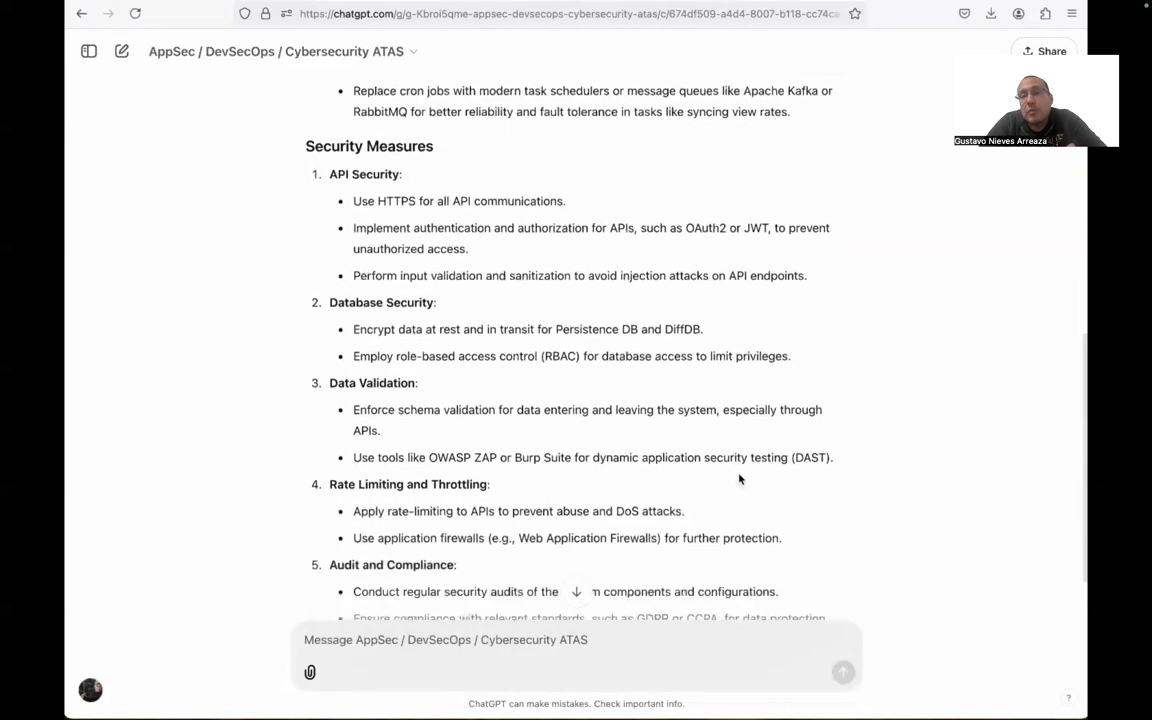
scroll(down, 3)
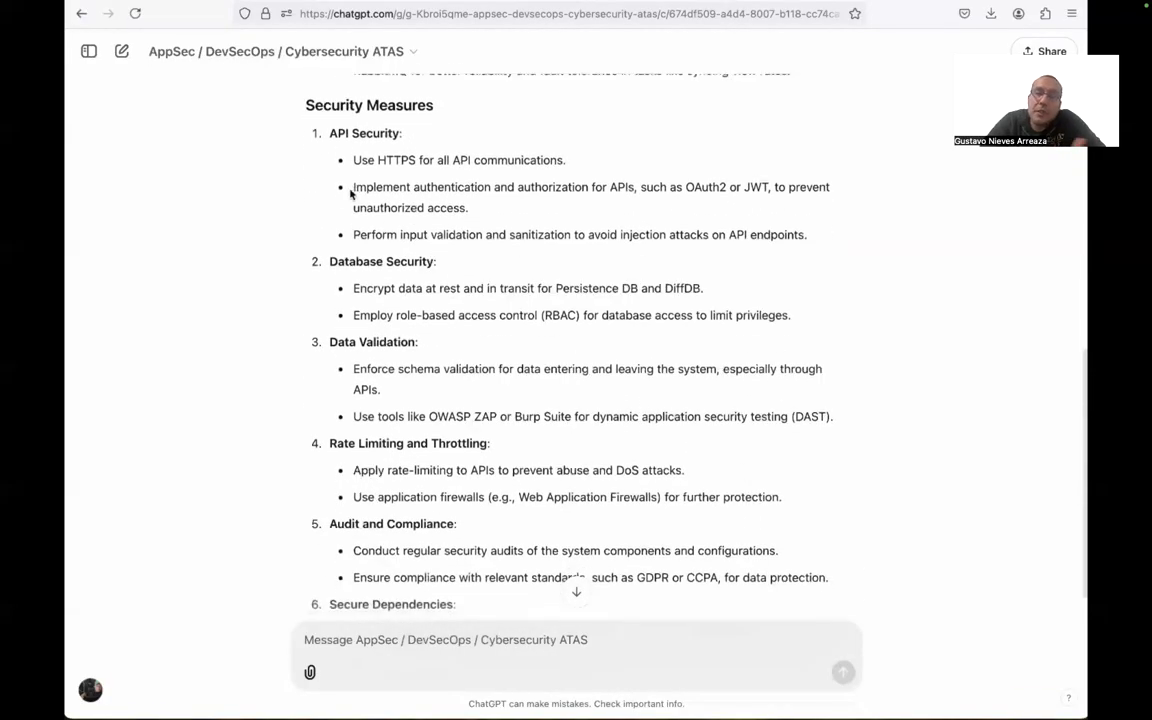
mouse_move(538, 218)
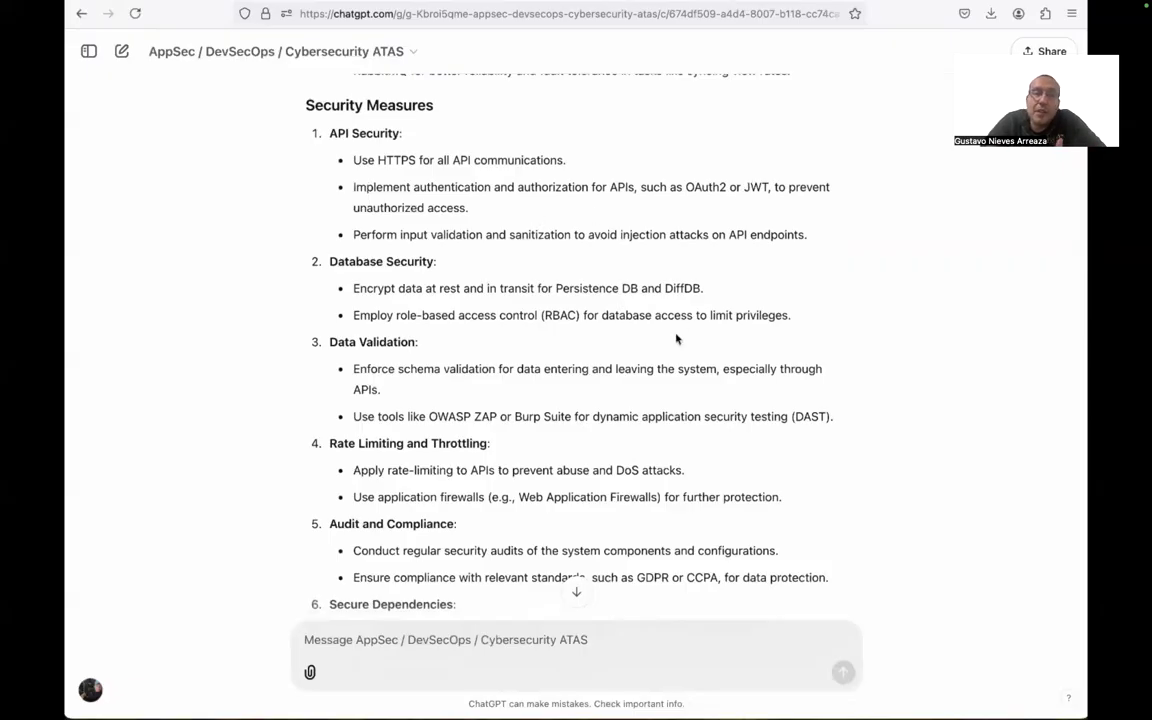
scroll(down, 3)
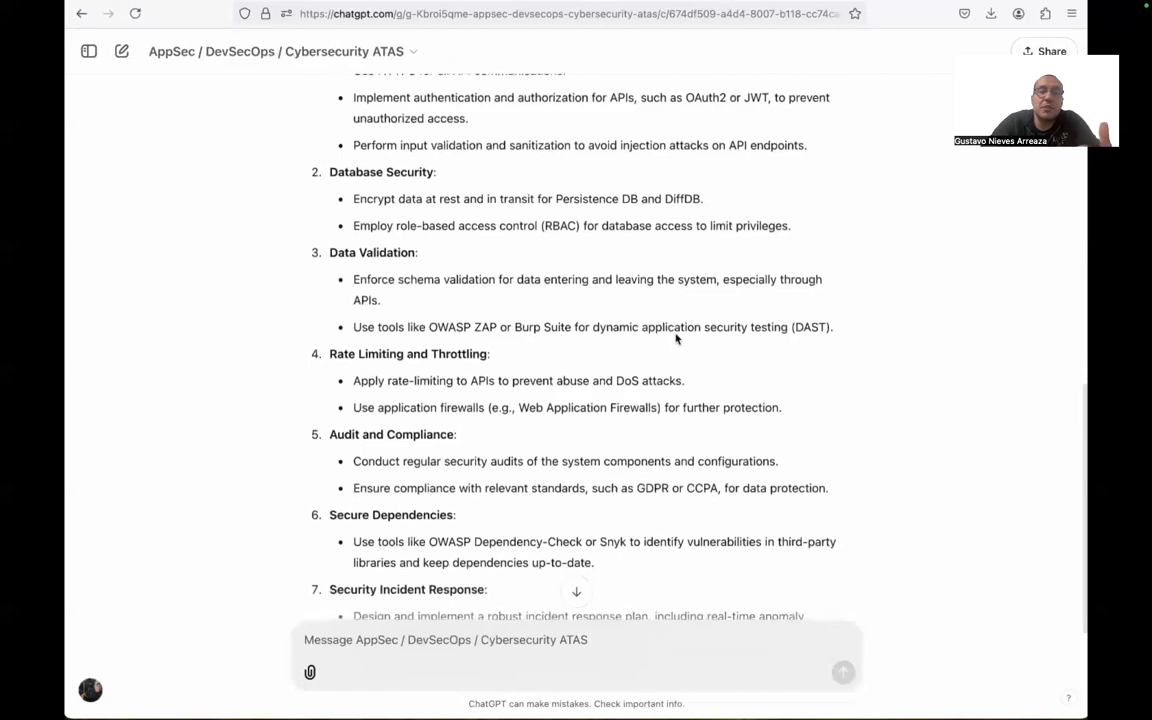
scroll(down, 3)
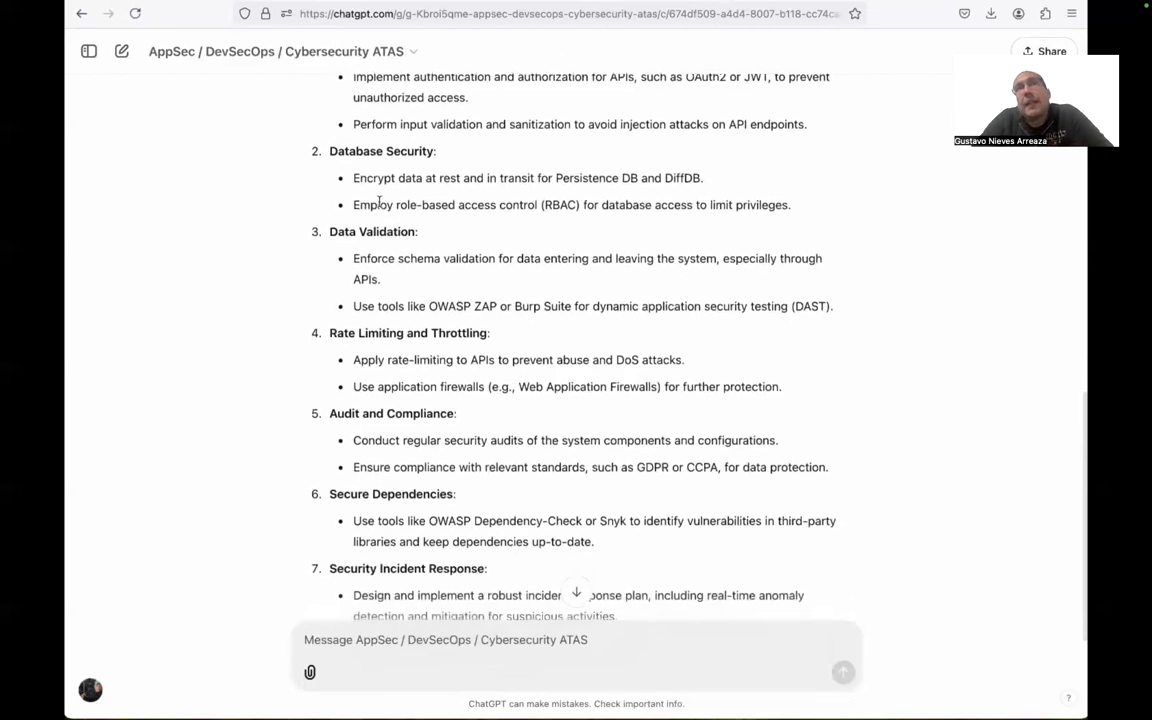
scroll(down, 3)
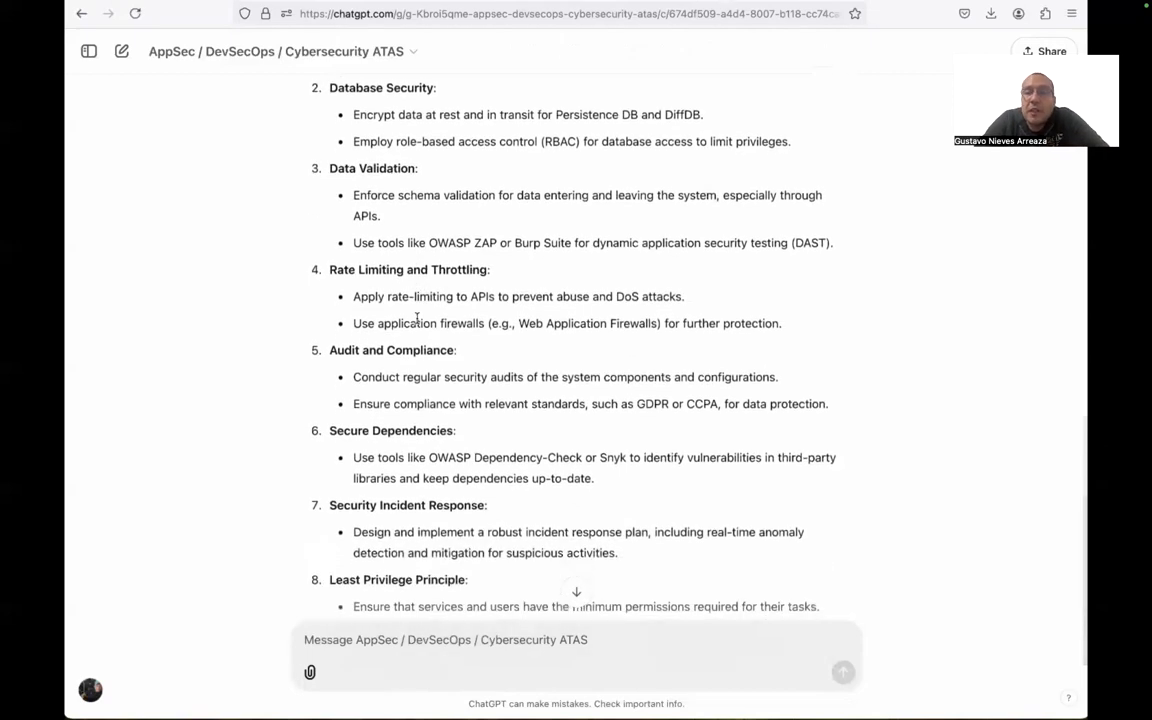
scroll(down, 3)
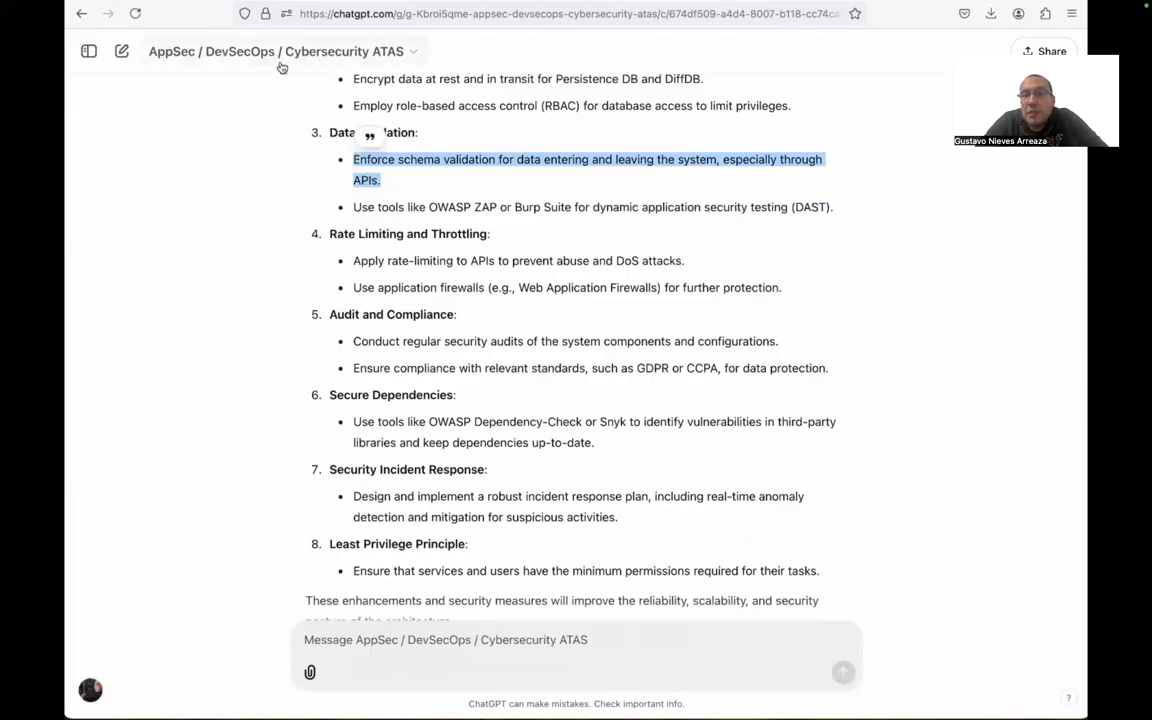
mouse_move(304, 68)
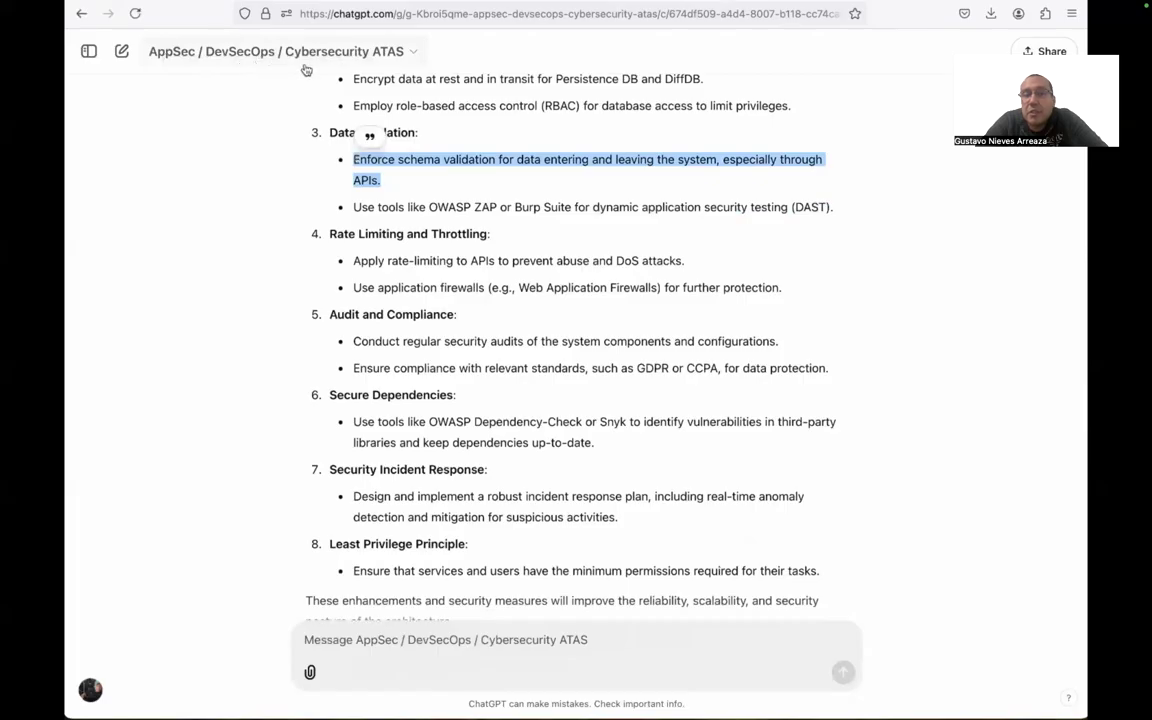
mouse_move(334, 252)
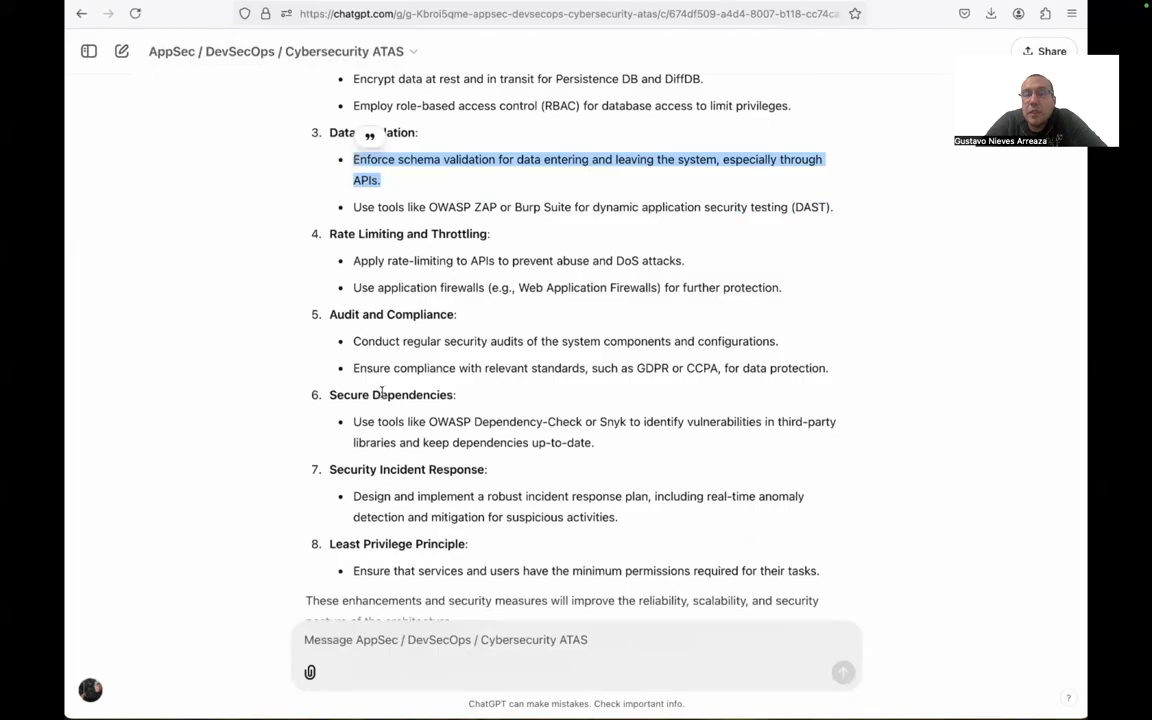
scroll(down, 3)
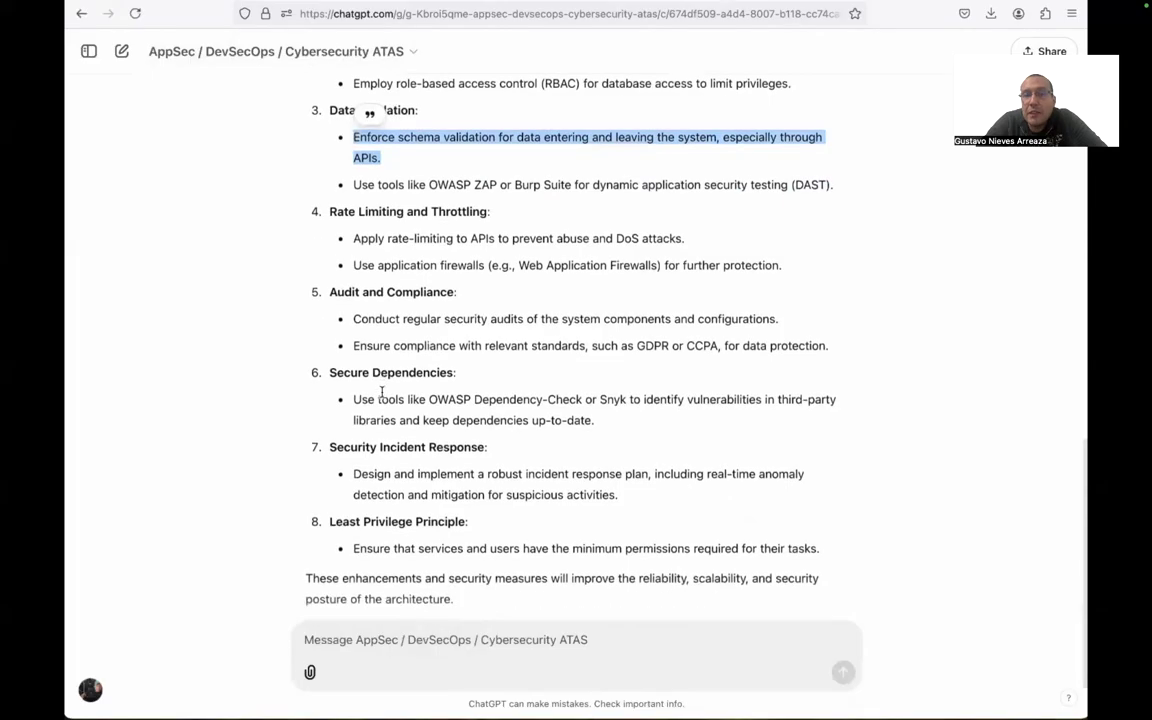
scroll(down, 3)
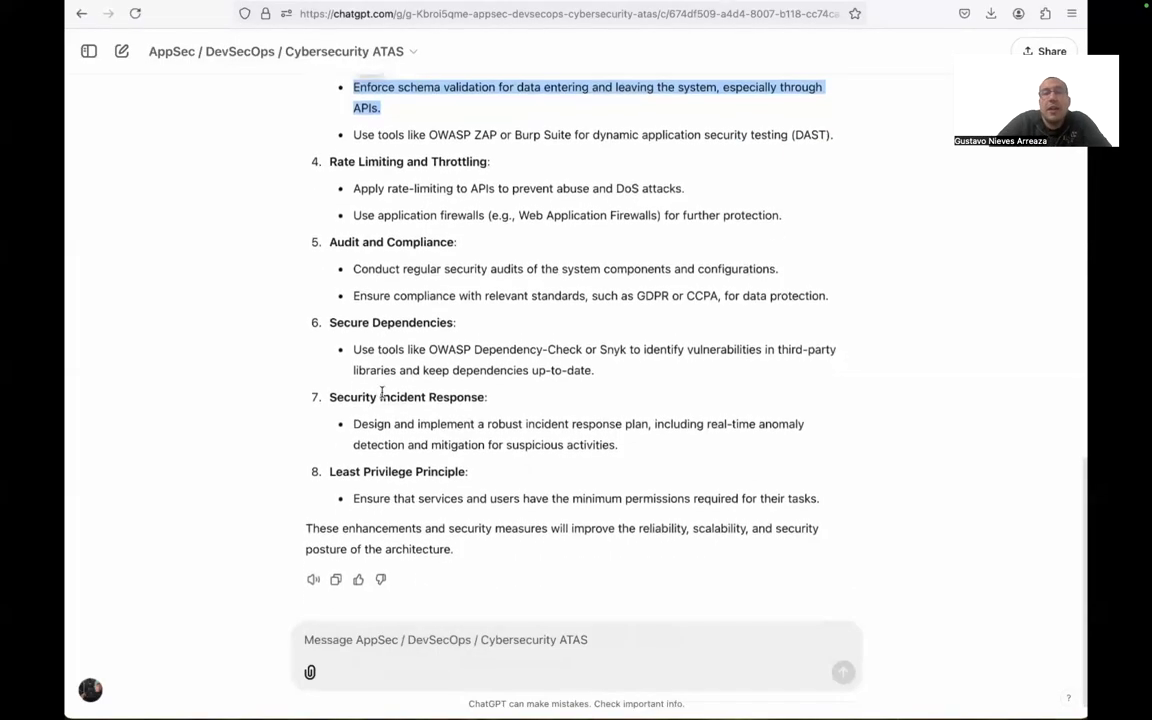
scroll(down, 3)
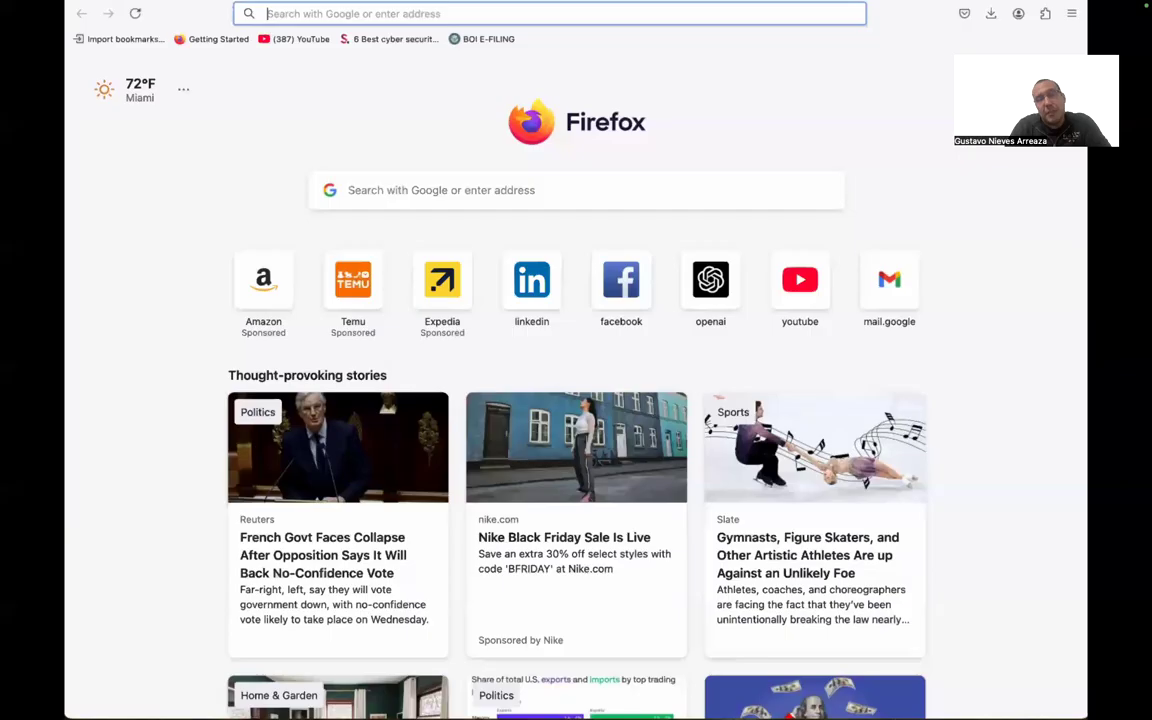
Step: Search Google for 'sql injection example' and view the W3Schools SQL Injection sample code
text(sql injection example)
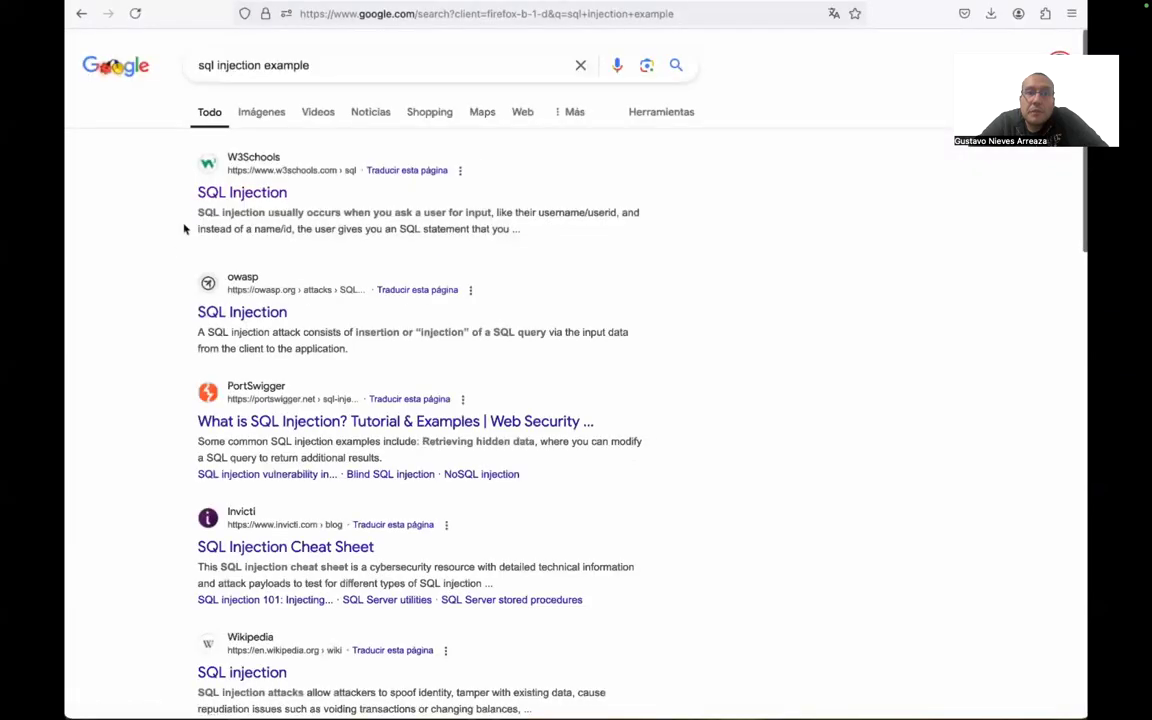
click(242, 192)
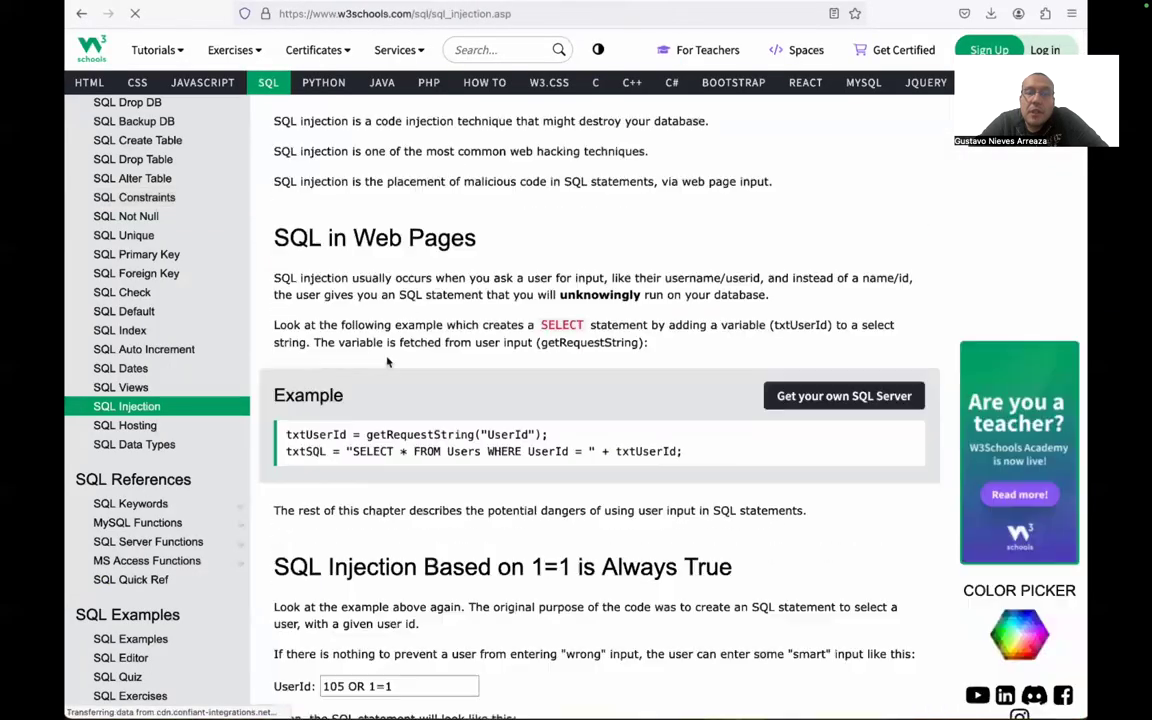
scroll(down, 3)
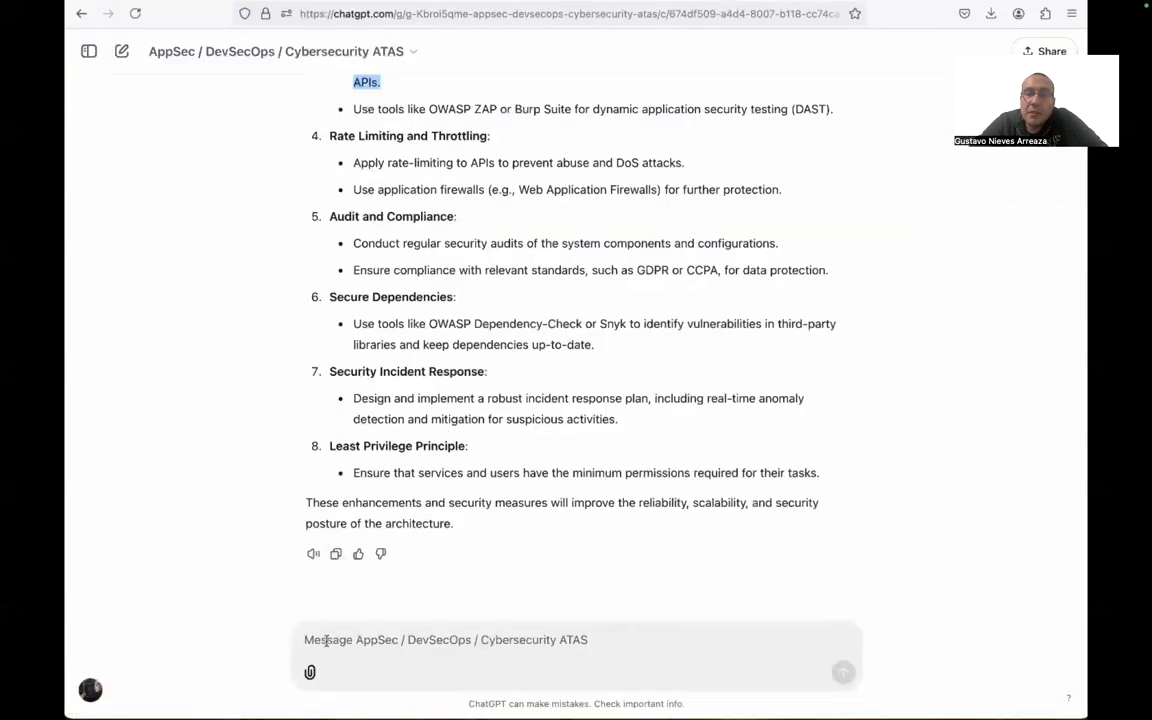
Step: Paste the txtUserId/txtSQL snippet and ask to find the vulnerabilities in the code line
text(txtUserId = getRequestString("UserId");)
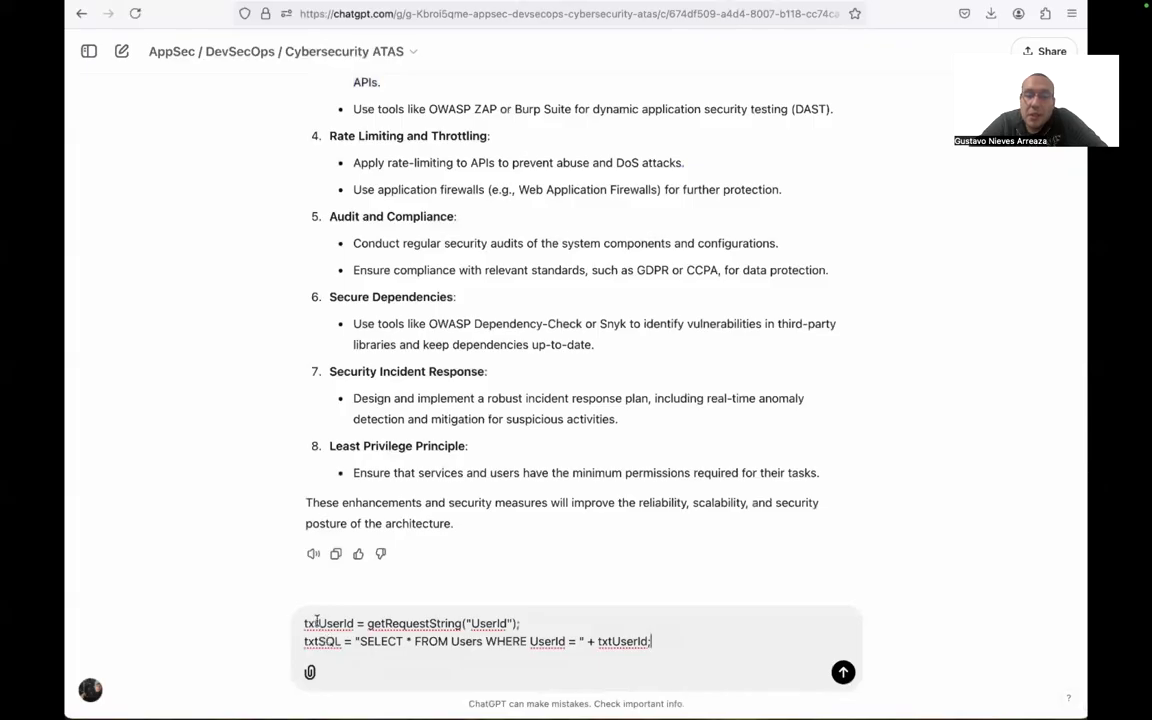
text(found)
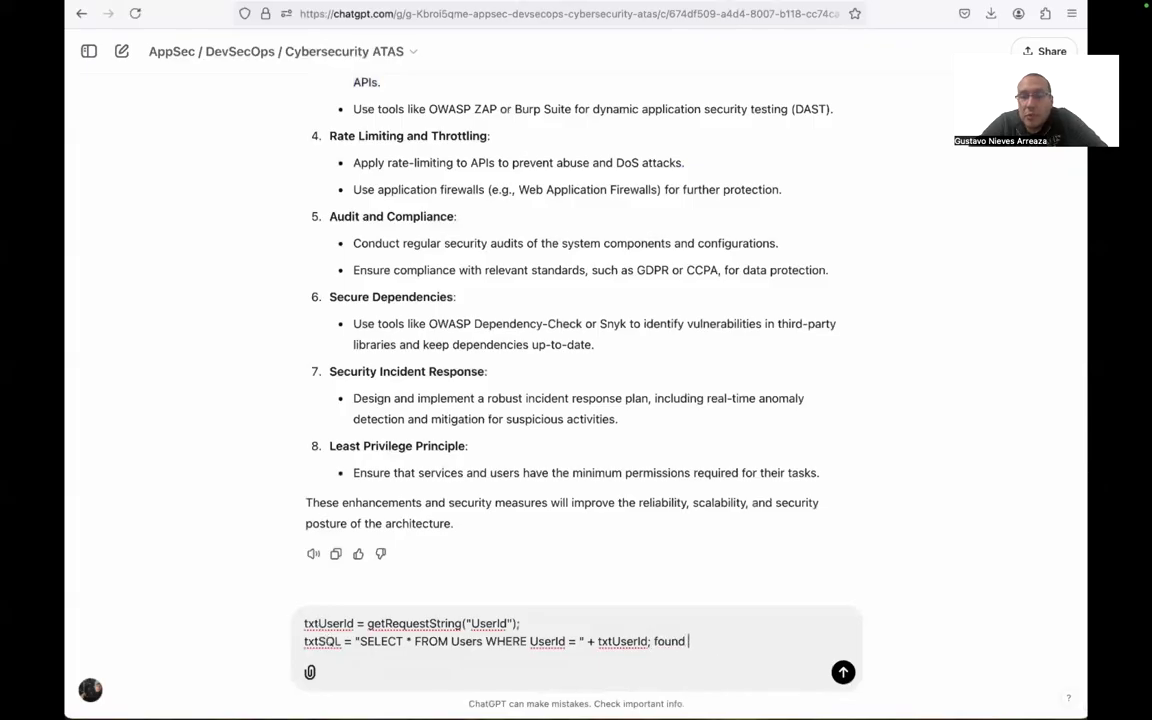
text(the vulnerabi)
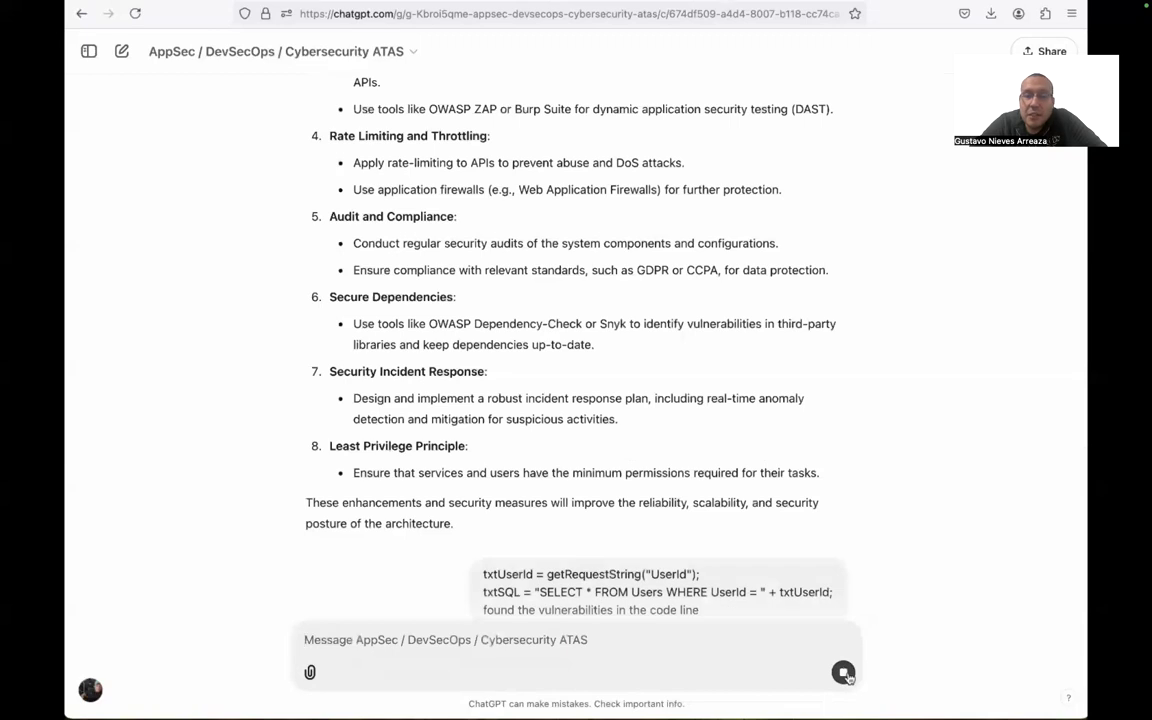
click(444, 640)
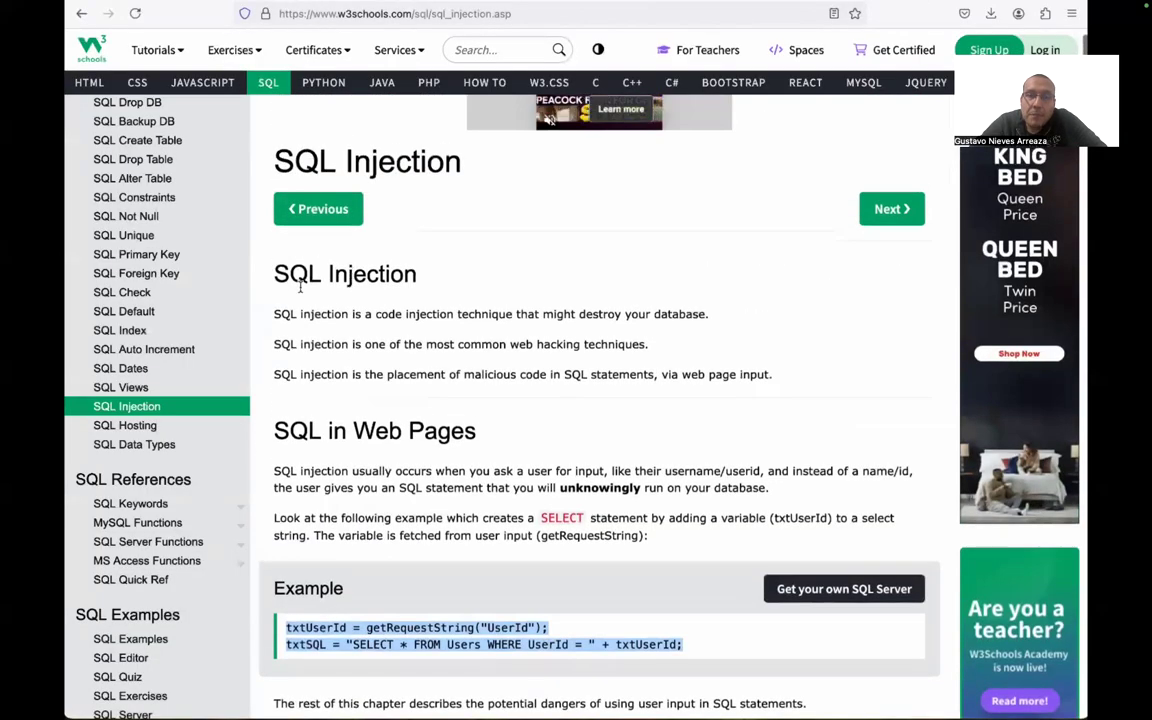
scroll(down, 3)
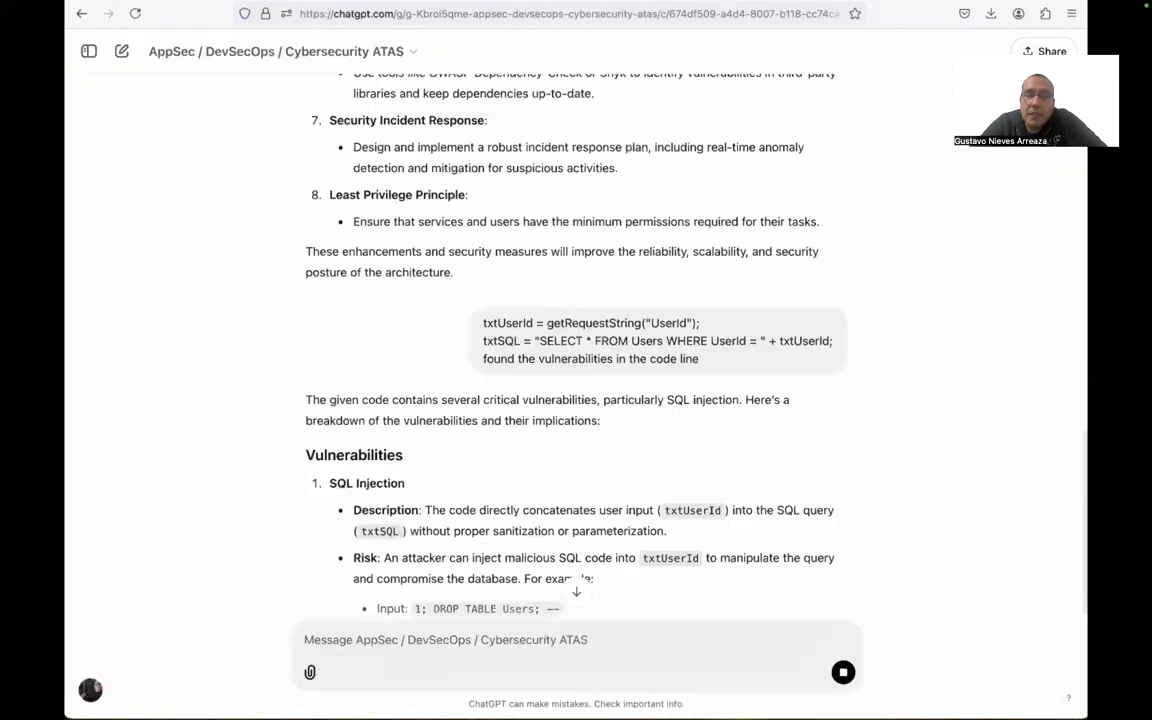
scroll(down, 3)
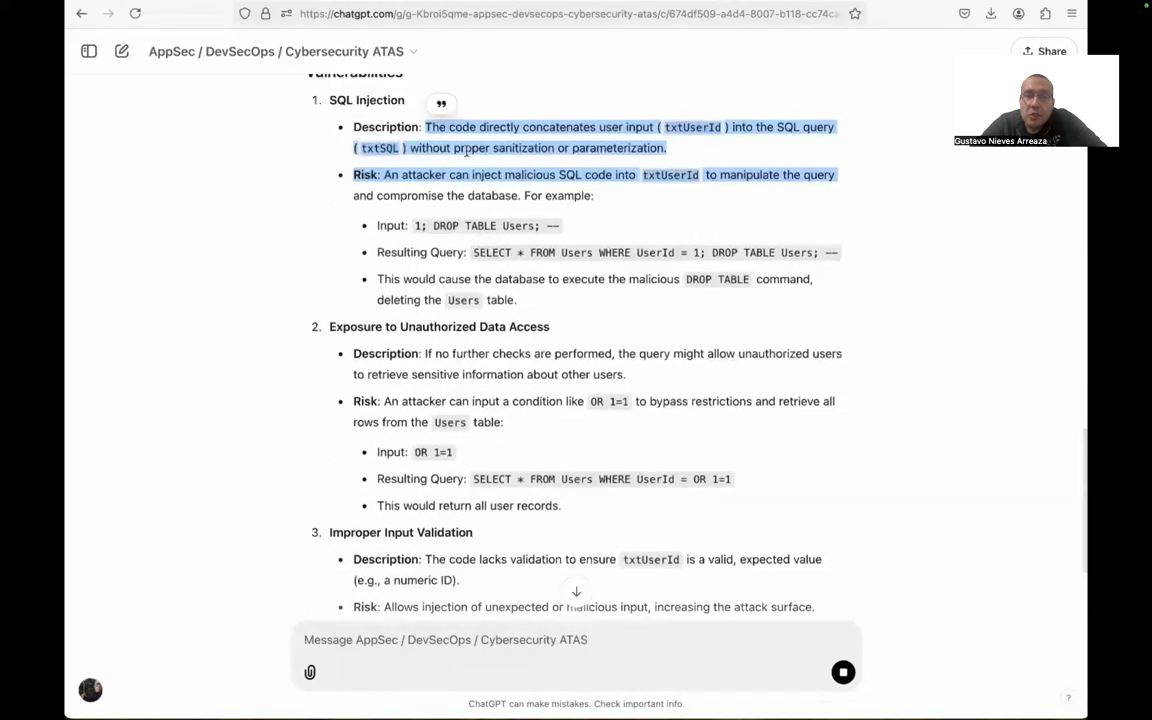
scroll(down, 3)
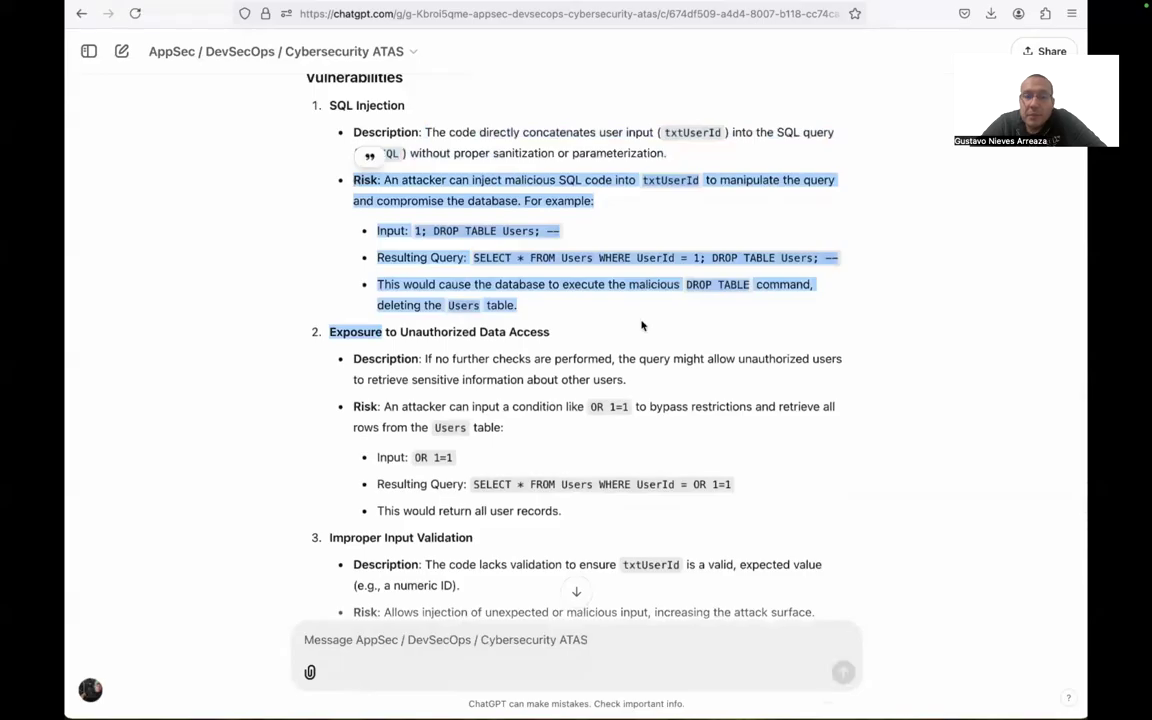
scroll(down, 3)
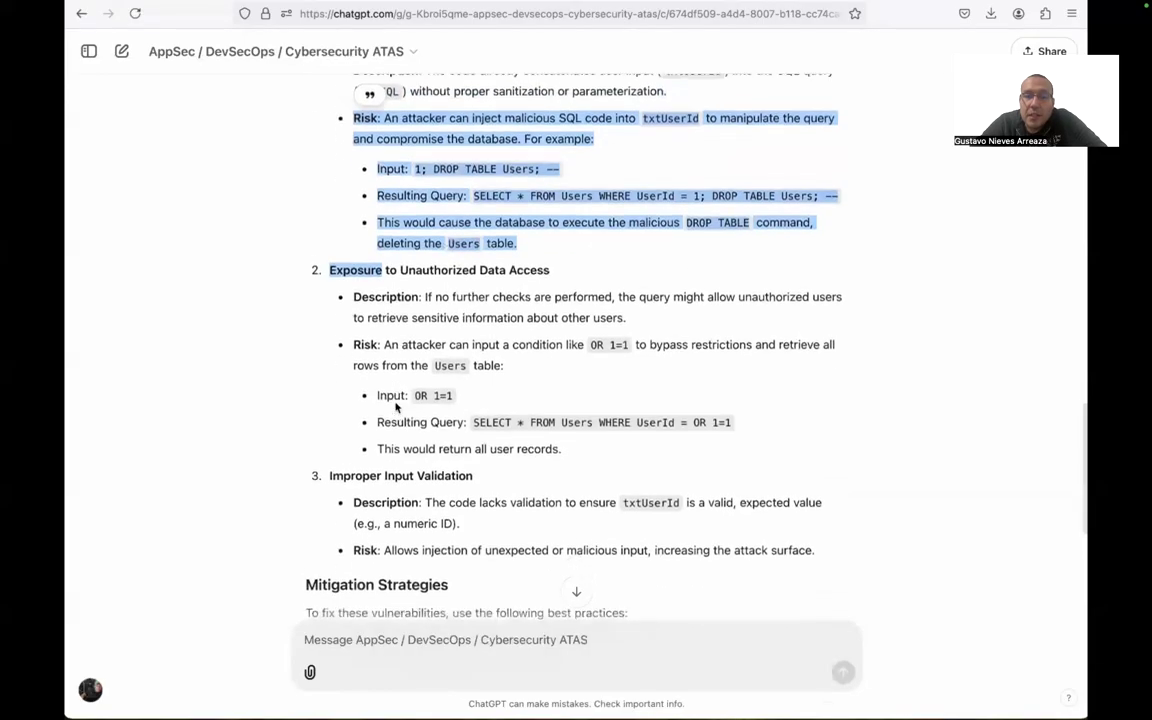
scroll(down, 3)
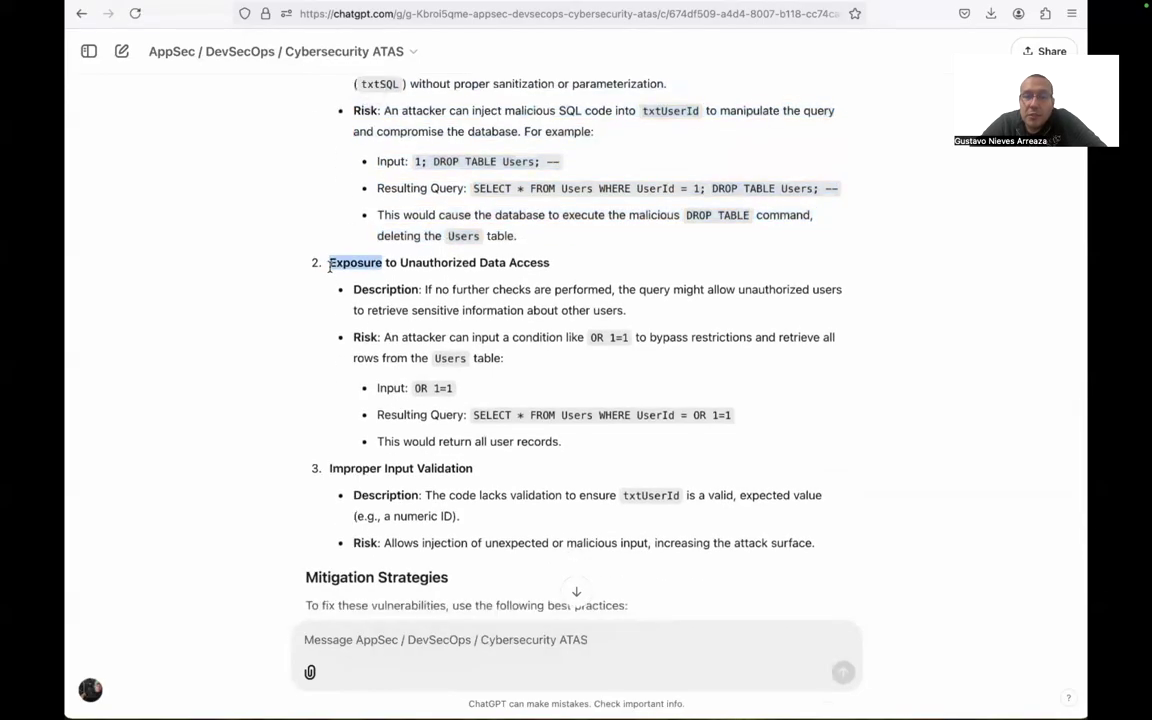
drag(328, 262, 560, 442)
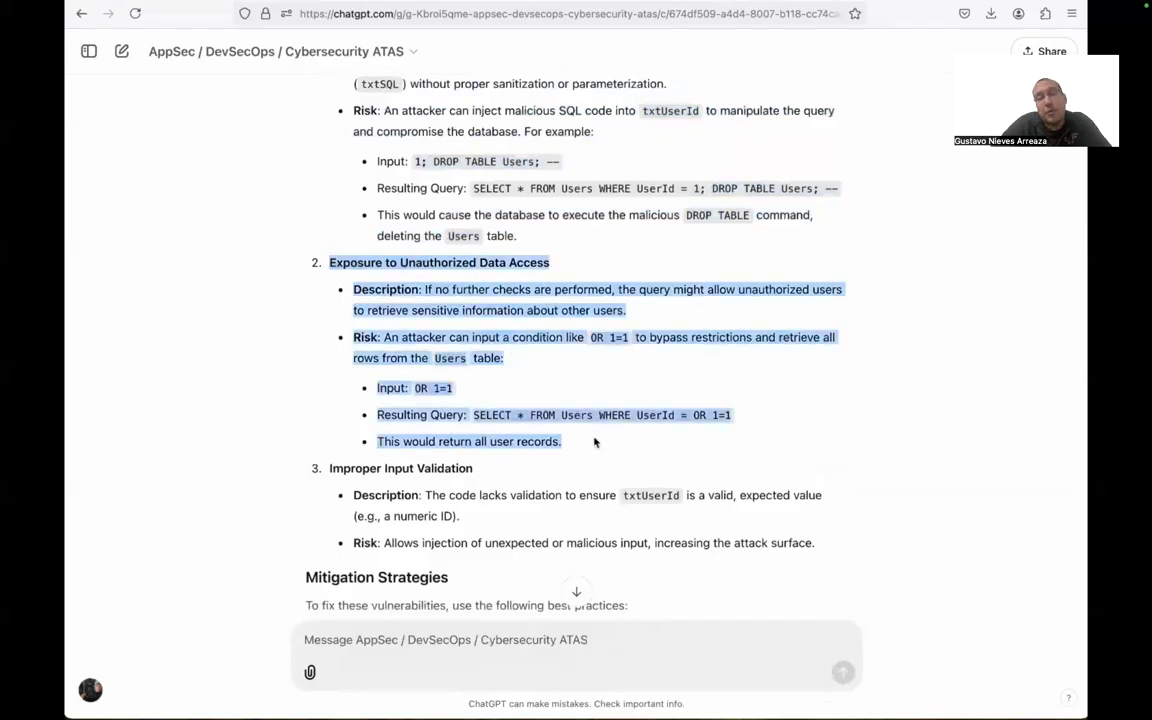
scroll(down, 3)
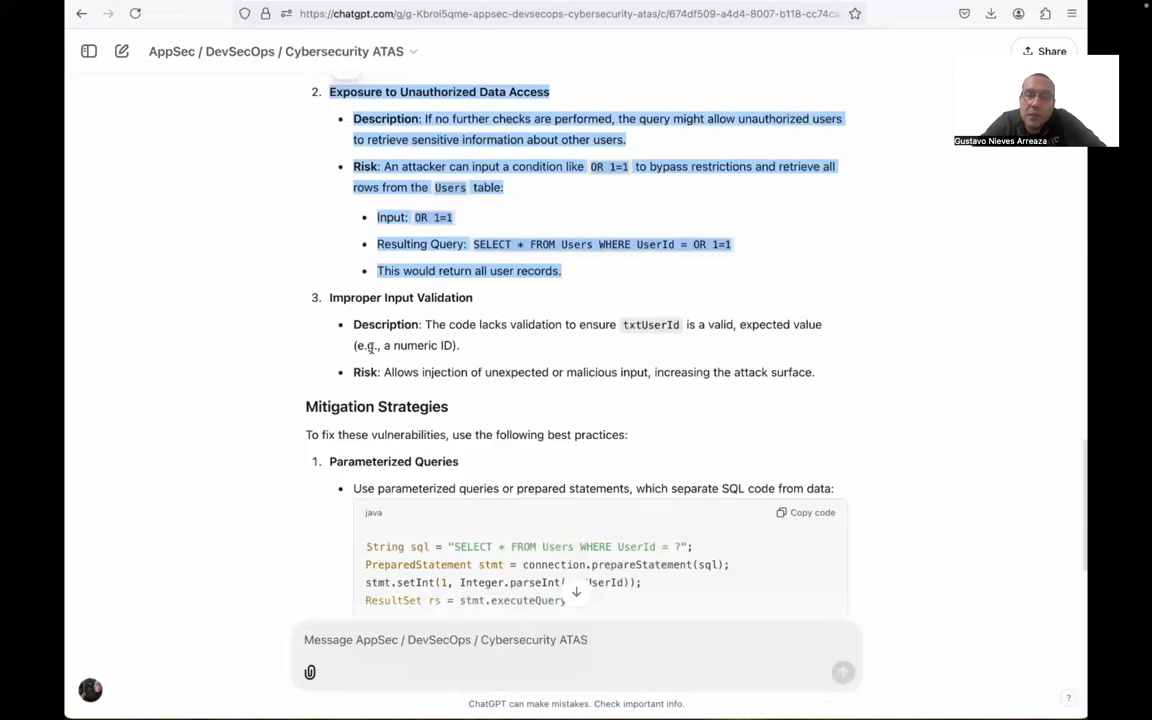
scroll(down, 3)
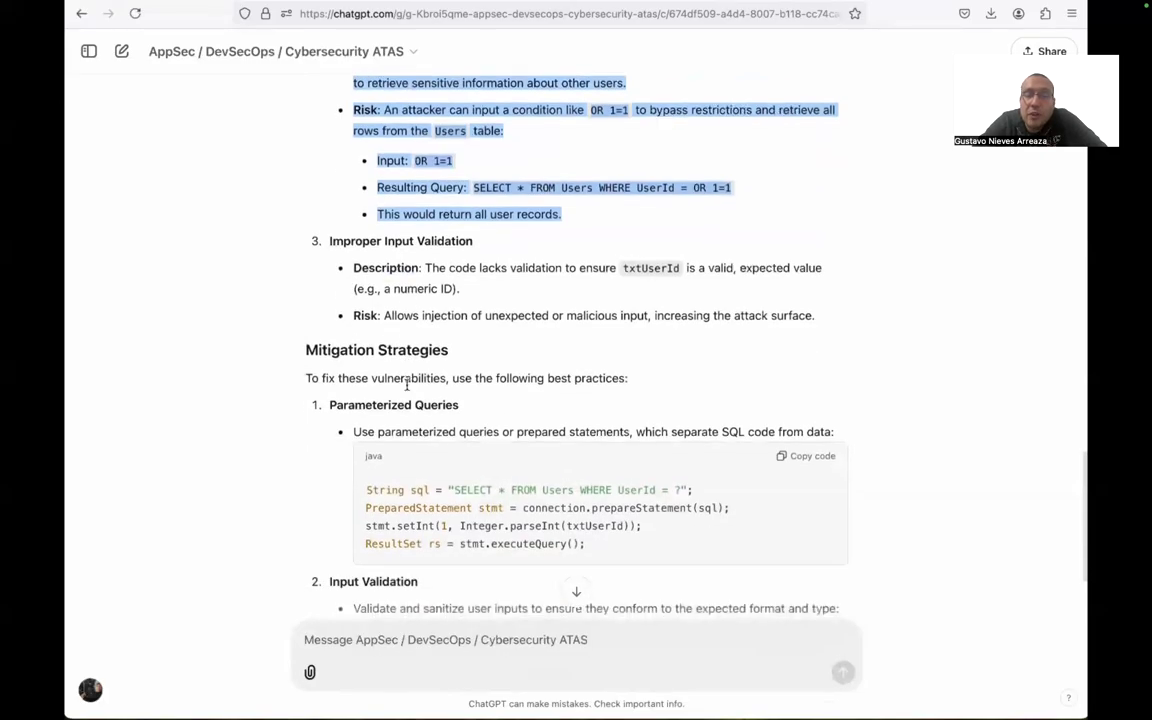
scroll(down, 3)
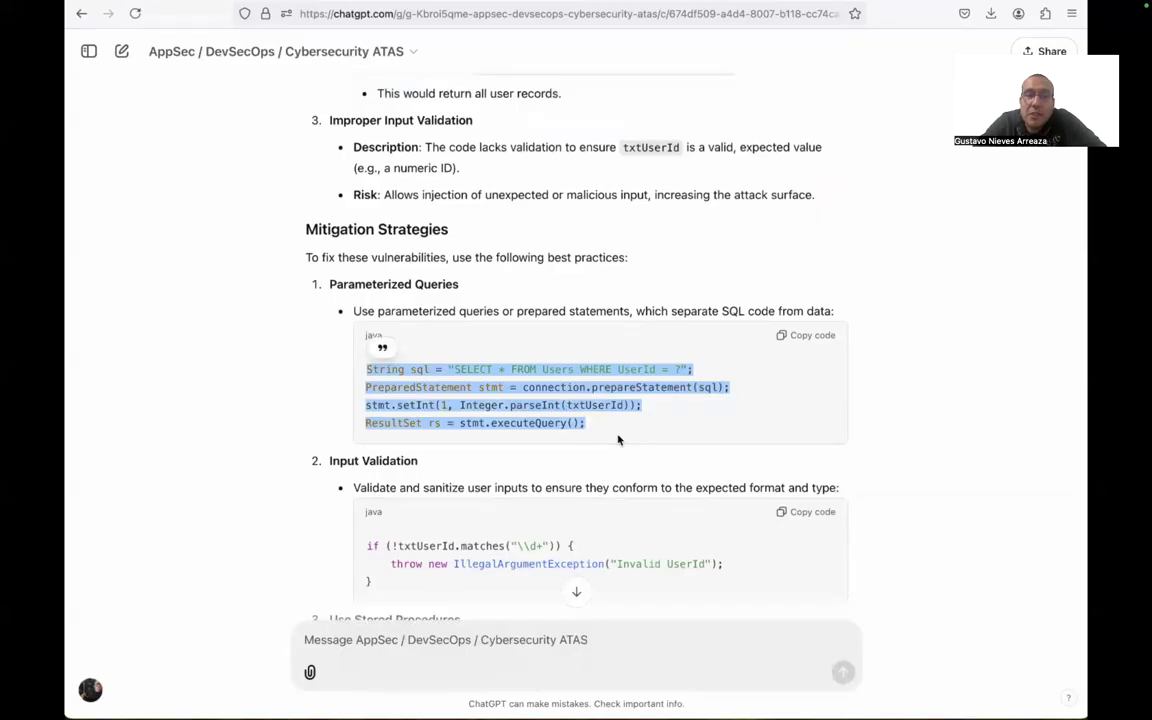
scroll(down, 3)
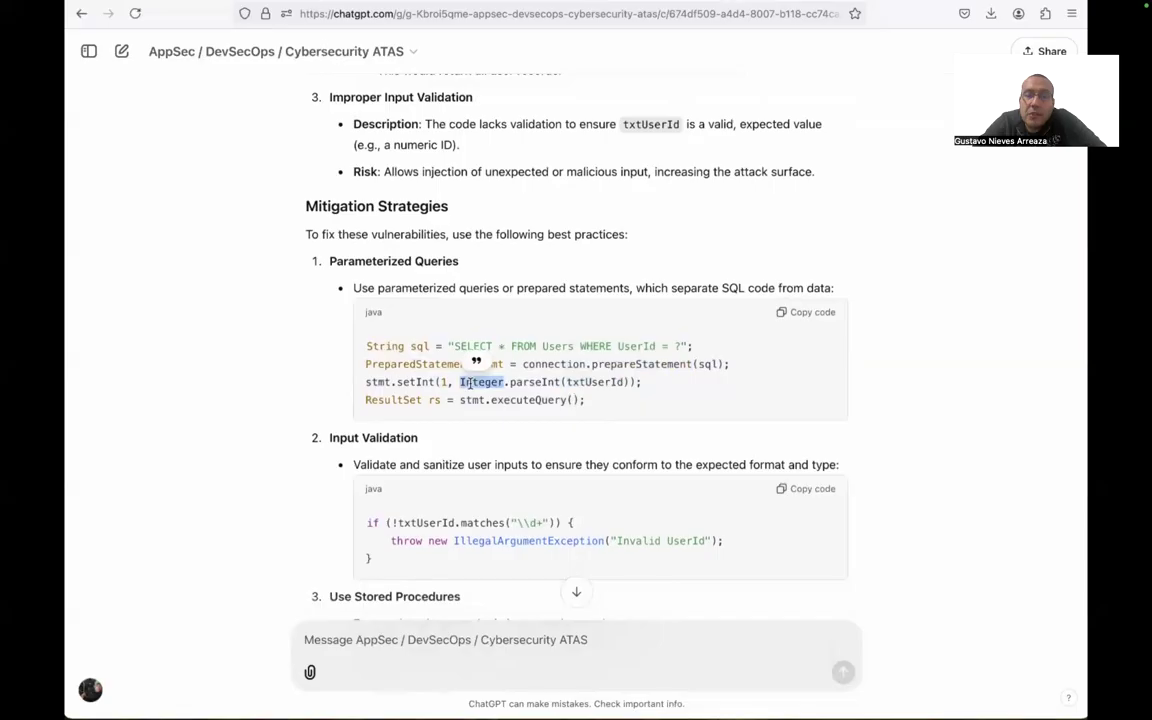
scroll(down, 3)
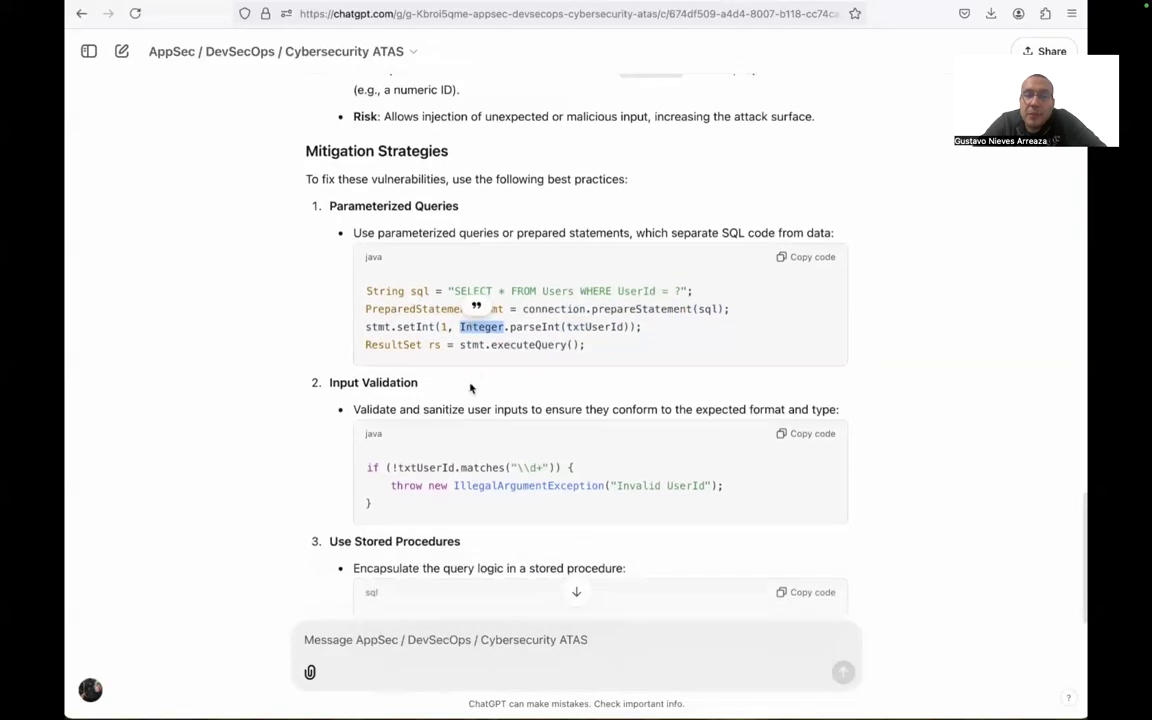
scroll(down, 3)
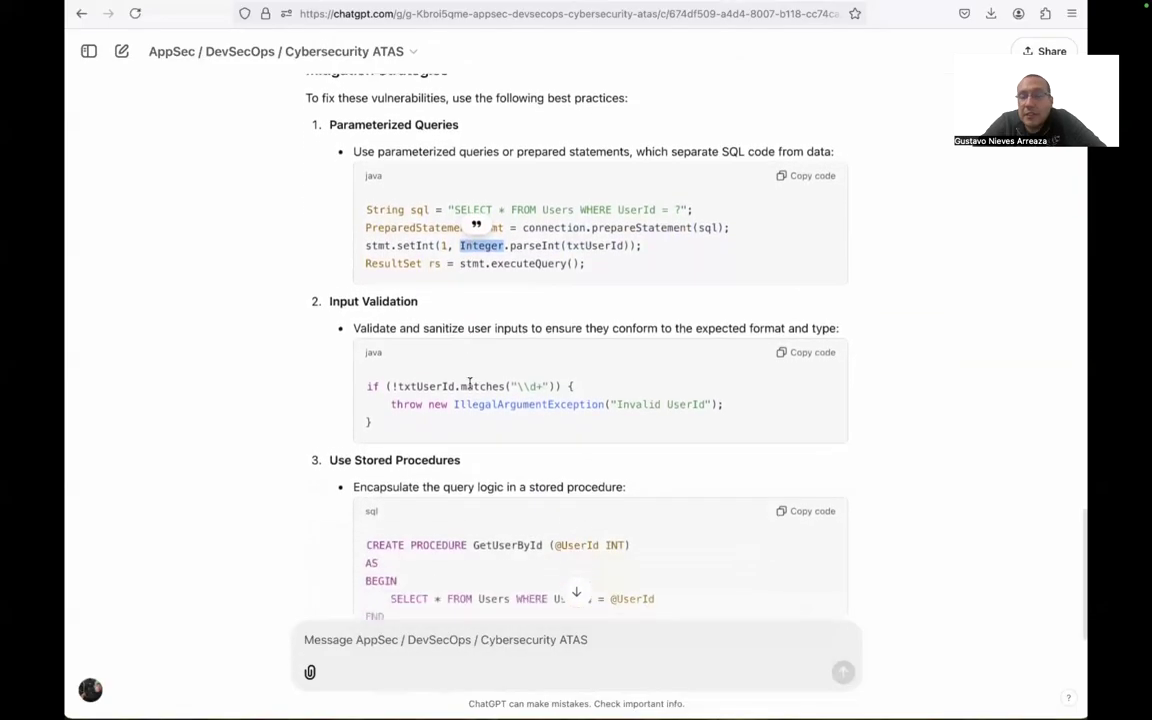
scroll(down, 3)
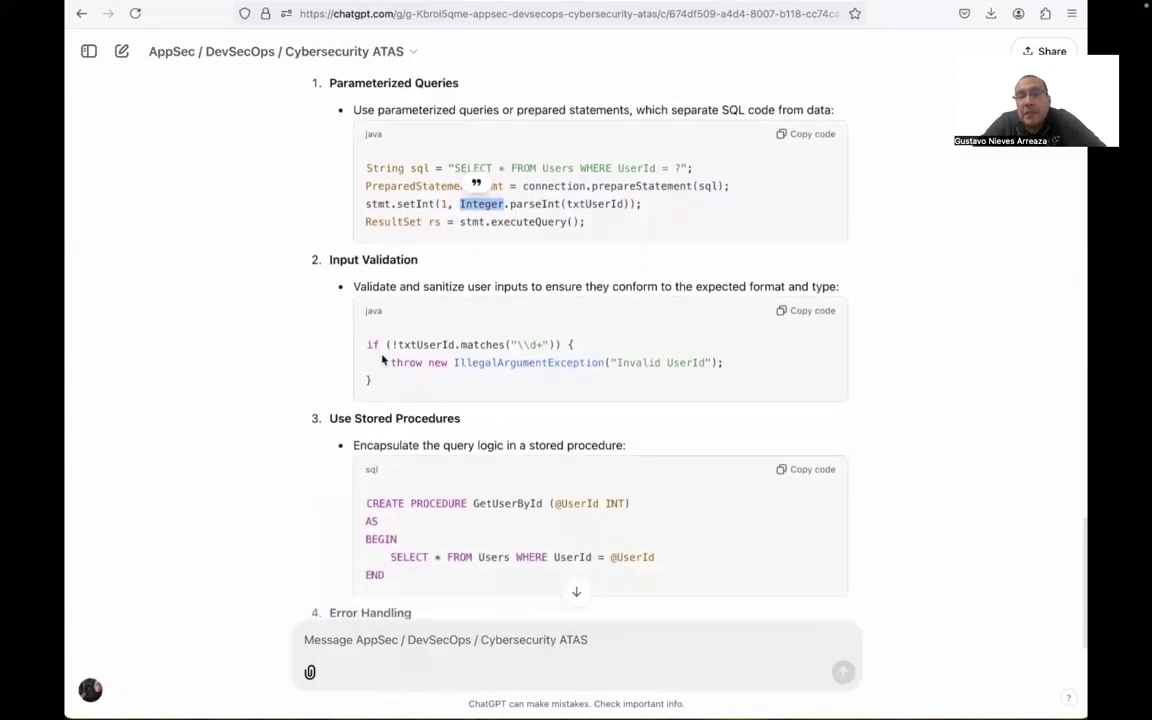
drag(388, 344, 724, 380)
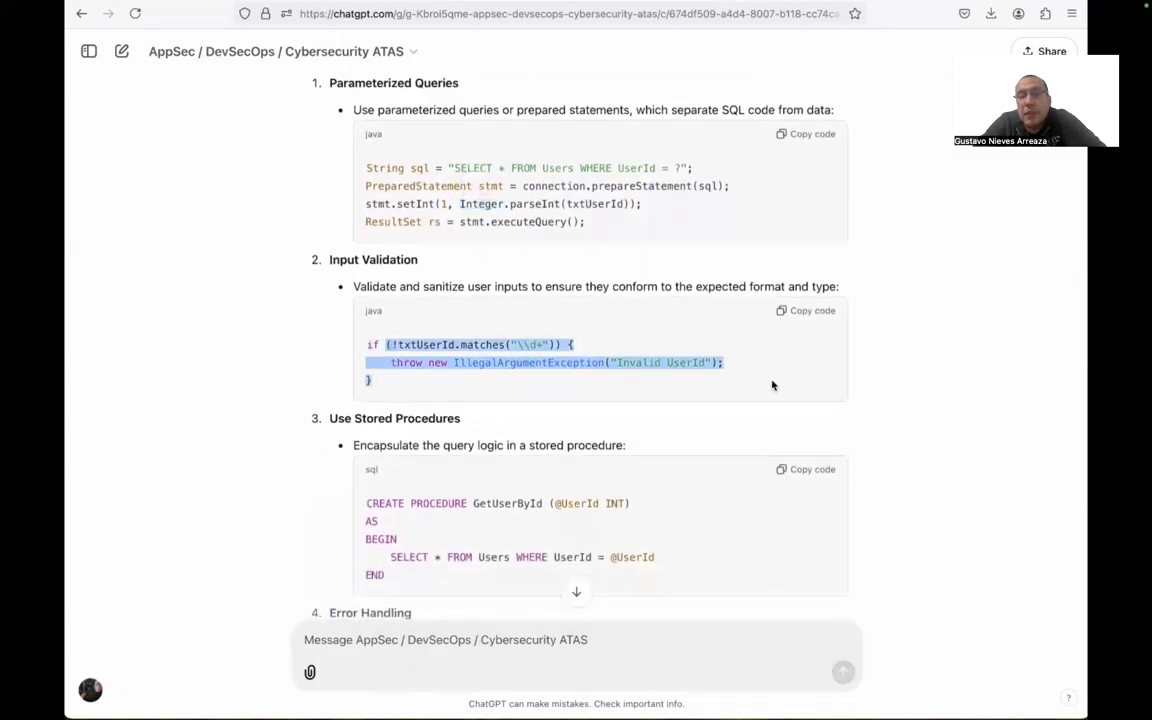
scroll(down, 3)
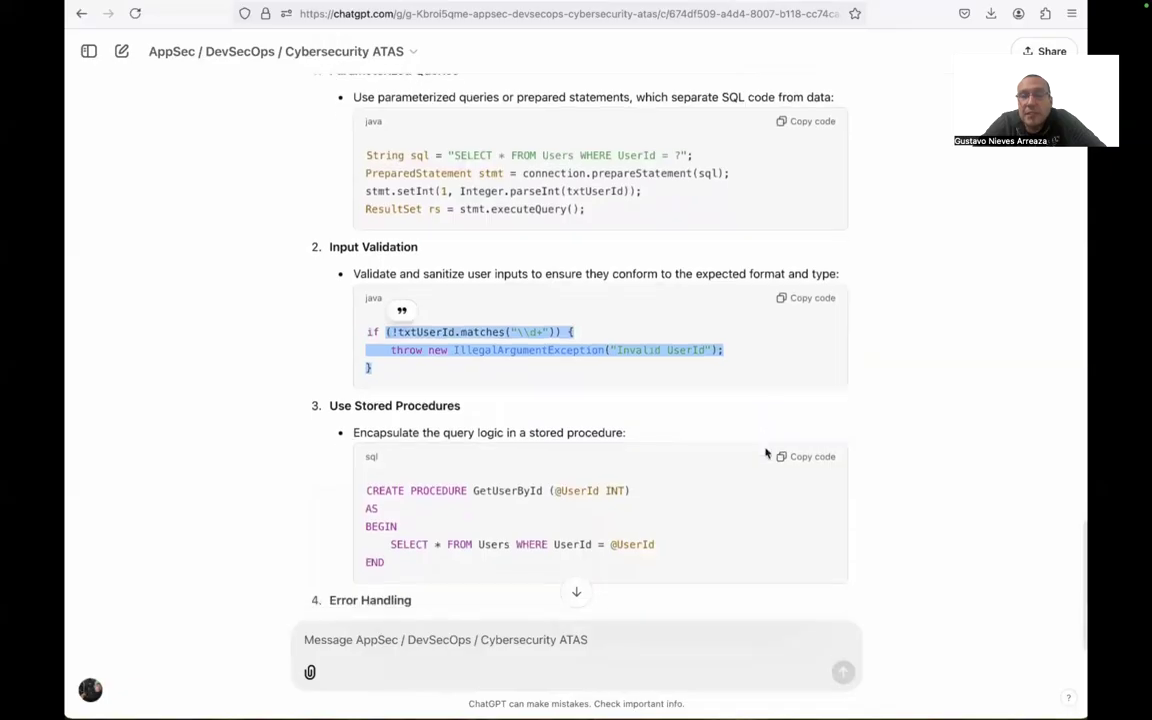
scroll(down, 3)
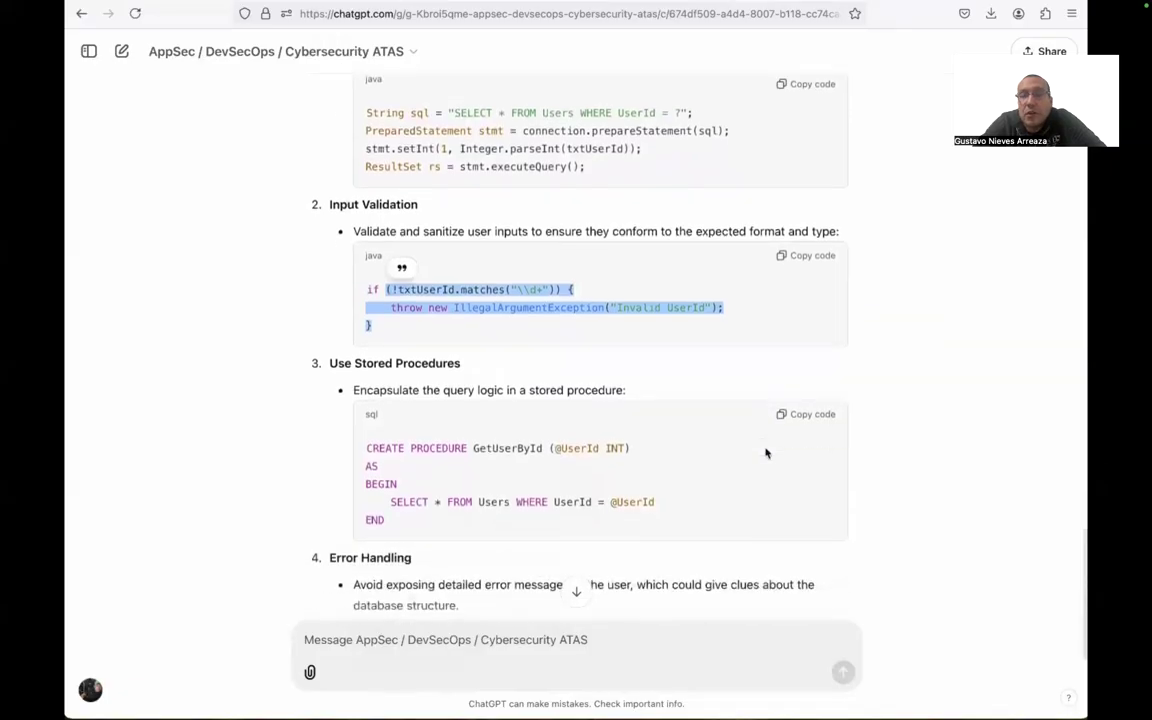
scroll(down, 3)
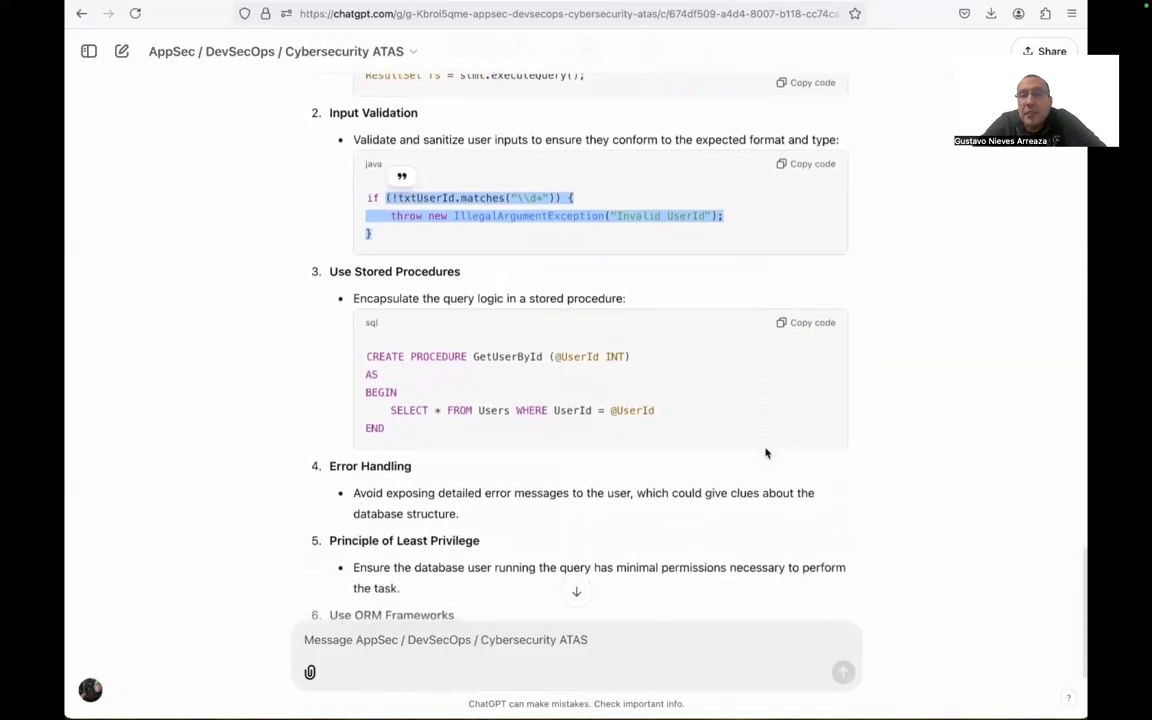
scroll(down, 3)
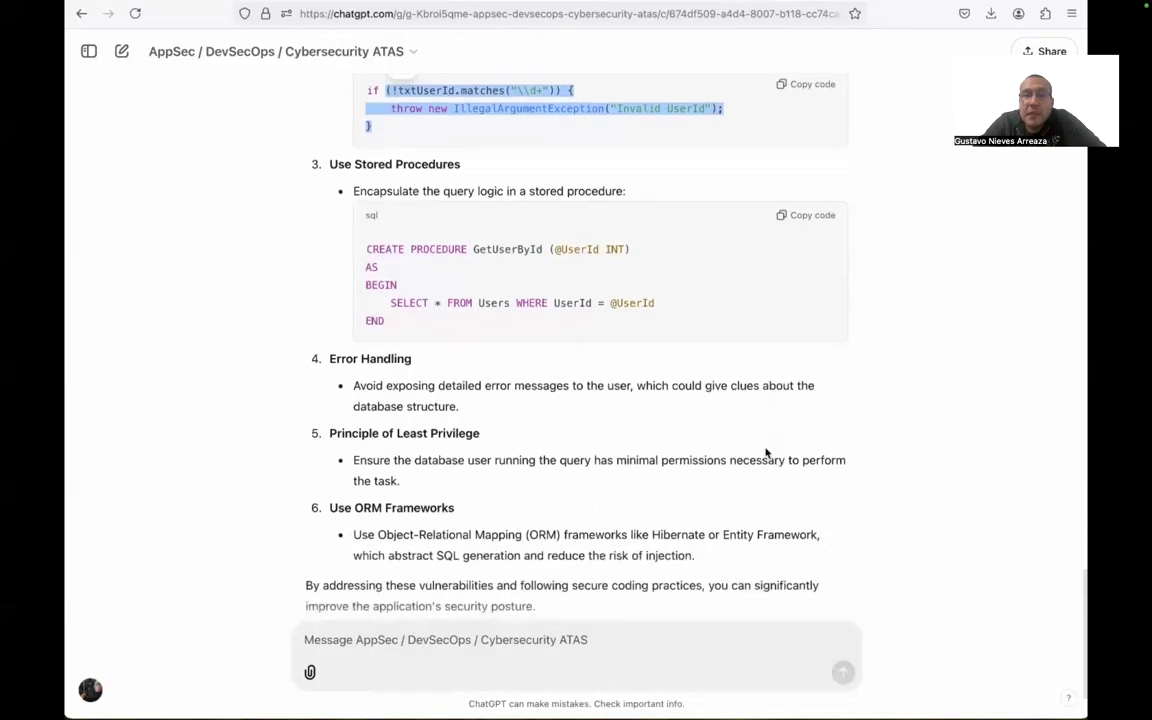
scroll(down, 3)
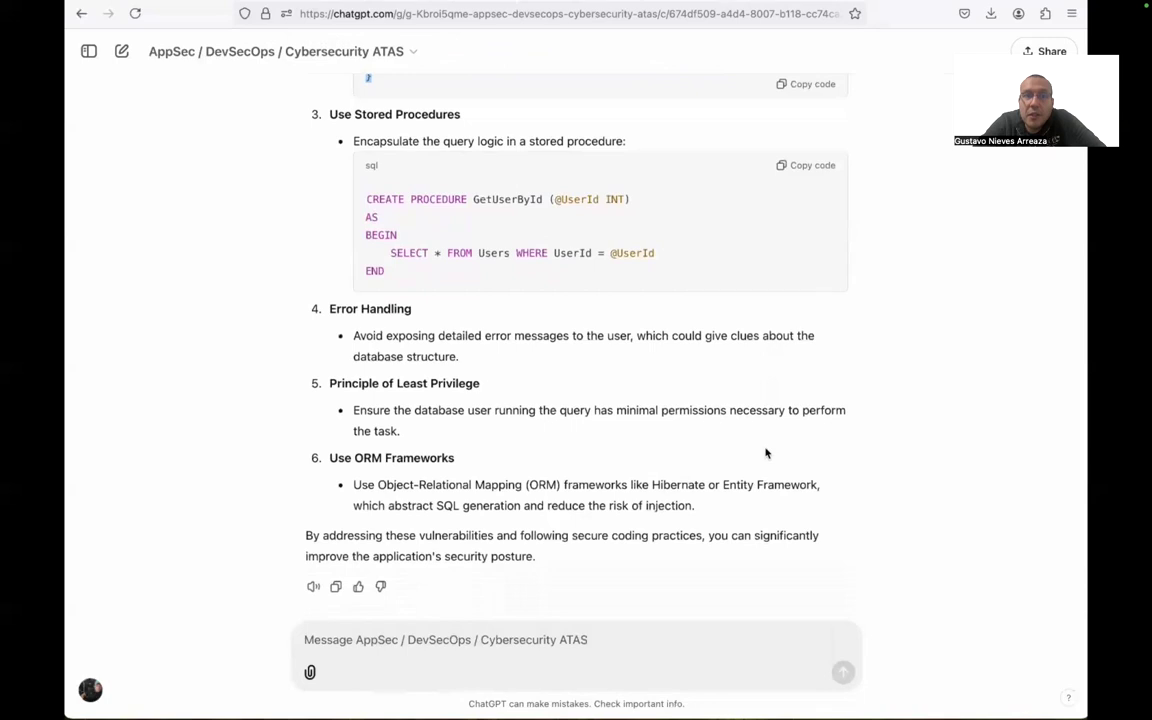
scroll(down, 3)
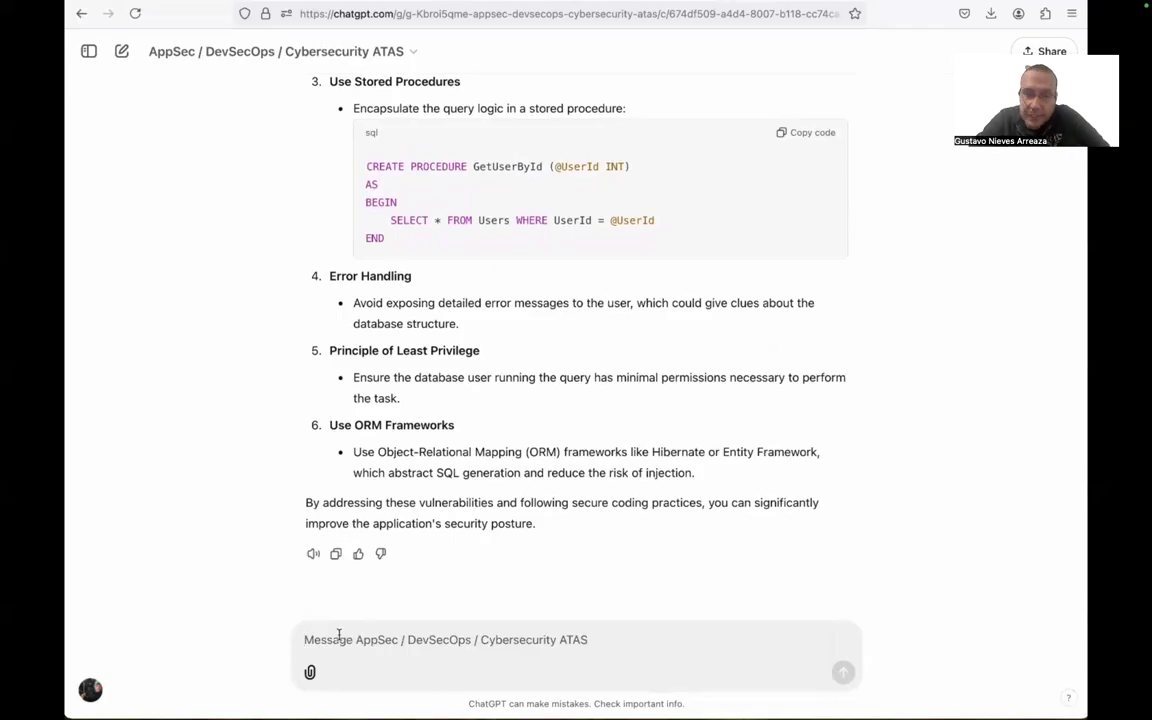
Step: Send a prompt asking for an image of an improved diagram based on the recommendations
text(give a image of a improve)
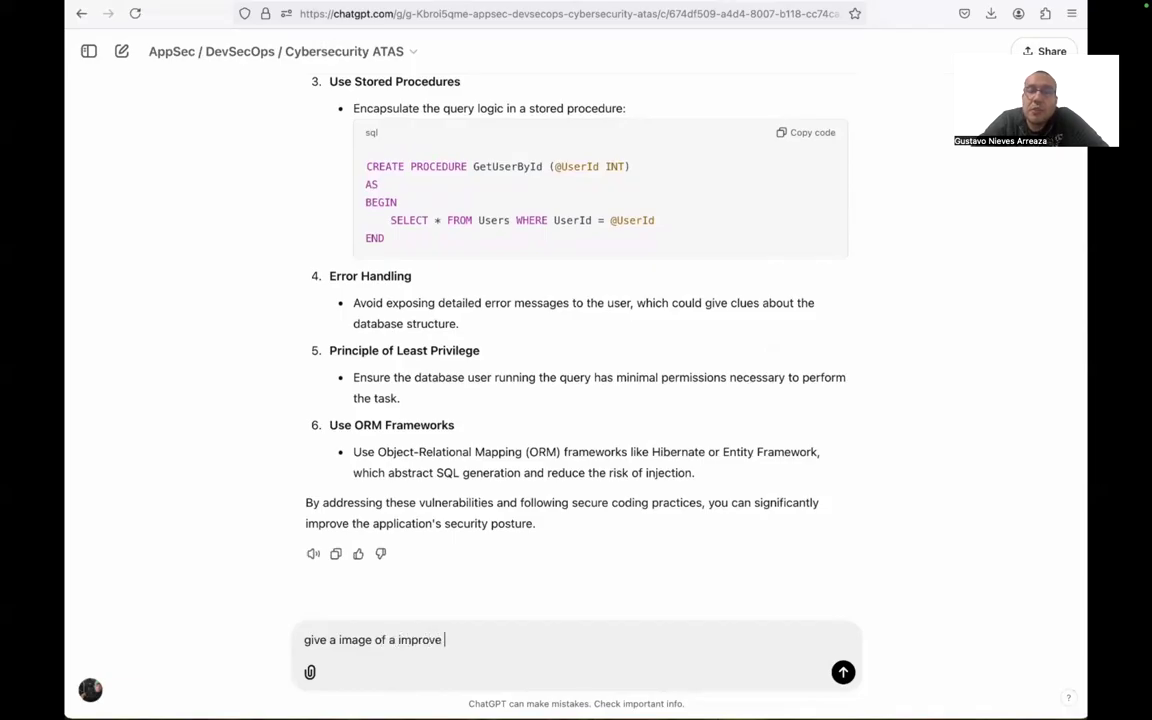
text(diagram)
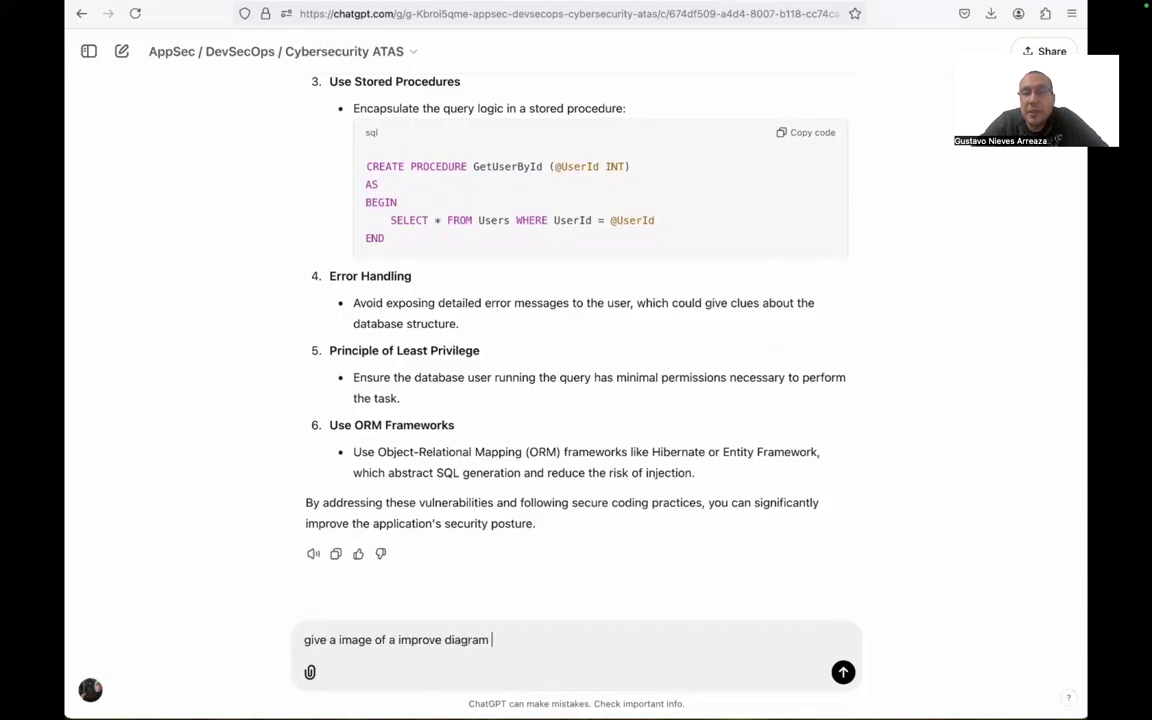
text(bas ein your)
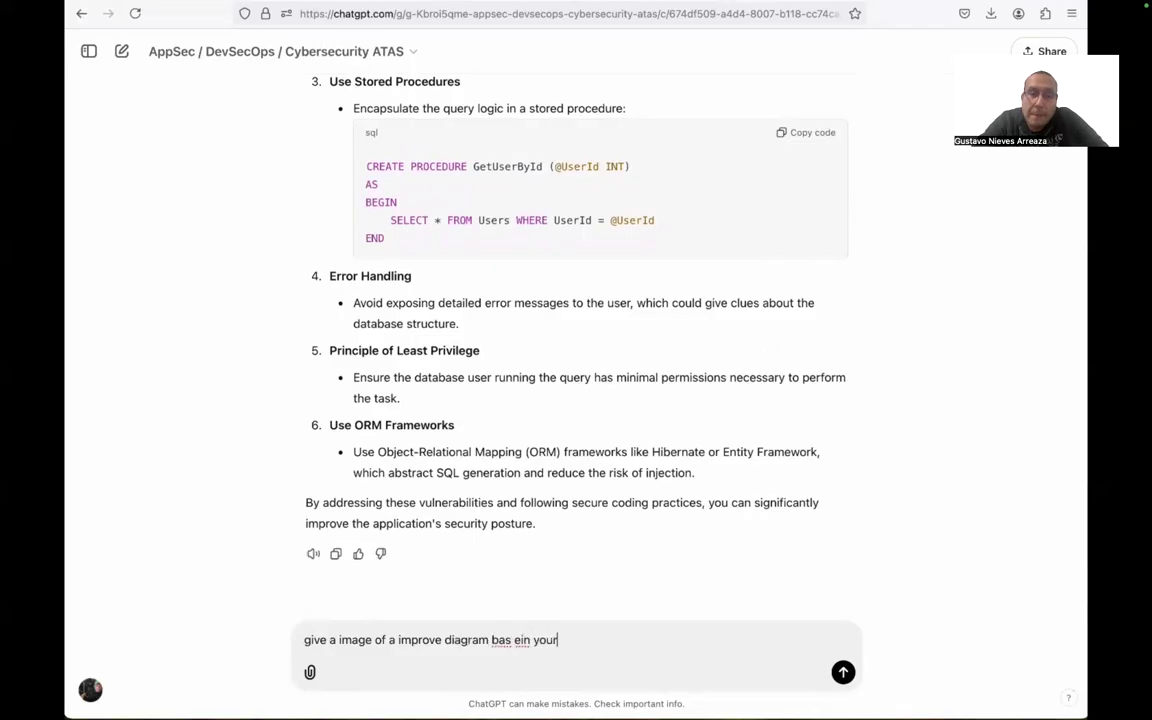
text(recomen)
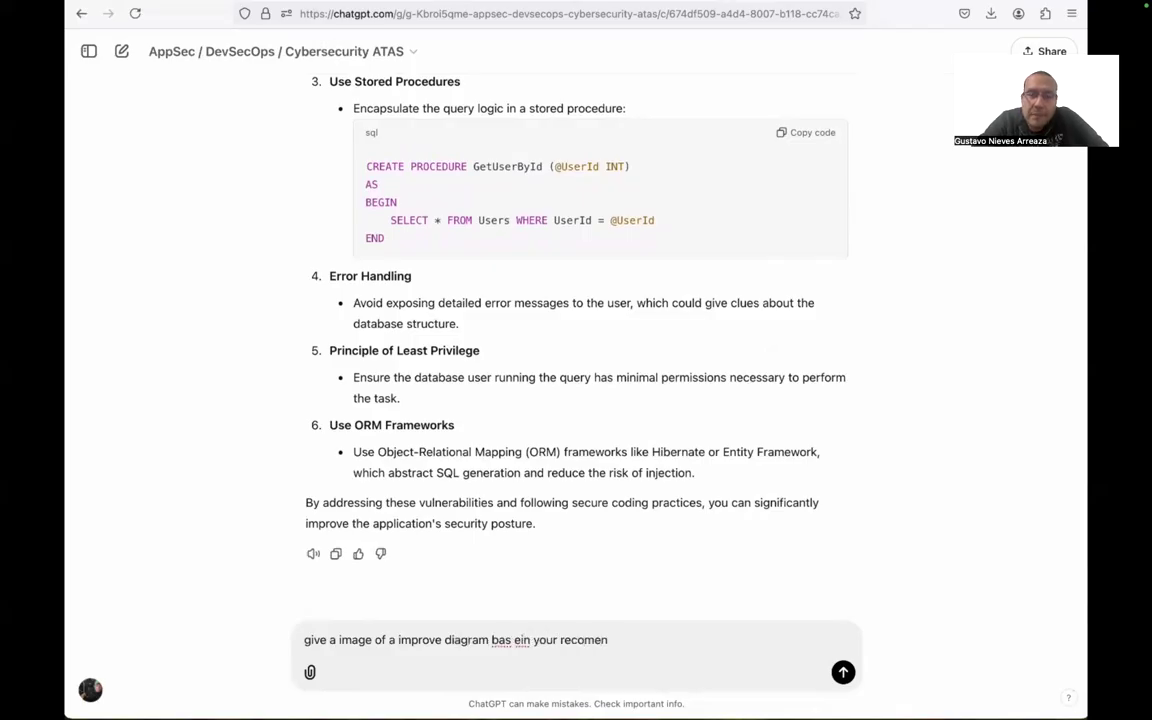
text(dations)
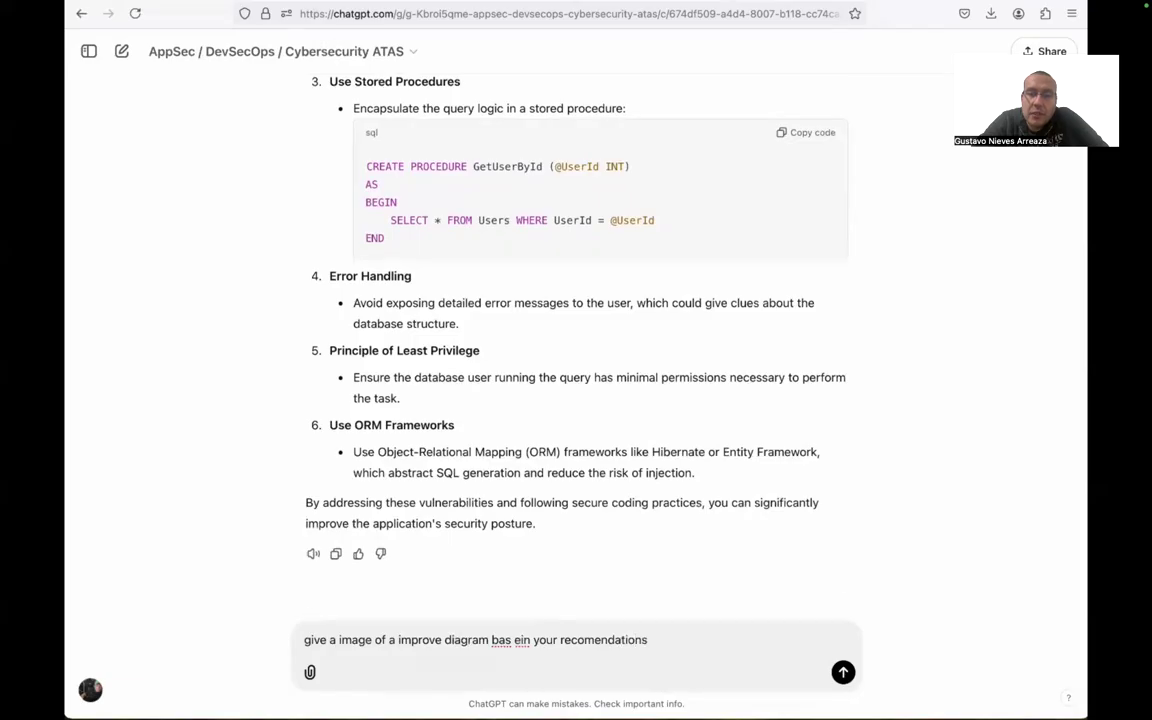
click(844, 674)
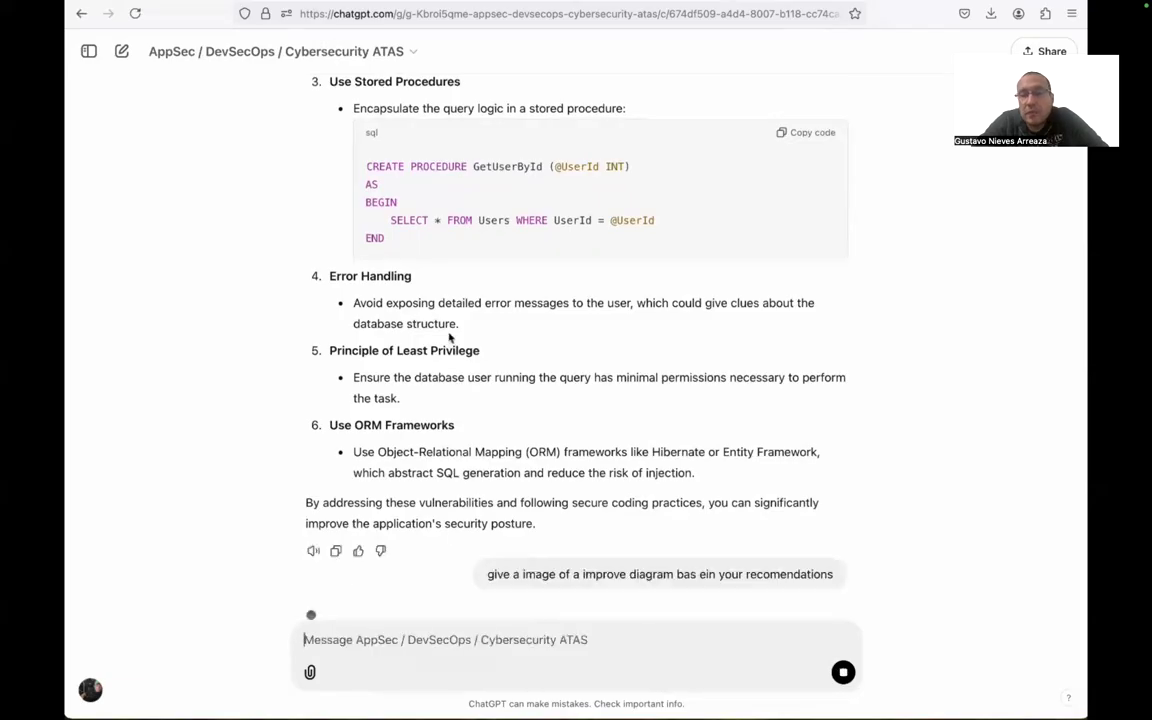
Step: Scroll down to the generated improved architecture diagram with secure APIs, firewalls and monitoring
scroll(down, 3)
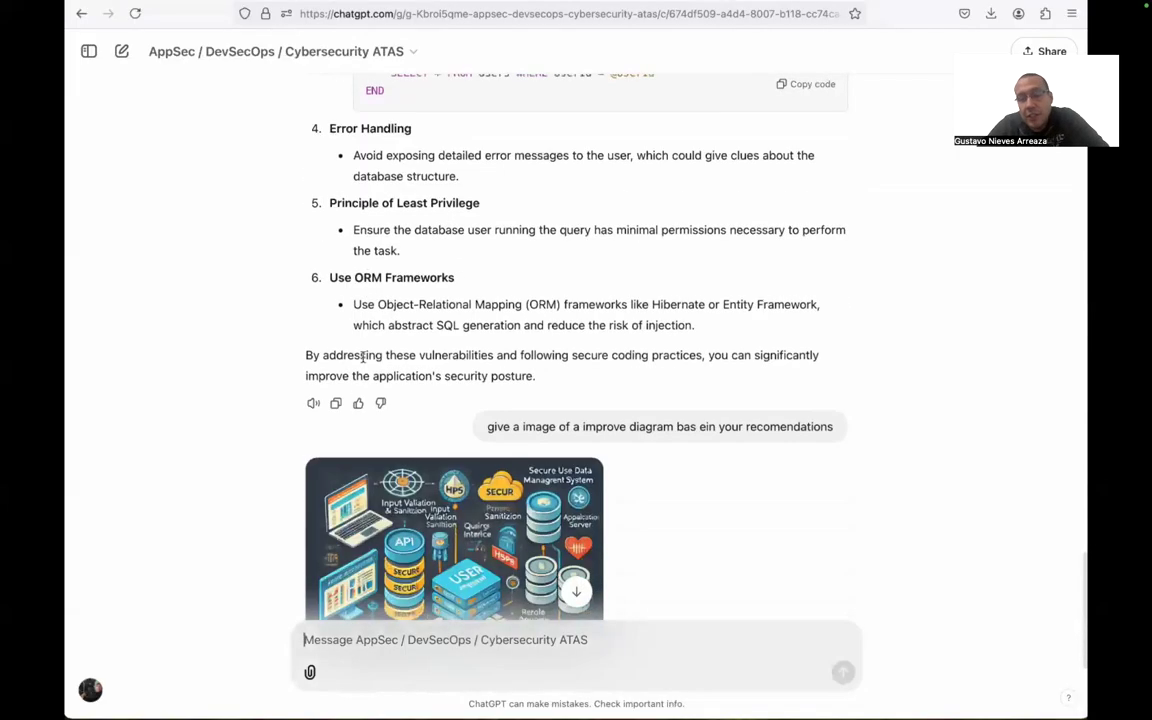
scroll(down, 3)
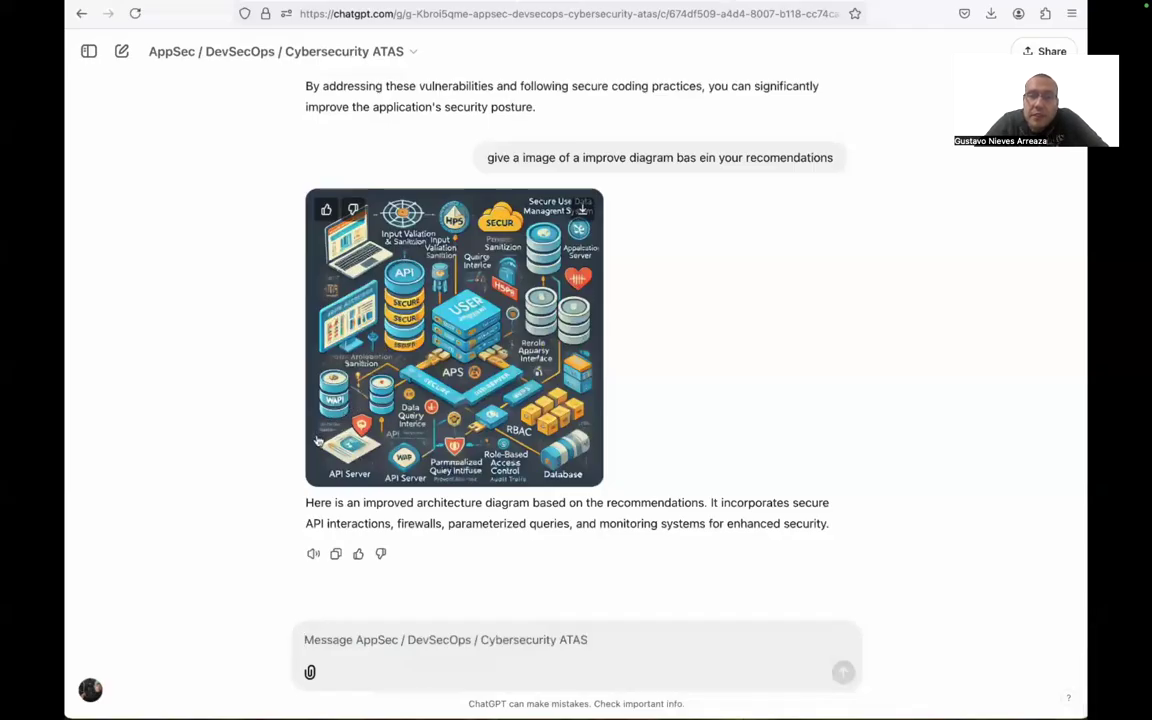
mouse_move(502, 480)
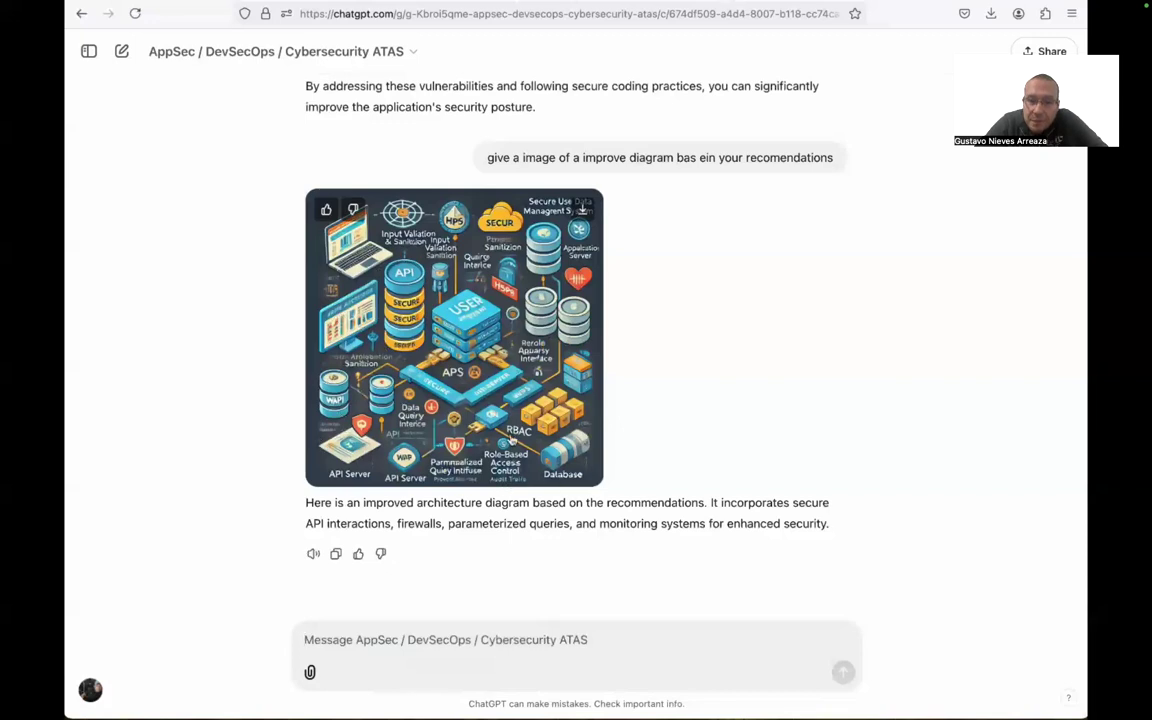
mouse_move(520, 380)
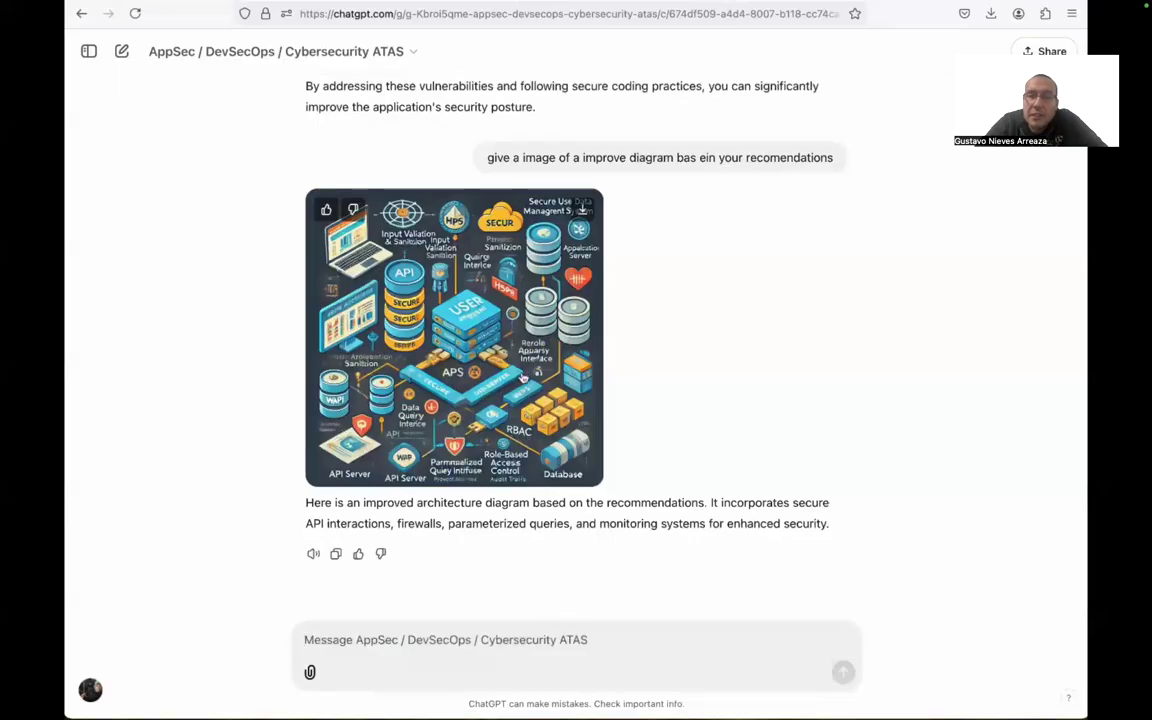